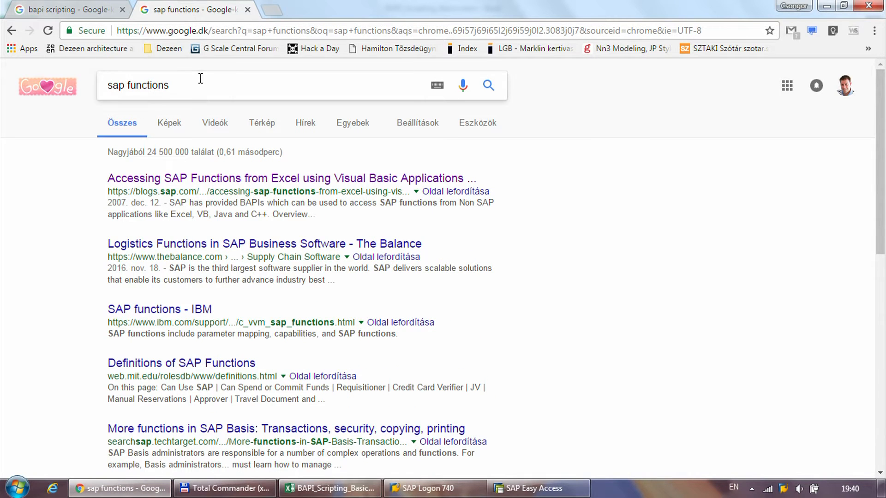
# Enter RFC_GET_TABLE_ENTRIES in the Function Builder and open it for testing
pyautogui.click(63, 10)
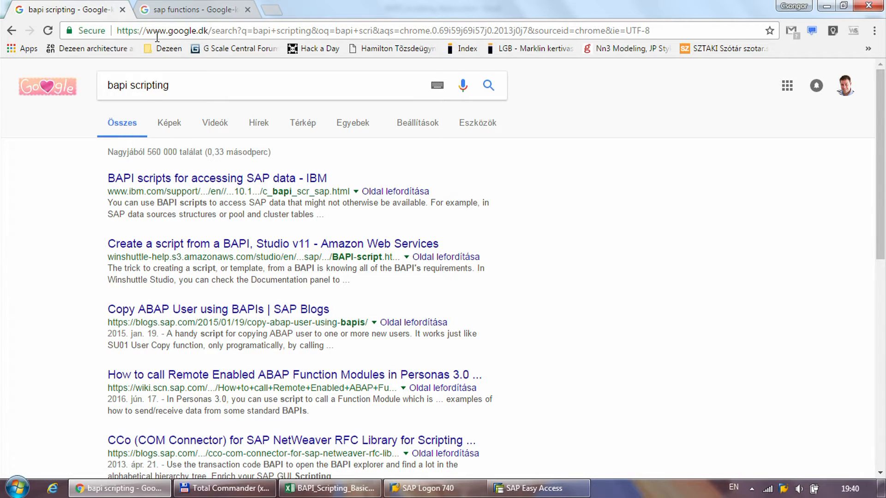
pyautogui.click(189, 9)
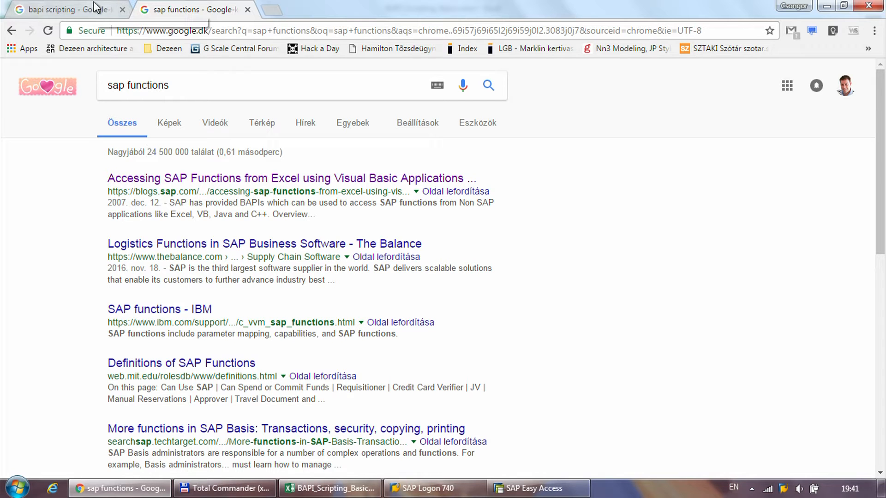
pyautogui.click(536, 488)
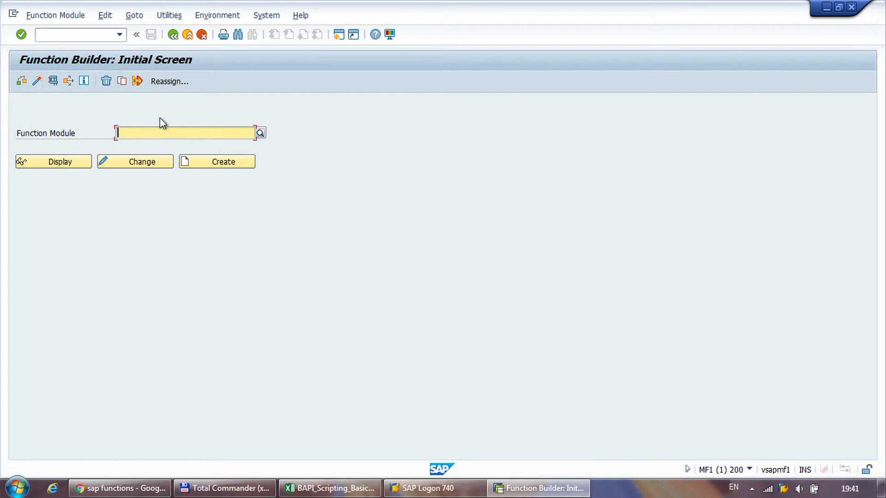
pyautogui.write('RFC_GET_TABLE_ENTRIES')
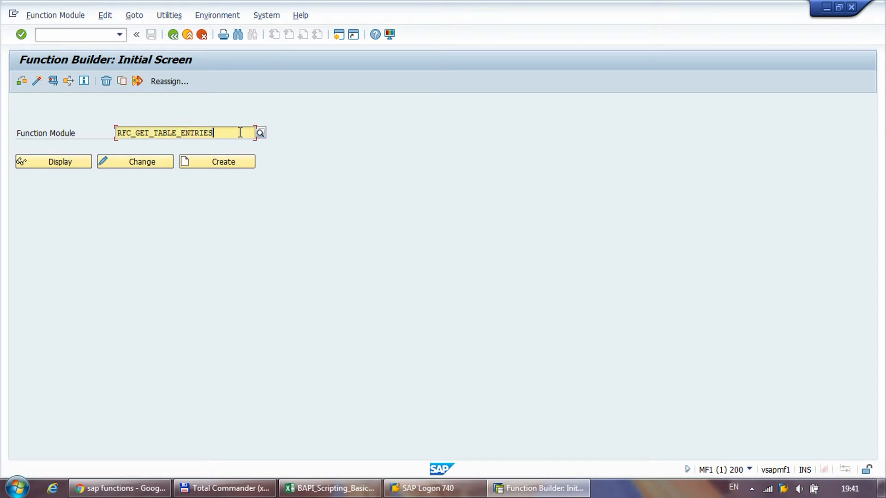
pyautogui.click(53, 161)
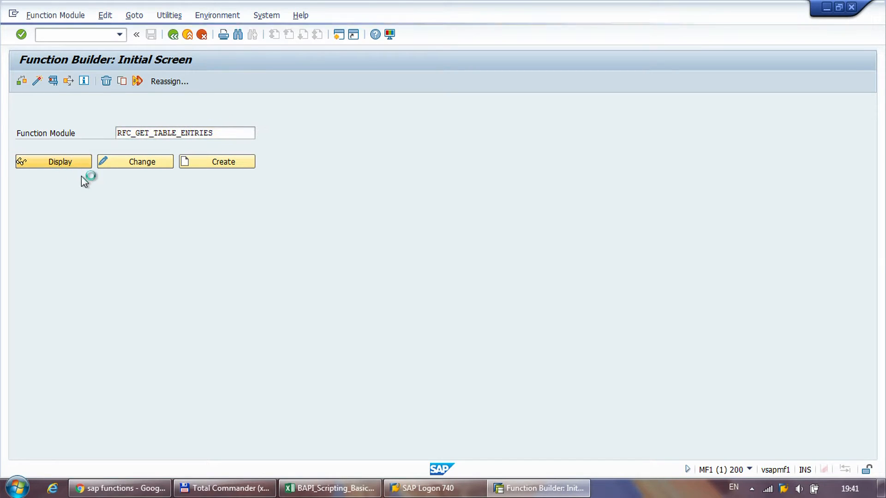
pyautogui.click(53, 162)
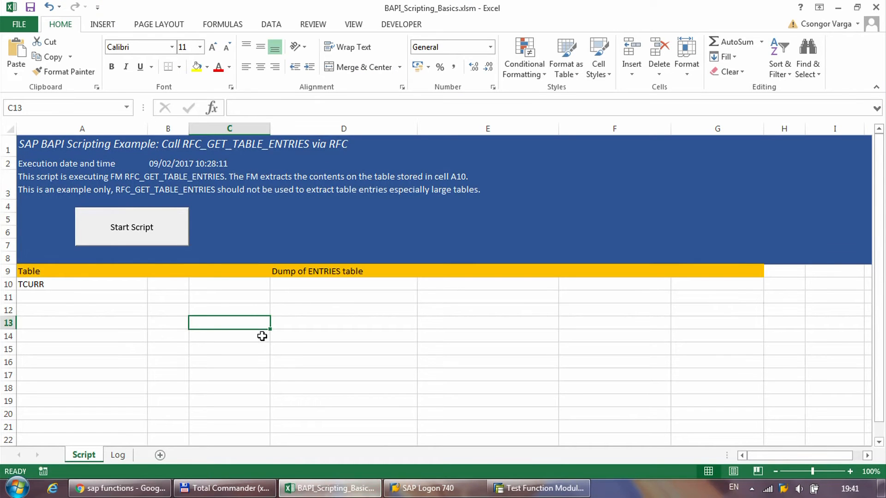
pyautogui.moveTo(322, 285)
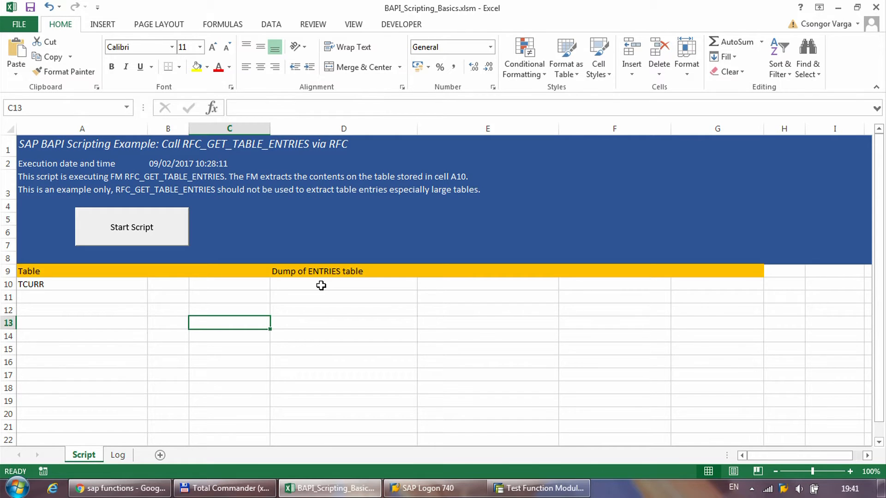
# Inspect dump cell D10 and table name TCURR in A10, then minimise Excel
pyautogui.click(343, 285)
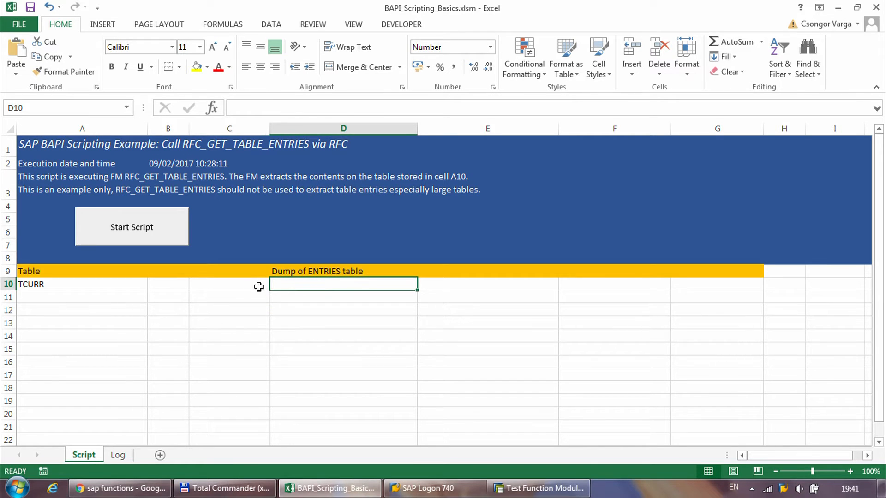
pyautogui.click(82, 284)
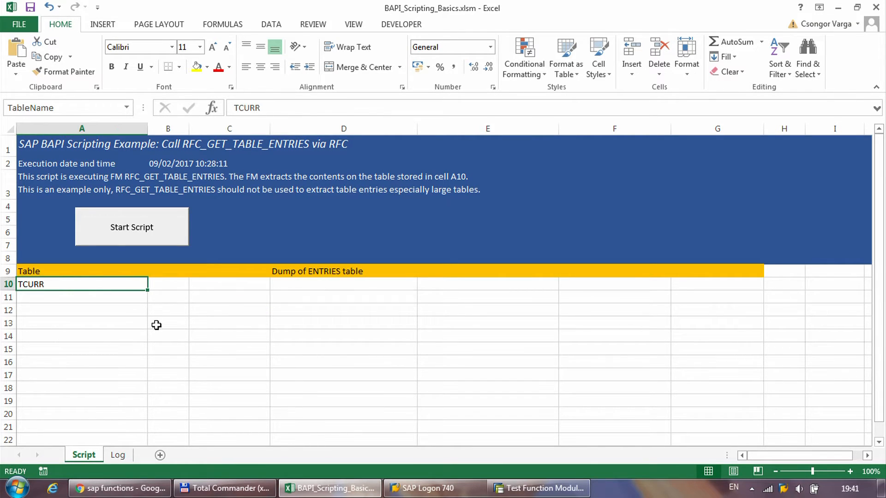
pyautogui.click(229, 337)
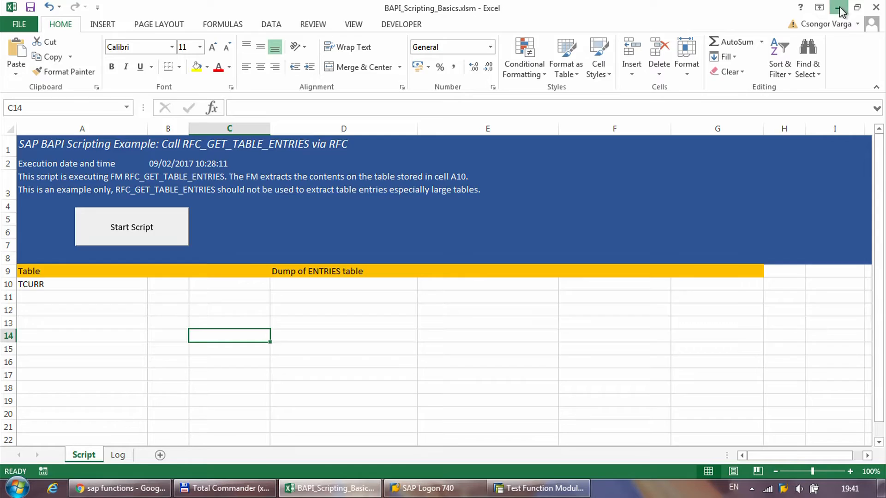
pyautogui.click(538, 488)
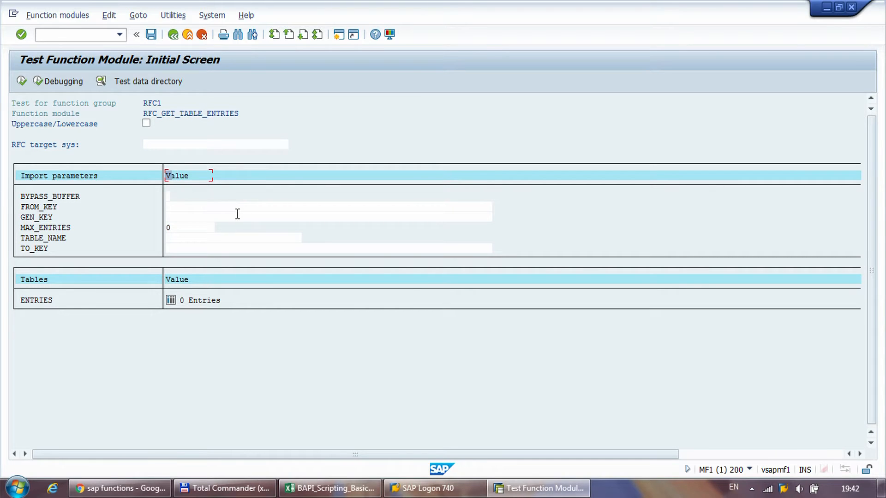
pyautogui.moveTo(178, 131)
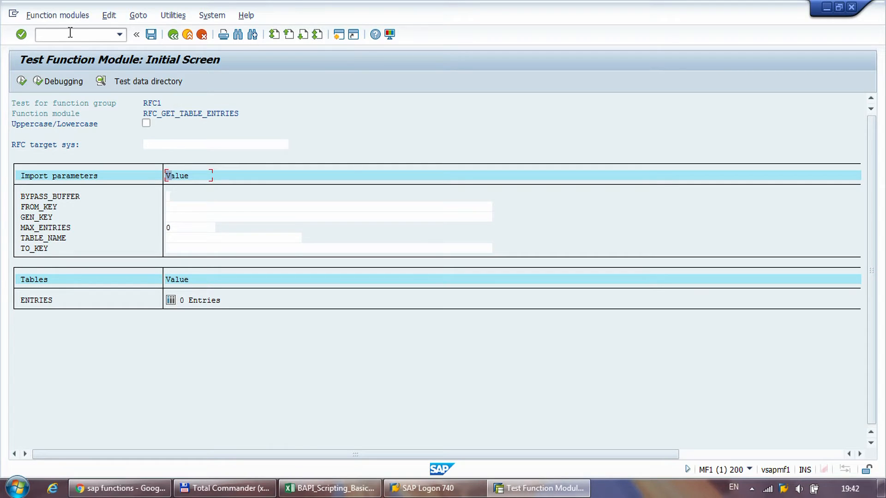
# Go to the BAPI Explorer and view SalesOrder method details, including ChangeFromData
pyautogui.write('/nba')
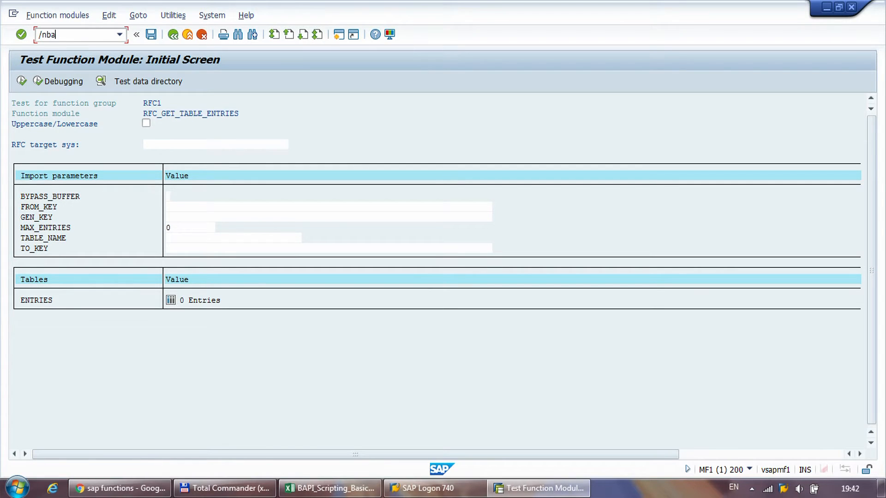
pyautogui.press('Enter')
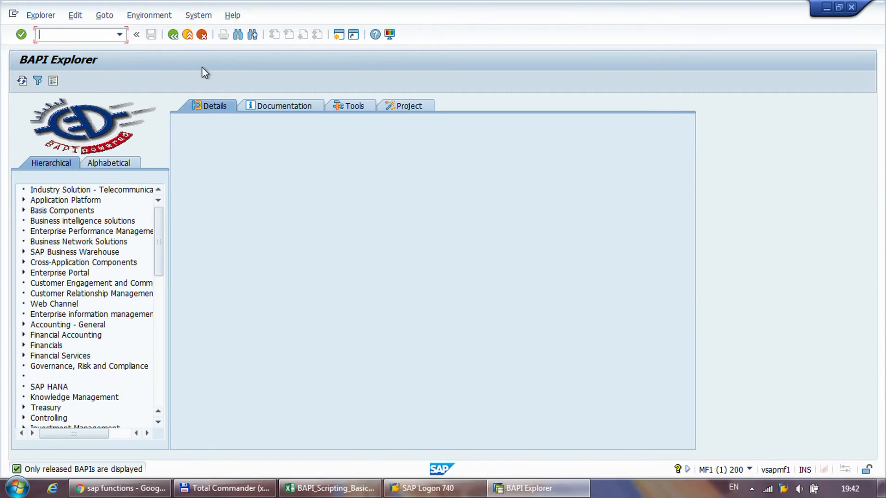
pyautogui.scroll(-3)
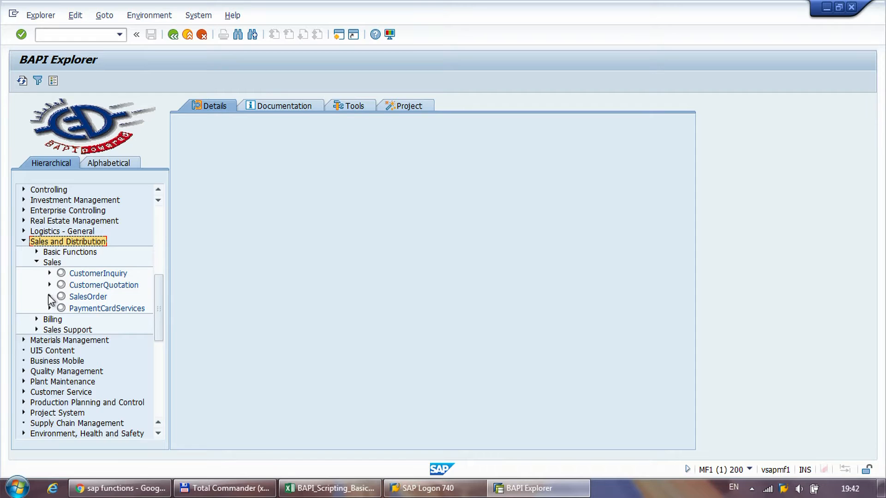
pyautogui.click(49, 297)
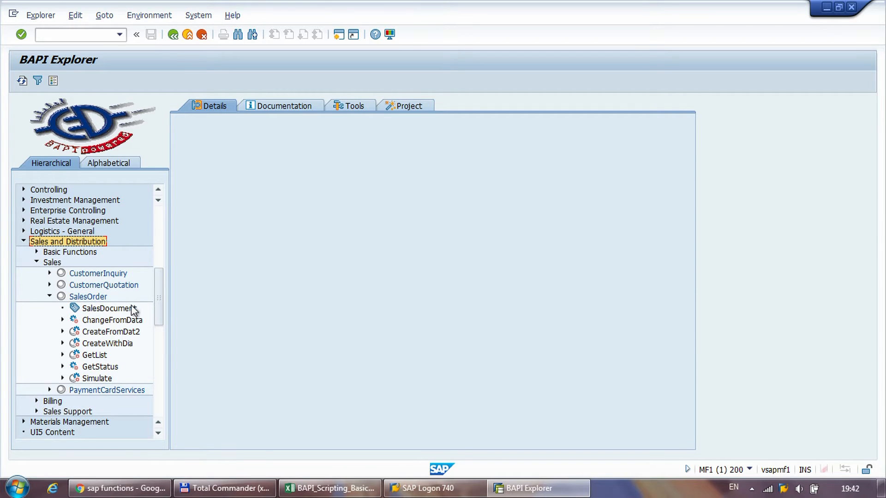
pyautogui.moveTo(101, 349)
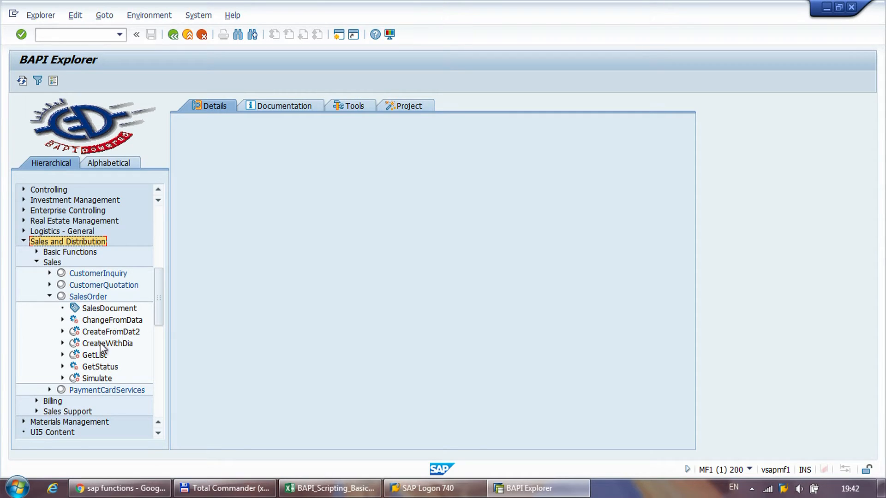
pyautogui.click(111, 320)
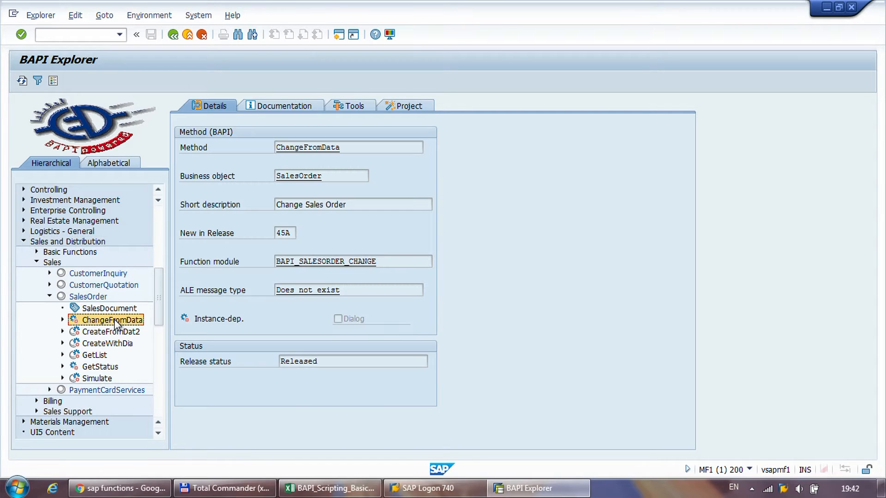
pyautogui.moveTo(130, 343)
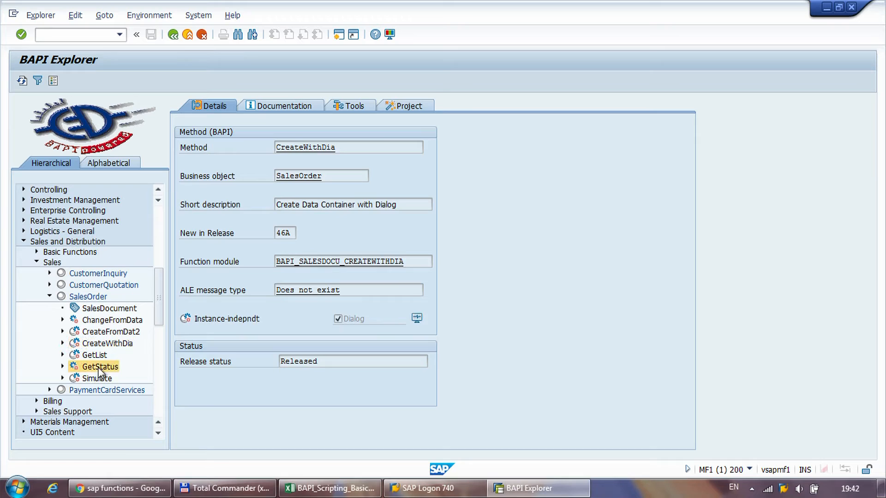
pyautogui.click(93, 355)
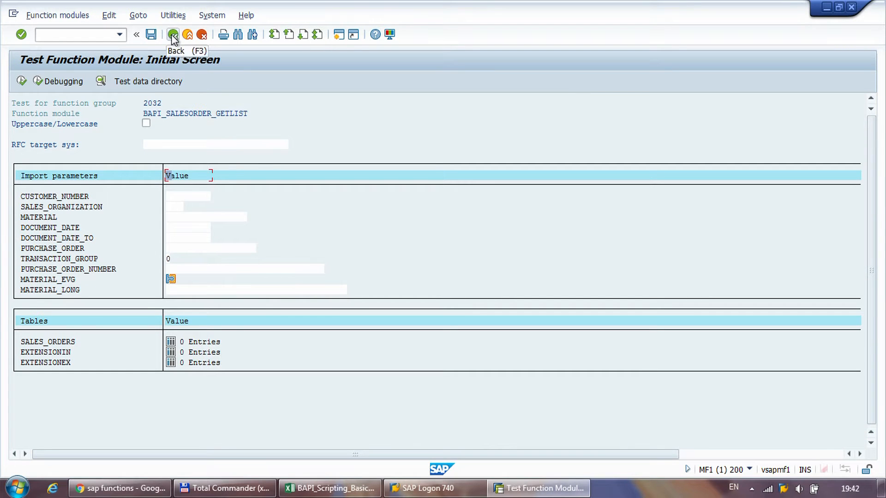
pyautogui.moveTo(148, 52)
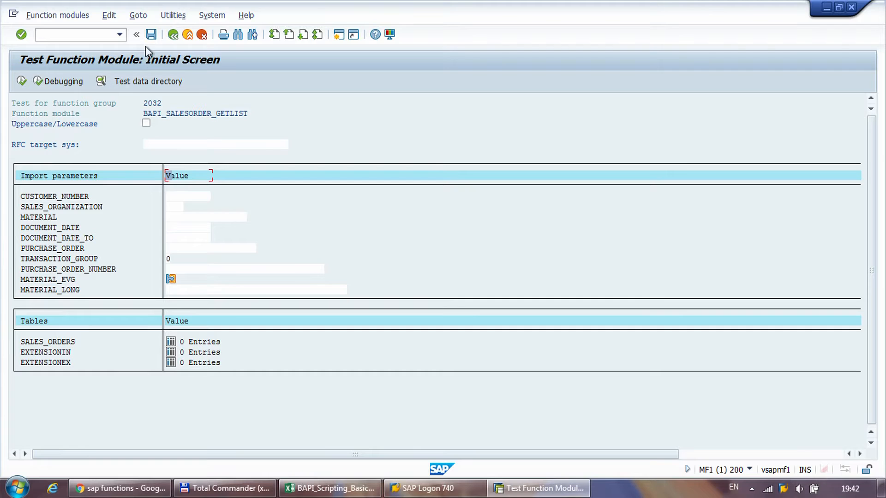
pyautogui.moveTo(209, 51)
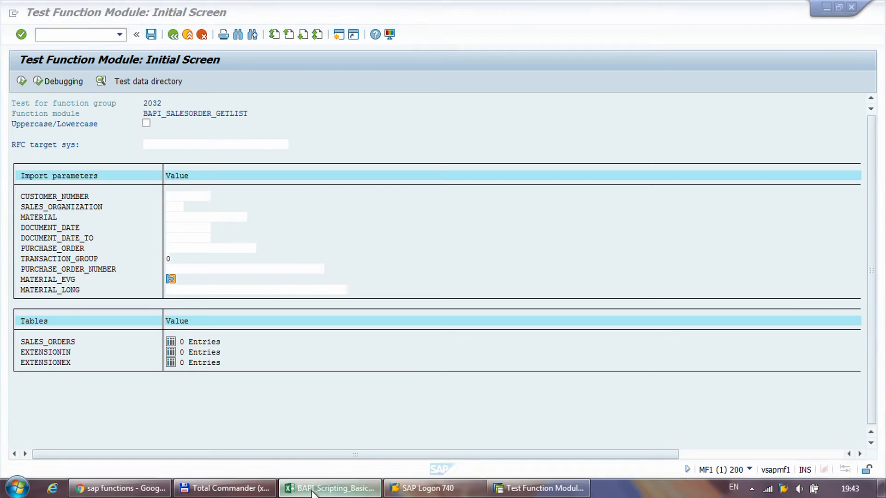
# Select the RFC target system field, then exit BAPI_SALESORDER_GETLIST to SAP Easy Access
pyautogui.click(215, 144)
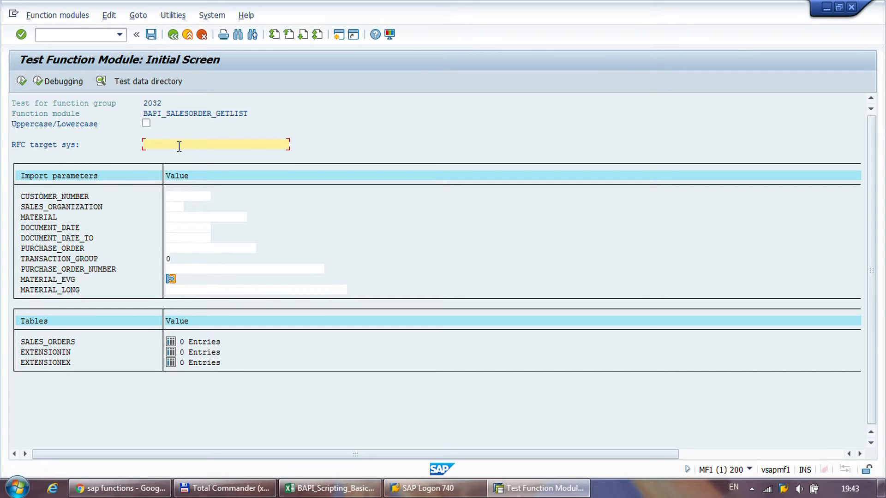
pyautogui.click(330, 489)
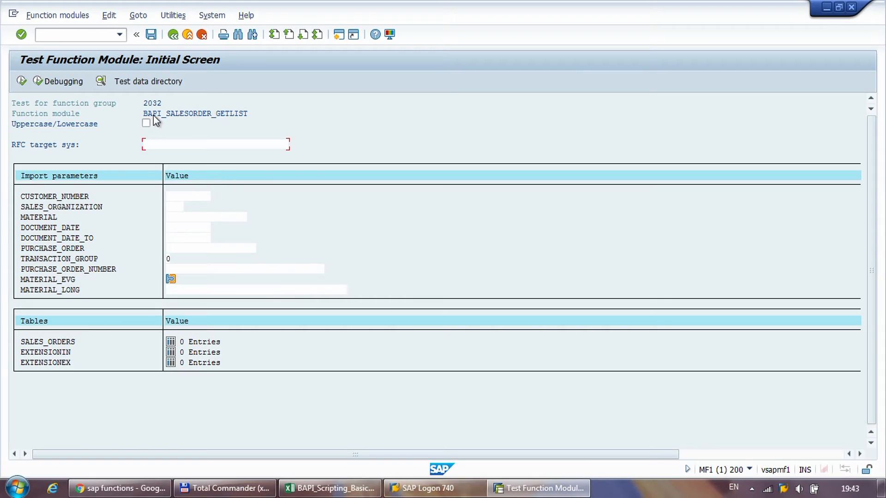
pyautogui.click(187, 35)
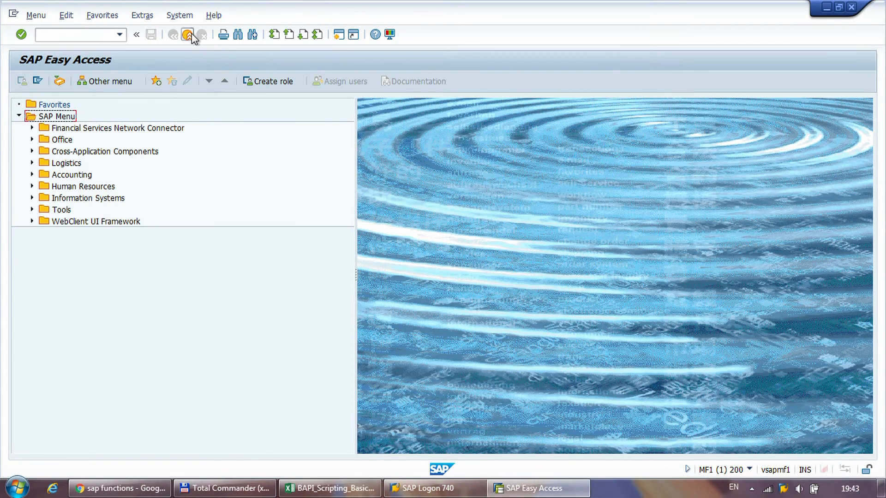
# Reopen RFC_GET_TABLE_ENTRIES testing, glance at Excel, and select the TABLE_NAME field
pyautogui.click(76, 34)
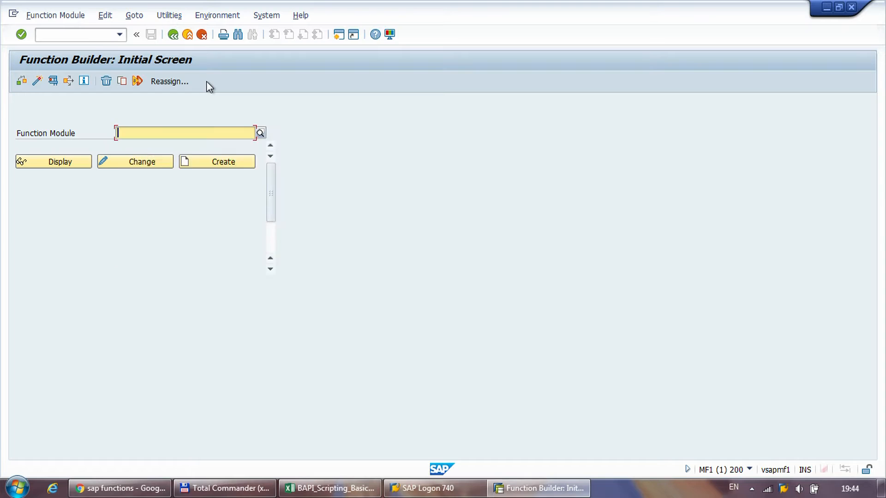
pyautogui.write('RFC_GET_TABLE_ENTRIES')
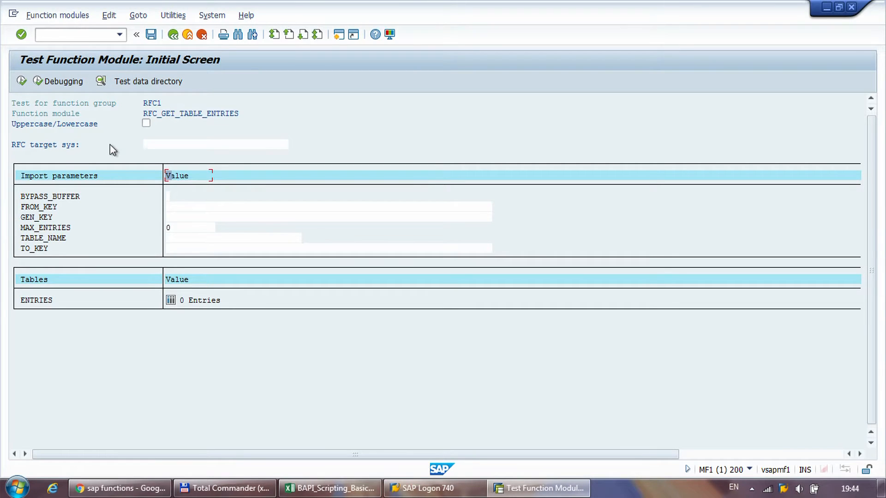
pyautogui.moveTo(209, 270)
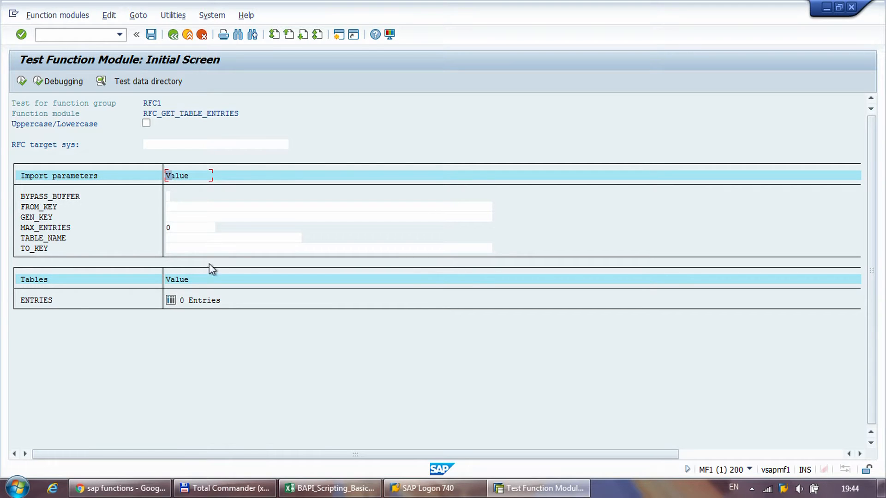
pyautogui.click(330, 489)
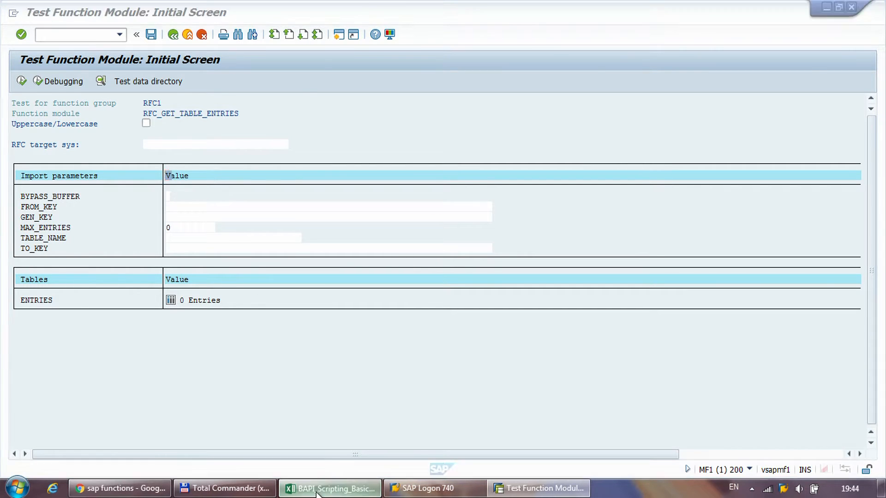
pyautogui.click(330, 488)
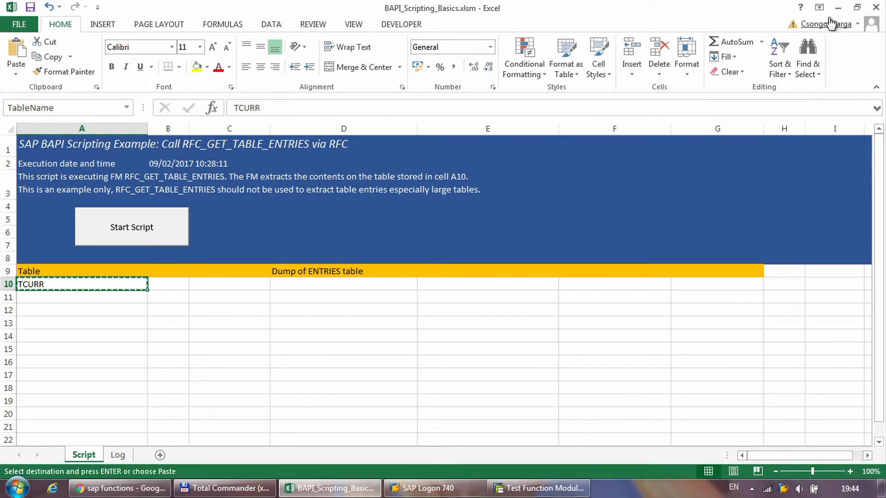
pyautogui.click(538, 489)
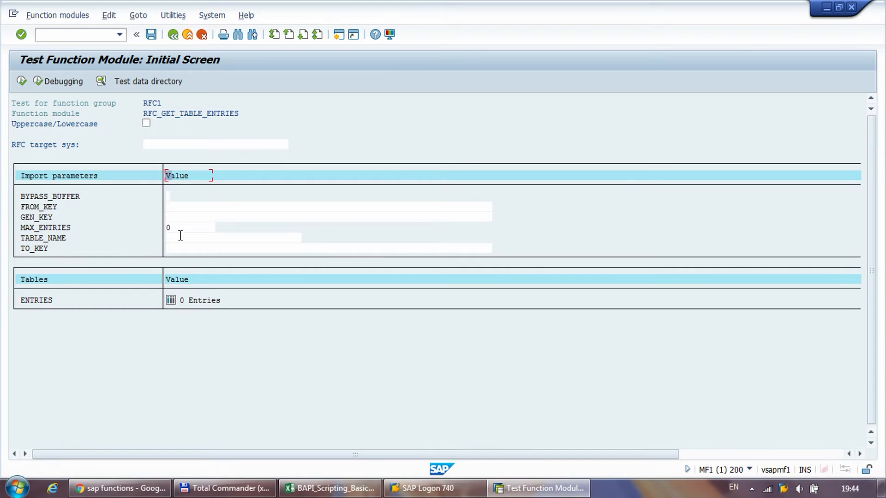
# Execute with TABLE_NAME TCURR and check the 103 returned entries
pyautogui.write('TCURR')
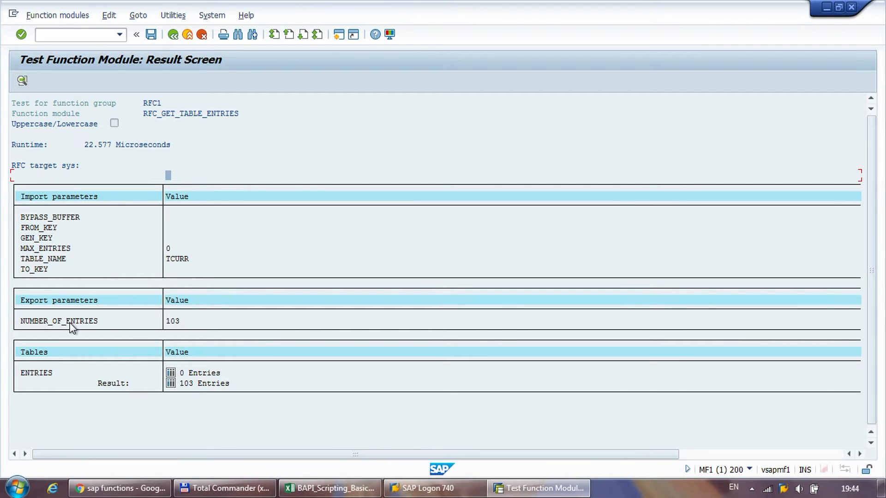
pyautogui.moveTo(28, 322)
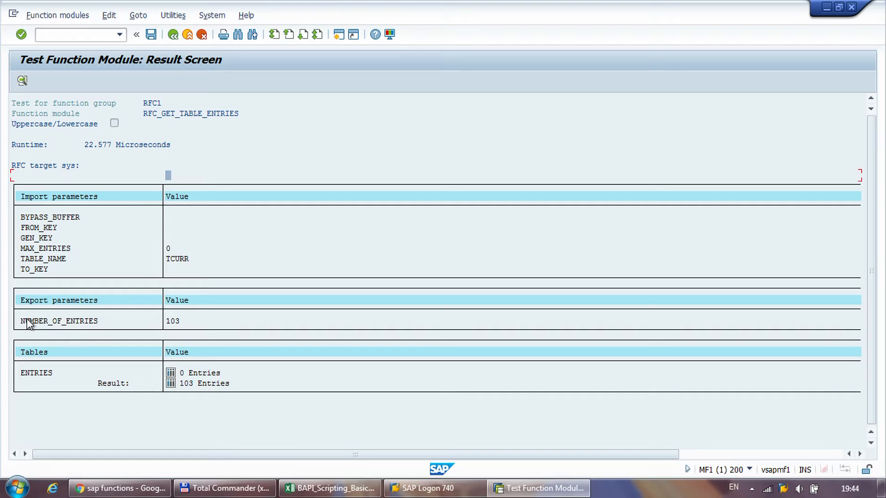
pyautogui.click(172, 321)
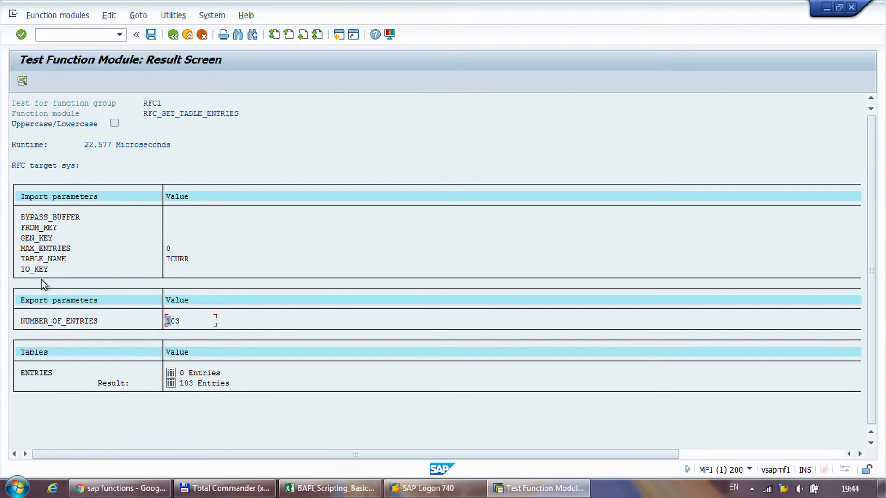
pyautogui.moveTo(139, 355)
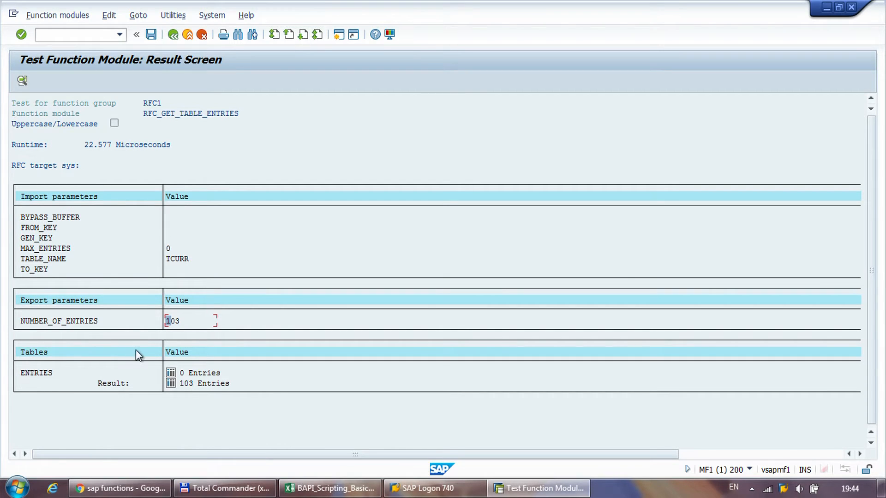
pyautogui.moveTo(171, 383)
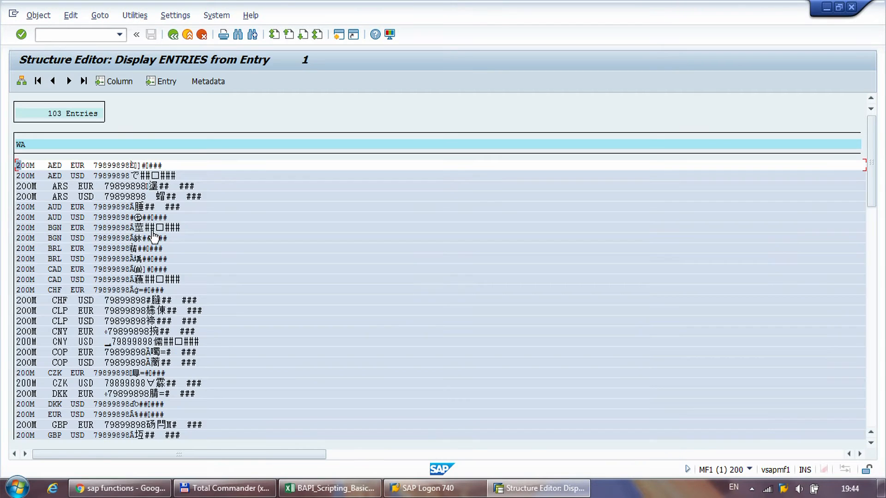
pyautogui.moveTo(26, 147)
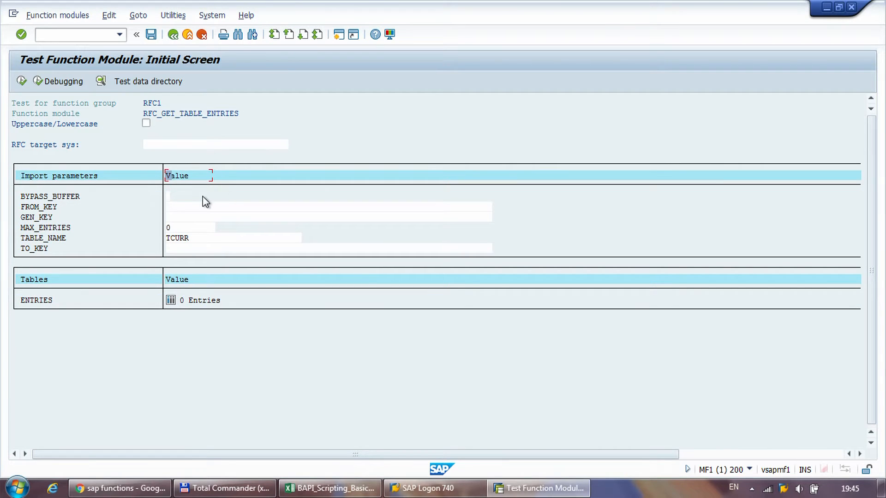
pyautogui.moveTo(203, 203)
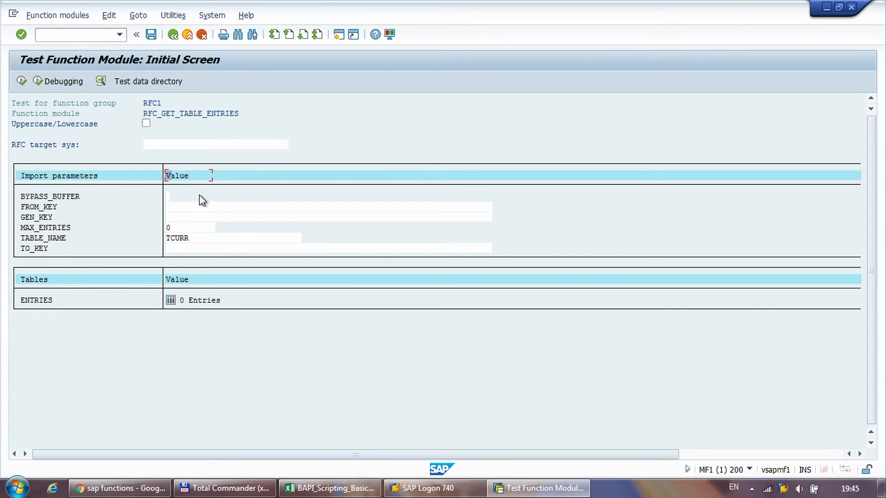
# Start editing the BYPASS_BUFFER parameter on the TCURR test screen
pyautogui.click(191, 196)
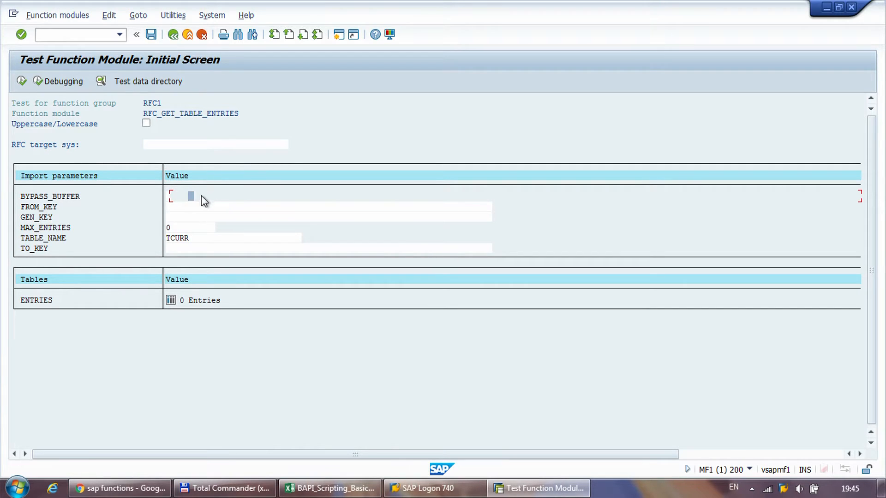
pyautogui.moveTo(229, 342)
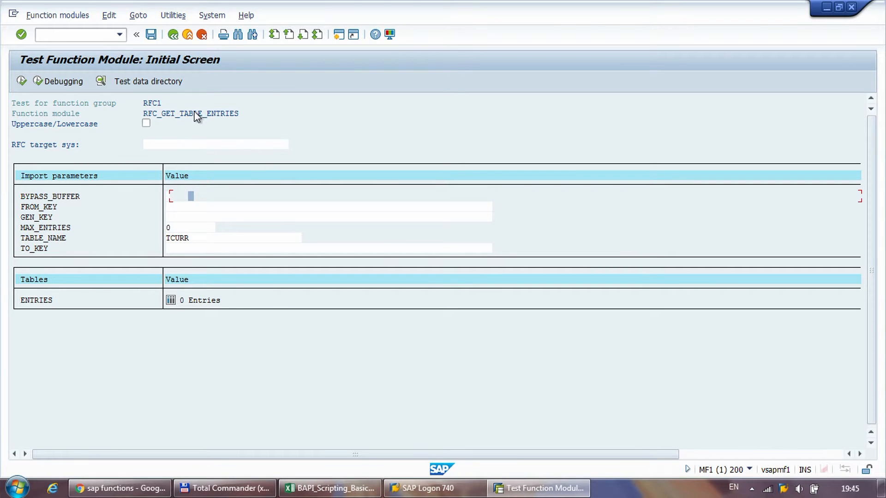
pyautogui.moveTo(54, 178)
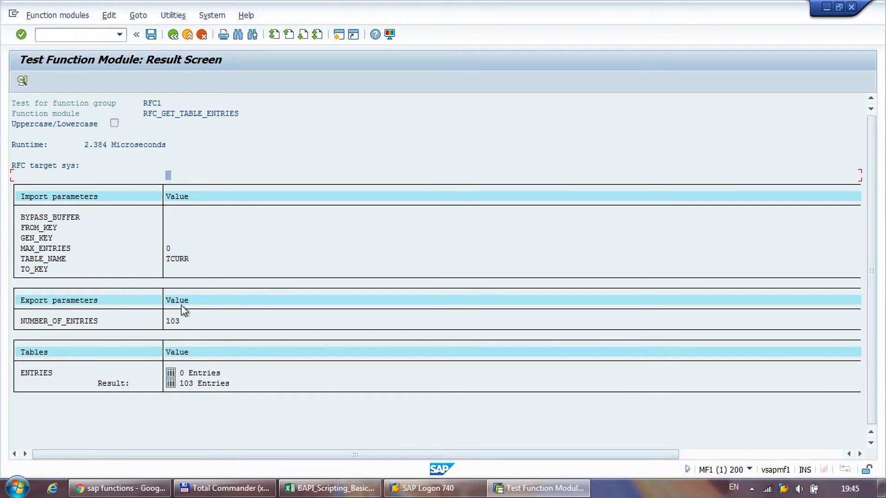
pyautogui.moveTo(171, 326)
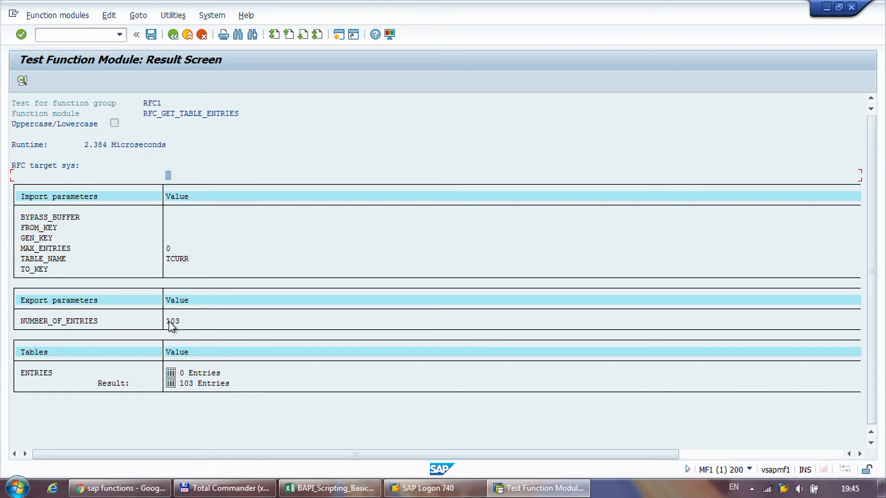
pyautogui.moveTo(191, 332)
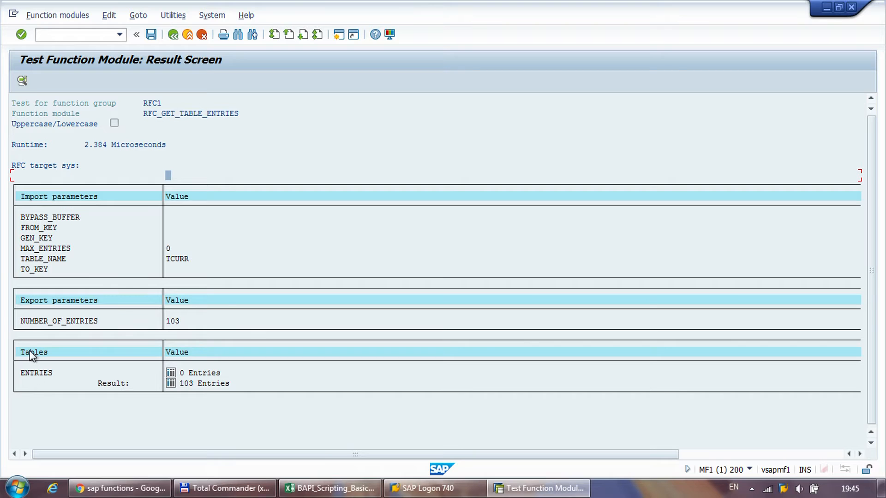
pyautogui.moveTo(160, 391)
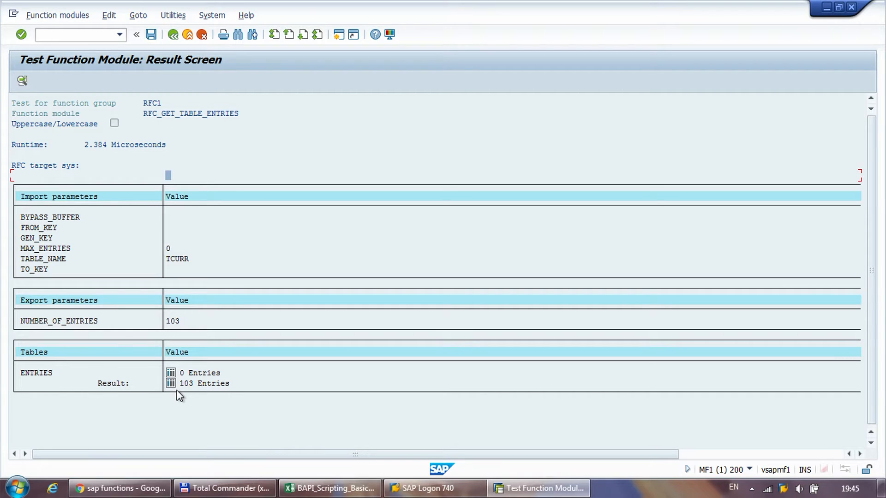
pyautogui.moveTo(178, 390)
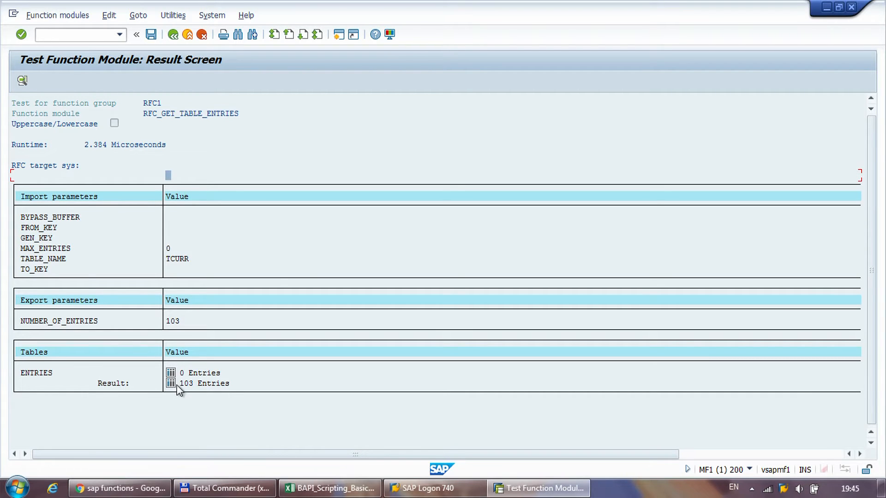
pyautogui.moveTo(189, 390)
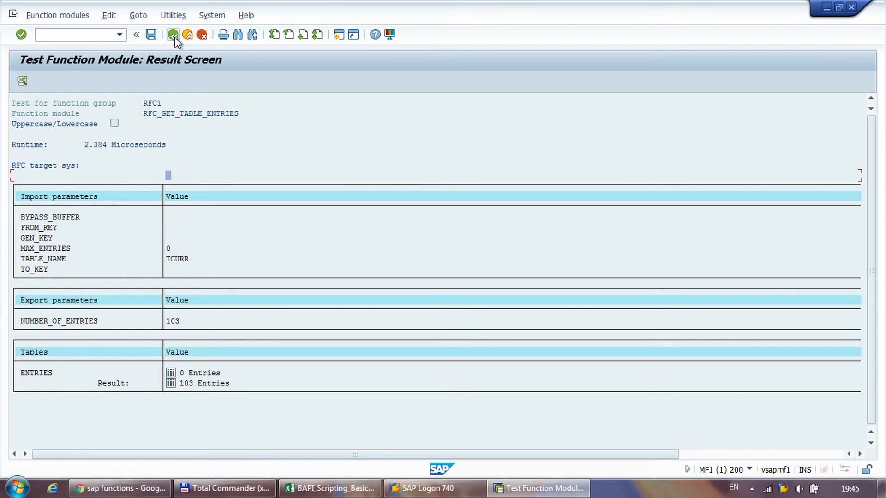
# Go back in SAP, switch to BAPI_Scripting_Basics, and select the TCURR cell A10
pyautogui.click(173, 34)
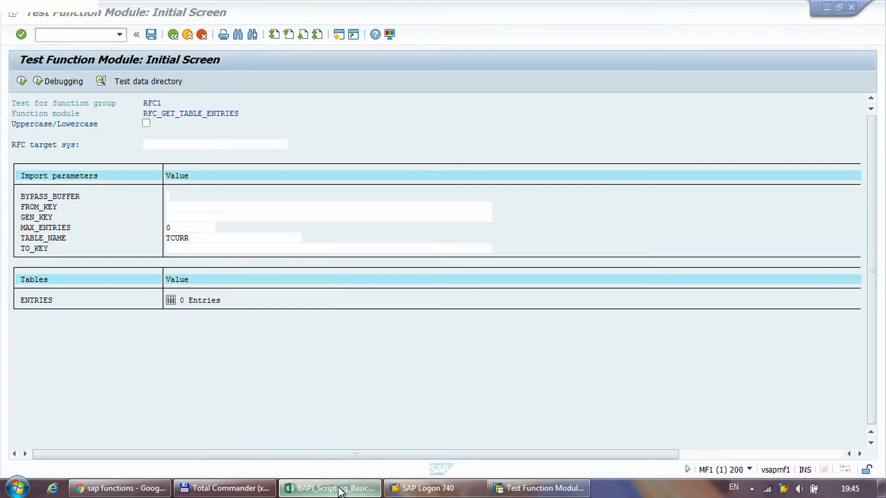
pyautogui.click(330, 488)
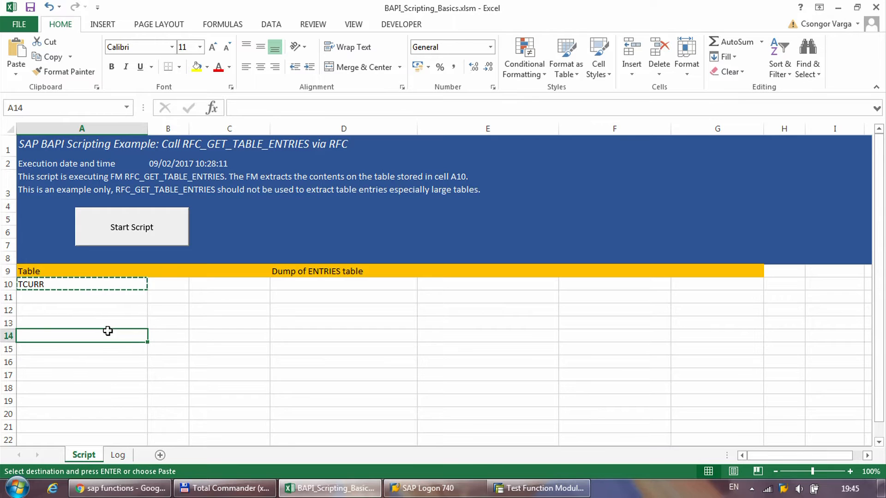
pyautogui.click(168, 322)
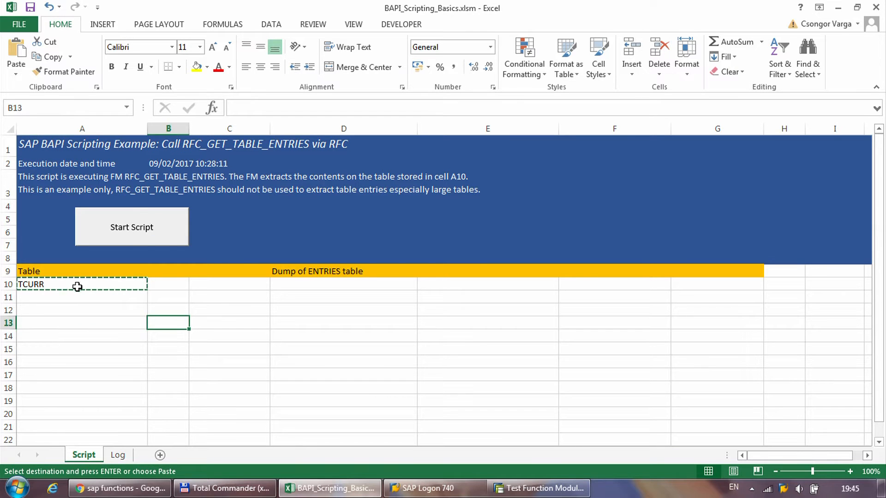
pyautogui.click(81, 284)
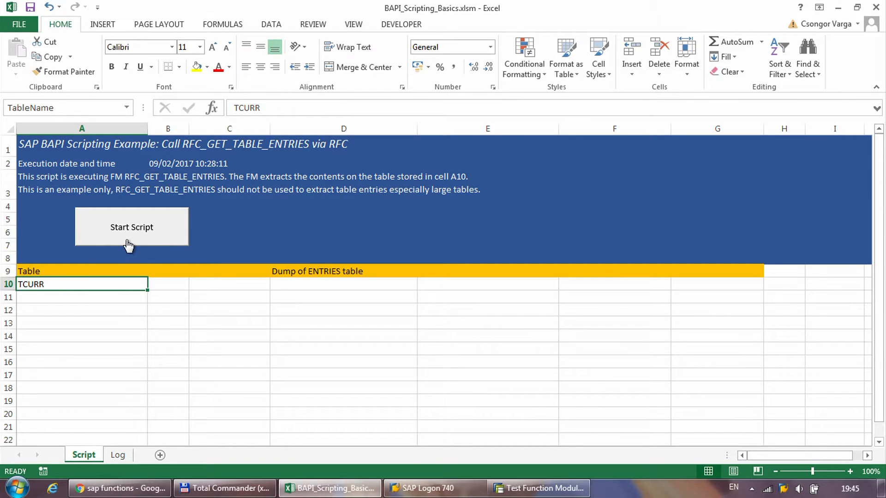
pyautogui.moveTo(221, 313)
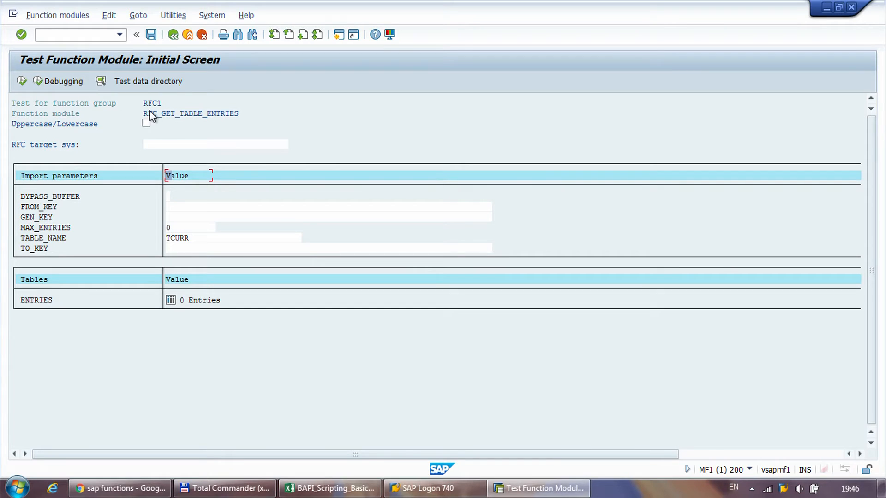
pyautogui.click(330, 488)
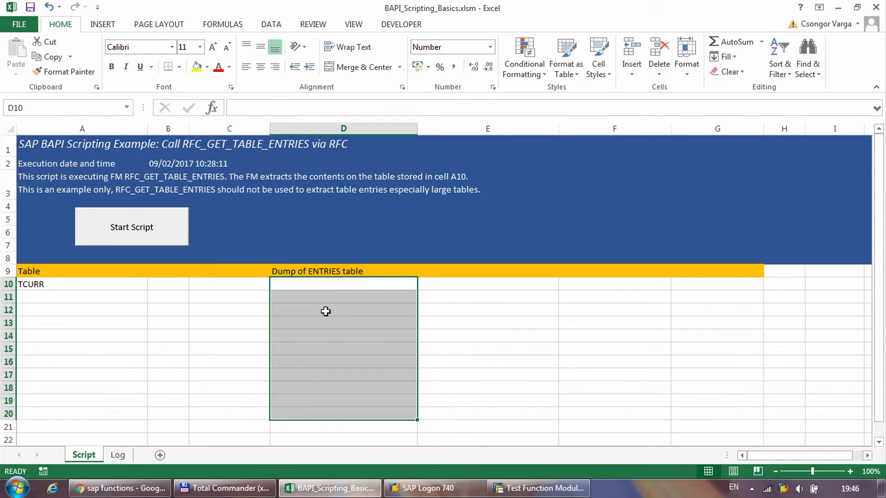
# Bring up Module2's macro code in the Visual Basic editor
pyautogui.click(343, 310)
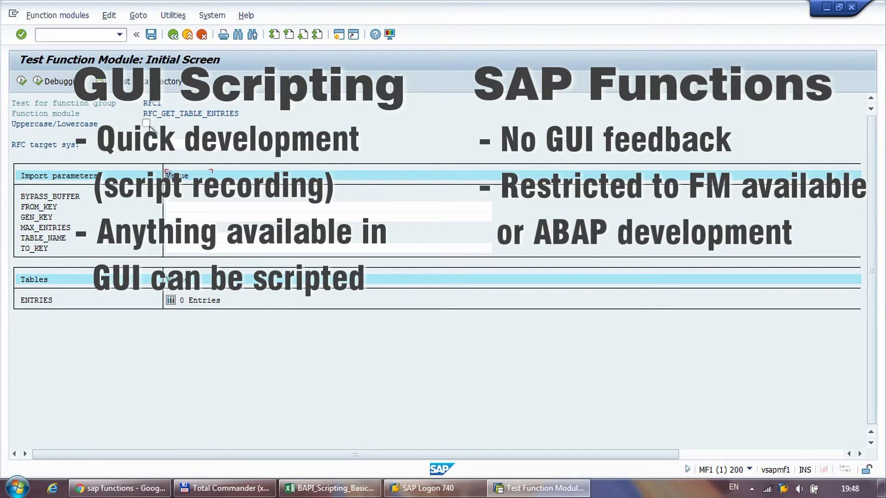
pyautogui.moveTo(148, 121)
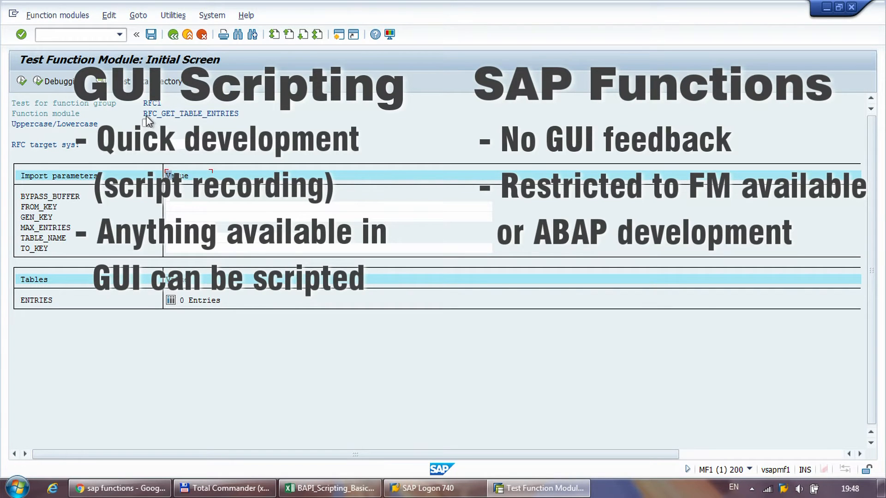
pyautogui.moveTo(242, 117)
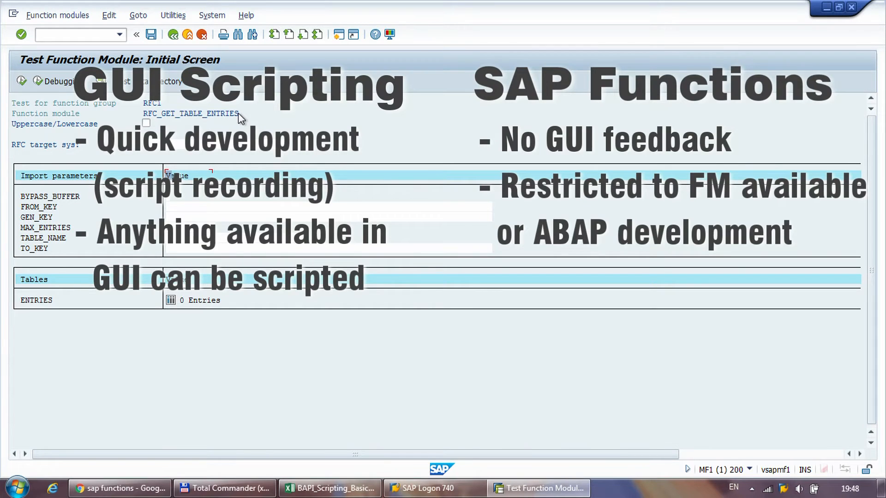
pyautogui.moveTo(232, 119)
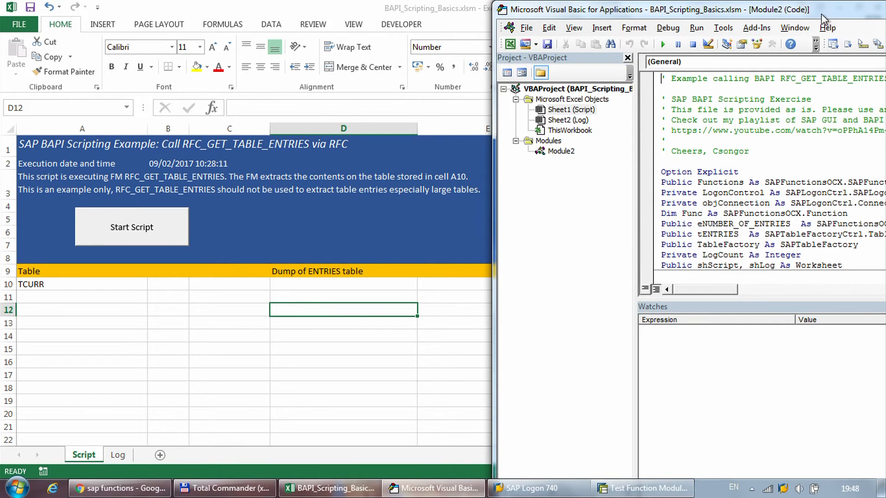
# Maximise the VBA editor and open the Tools menu
pyautogui.click(842, 10)
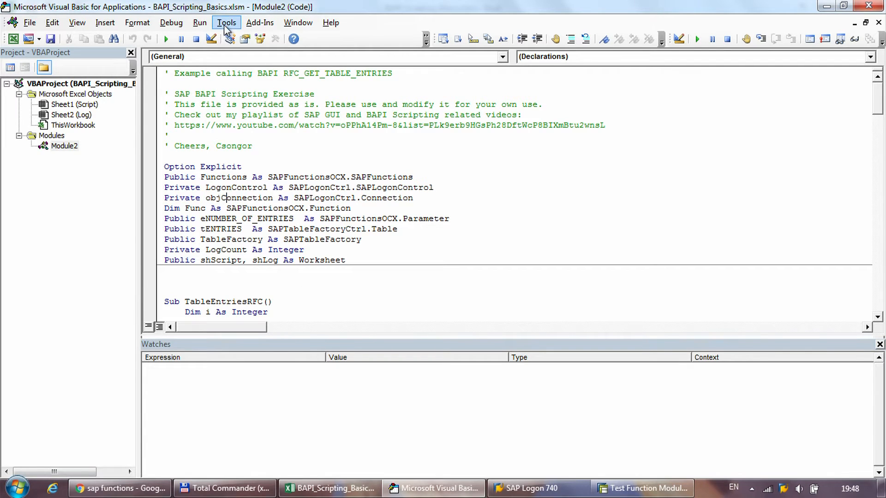
pyautogui.click(226, 22)
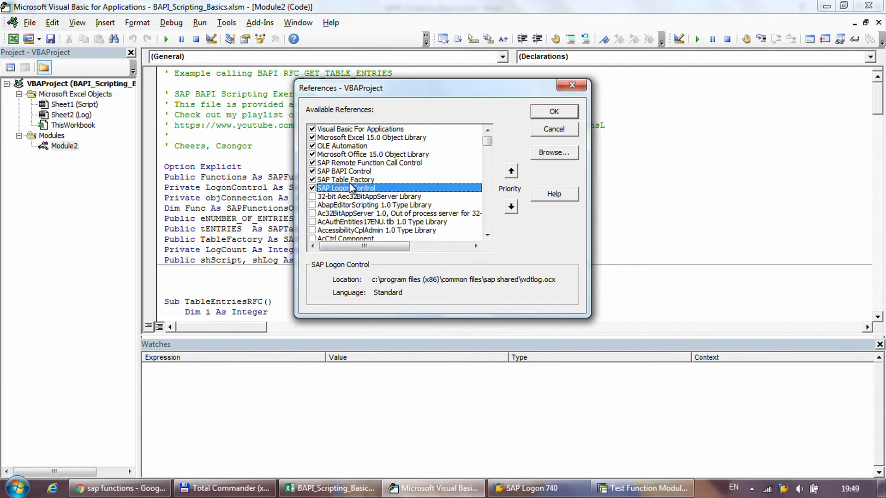
pyautogui.click(345, 180)
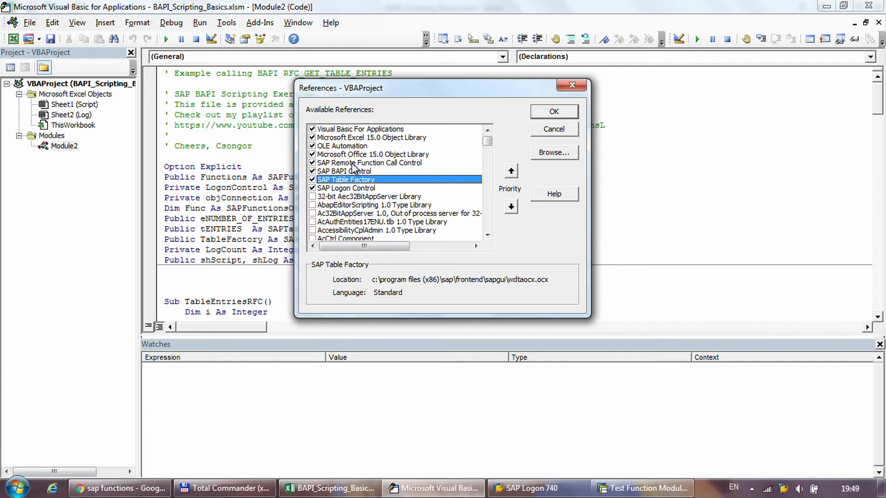
pyautogui.moveTo(355, 168)
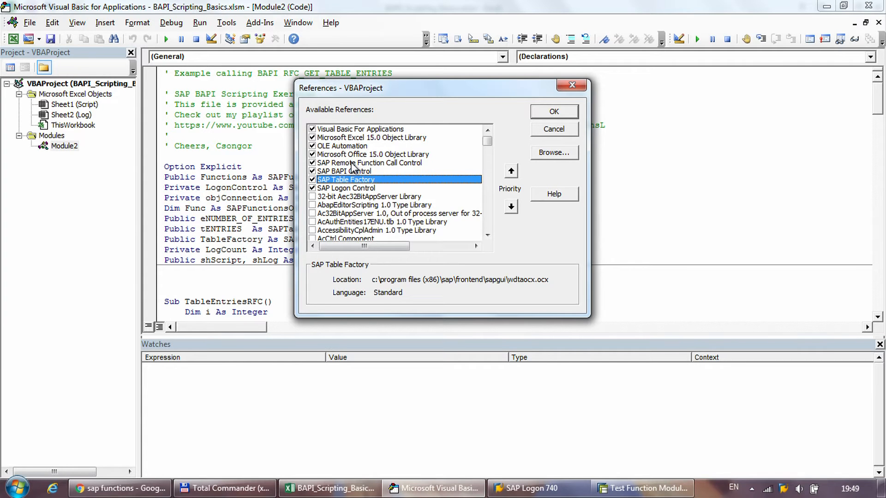
pyautogui.click(370, 163)
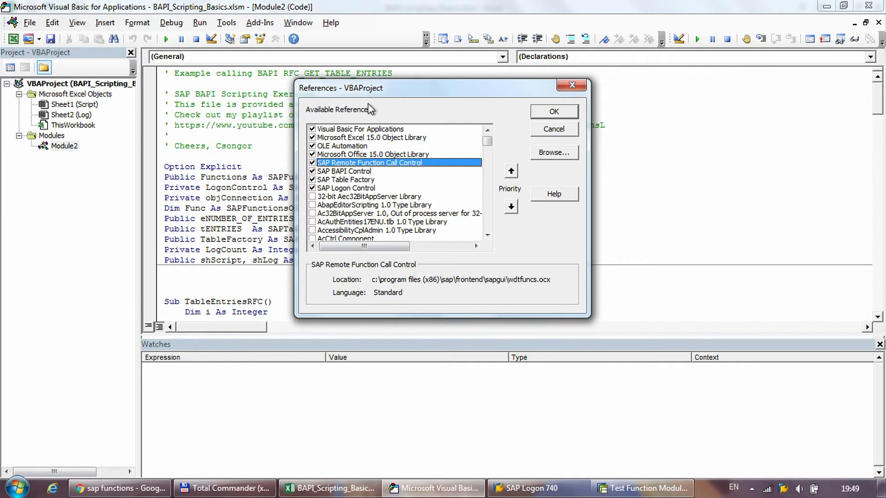
pyautogui.moveTo(353, 191)
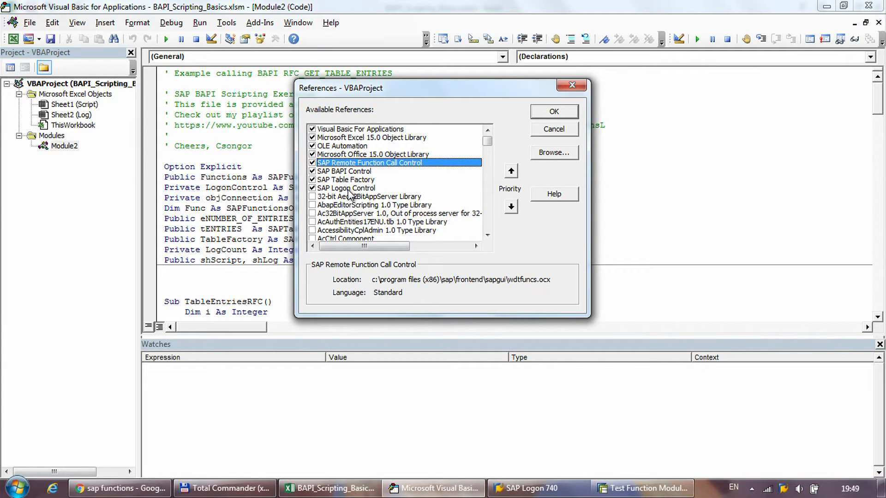
pyautogui.moveTo(220, 221)
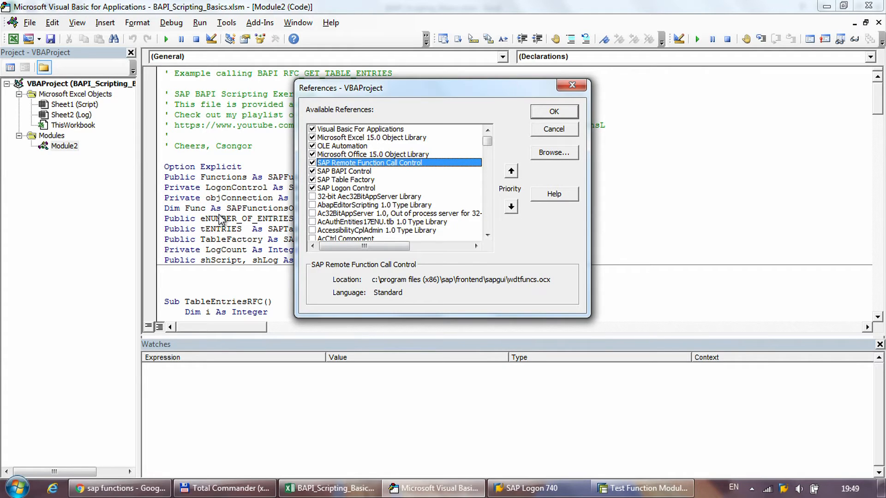
pyautogui.moveTo(220, 217)
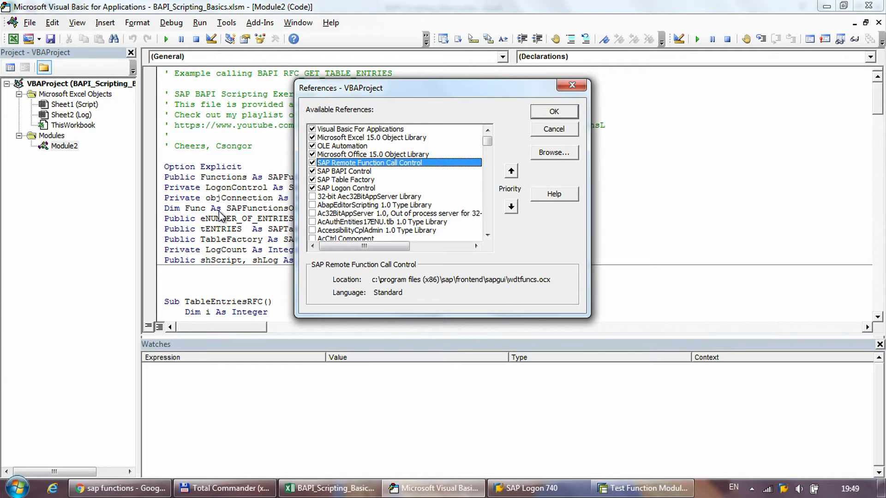
pyautogui.moveTo(222, 212)
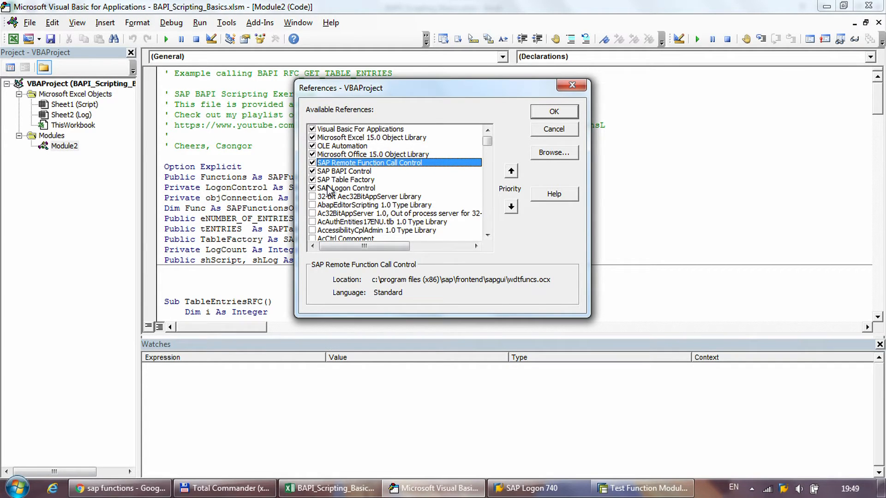
pyautogui.moveTo(359, 153)
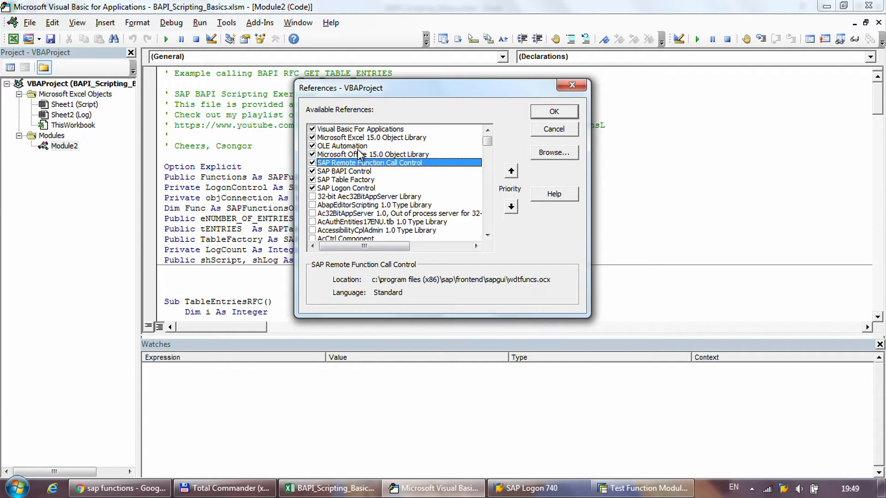
pyautogui.click(371, 137)
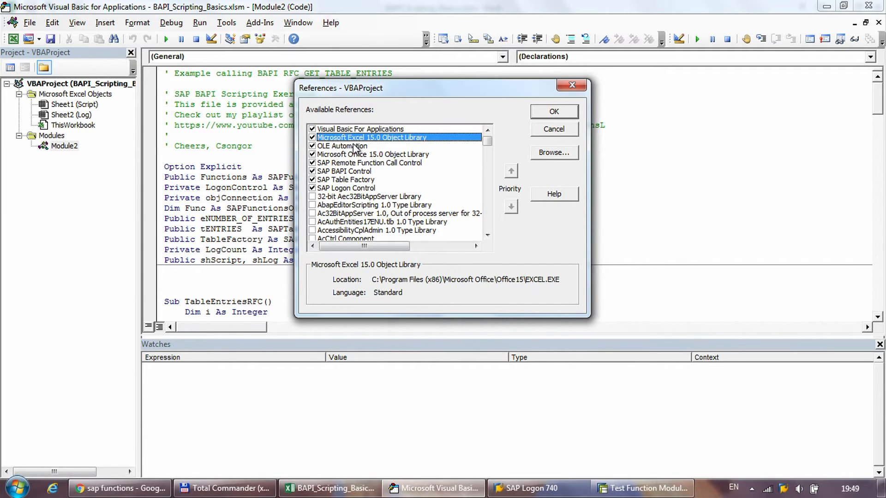
pyautogui.click(360, 128)
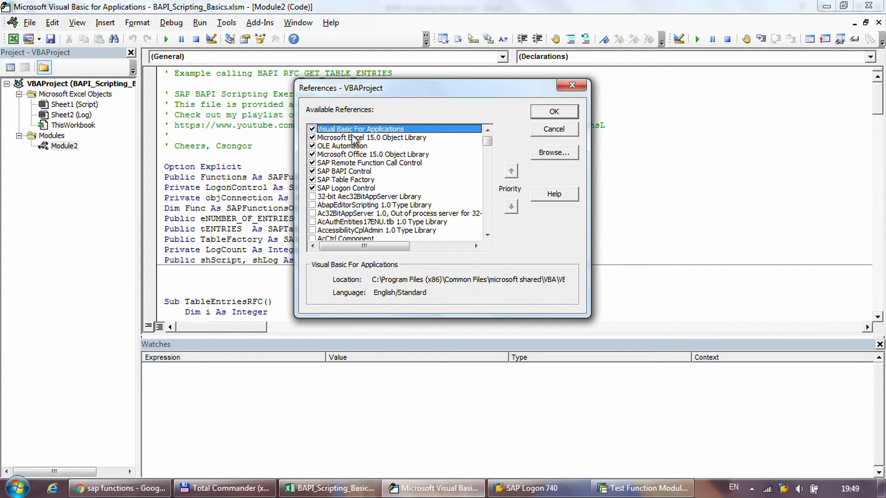
pyautogui.click(369, 162)
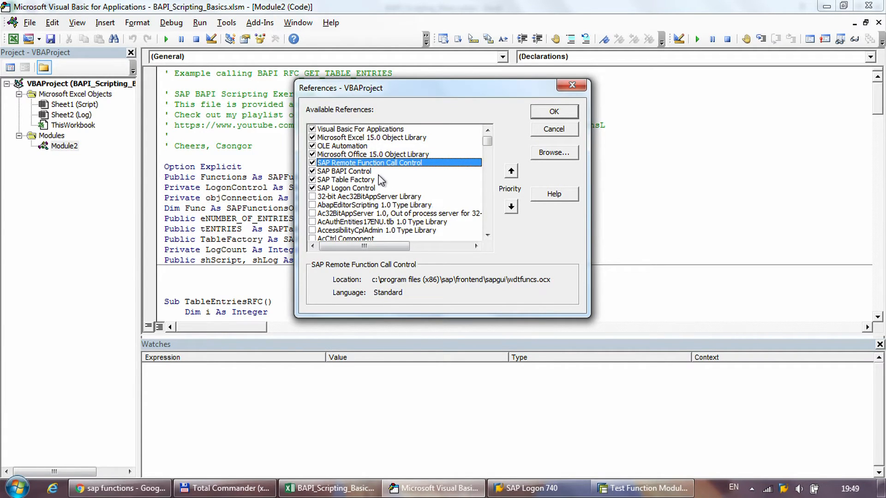
pyautogui.moveTo(375, 179)
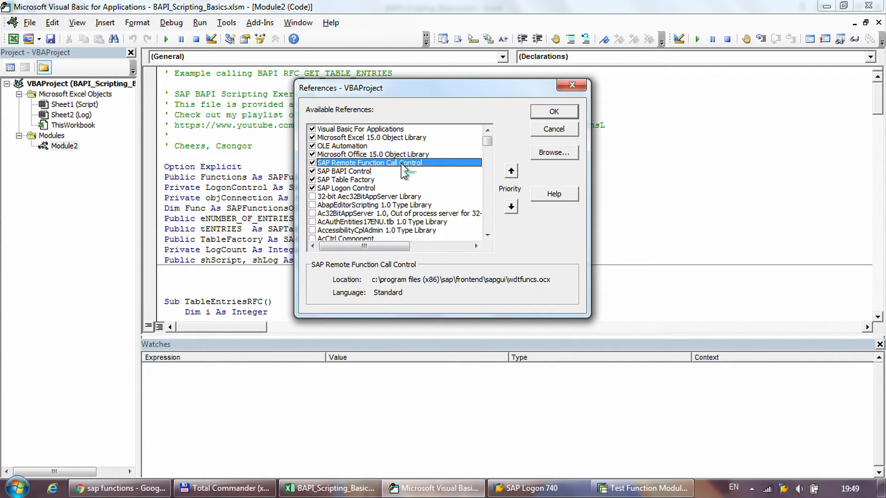
pyautogui.moveTo(426, 168)
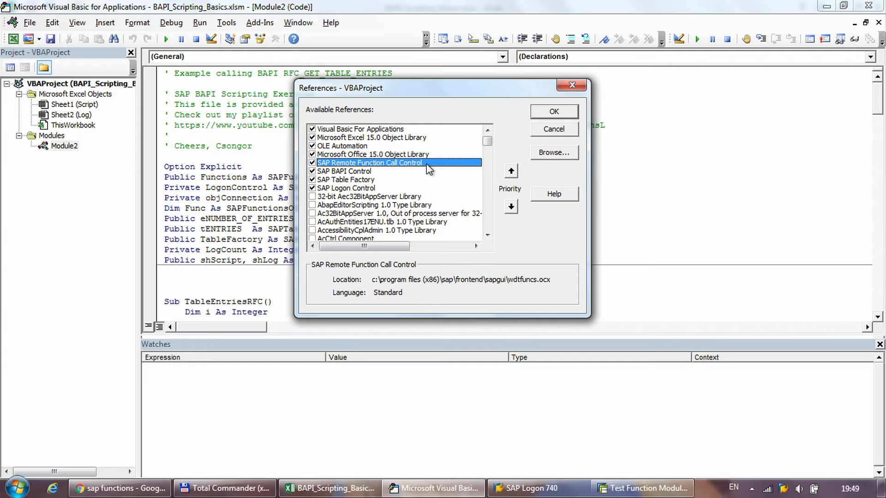
pyautogui.moveTo(481, 283)
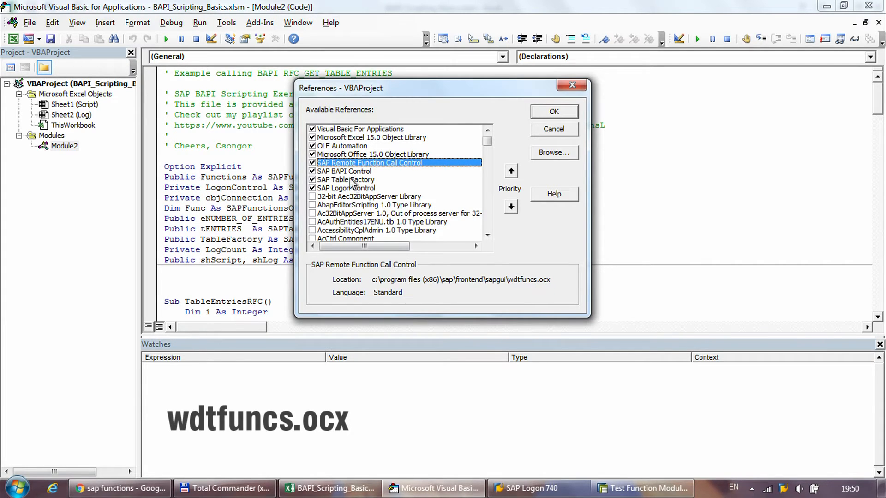
# Check the OCX paths of SAP BAPI Control, Table Factory and Logon Control, then accept References
pyautogui.click(344, 171)
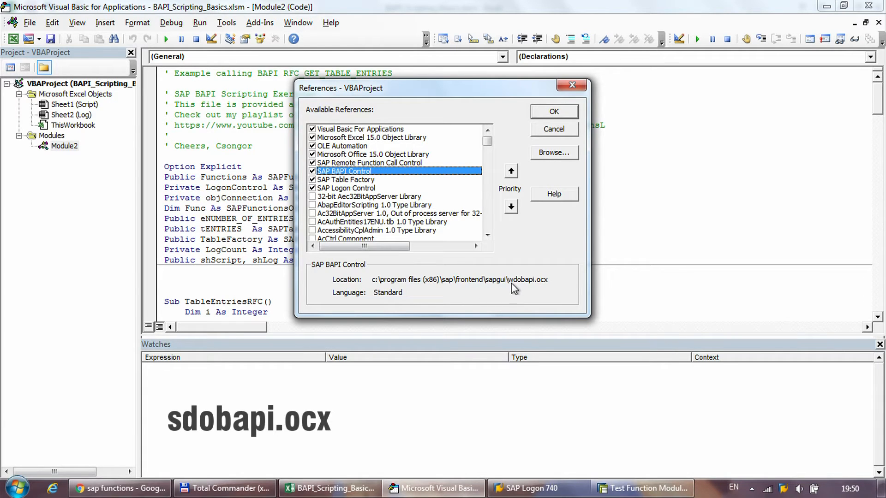
pyautogui.moveTo(519, 287)
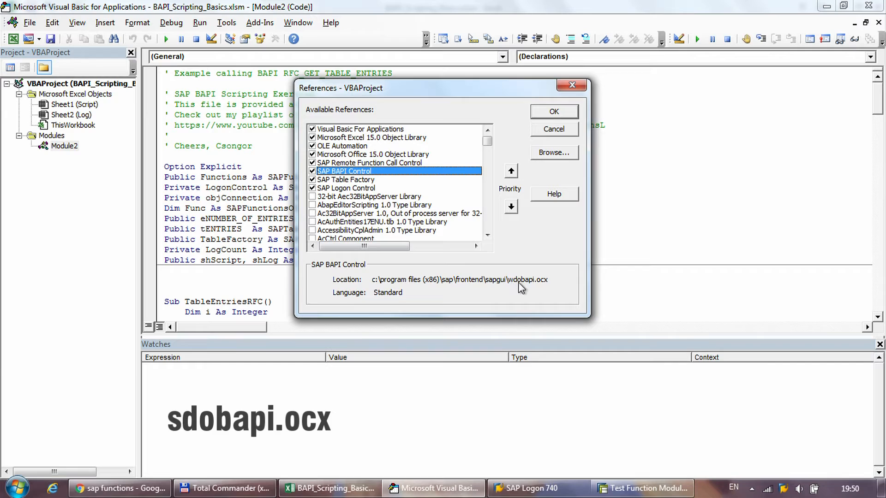
pyautogui.moveTo(511, 287)
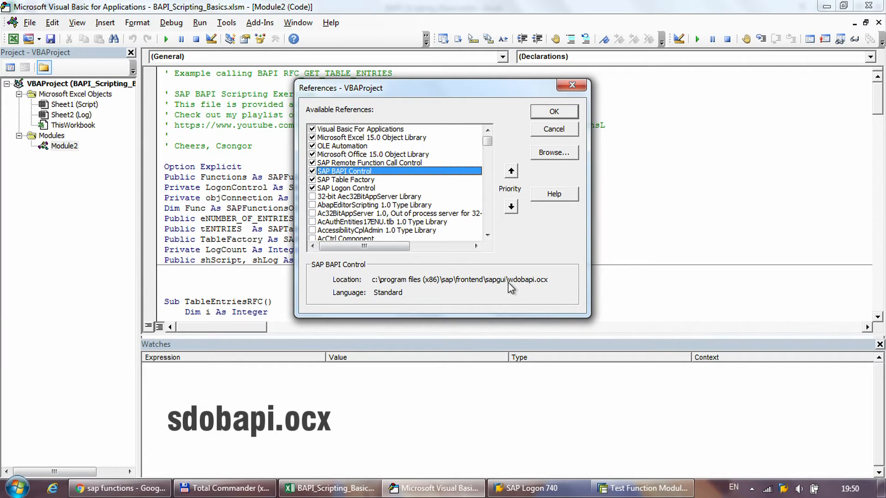
pyautogui.moveTo(548, 290)
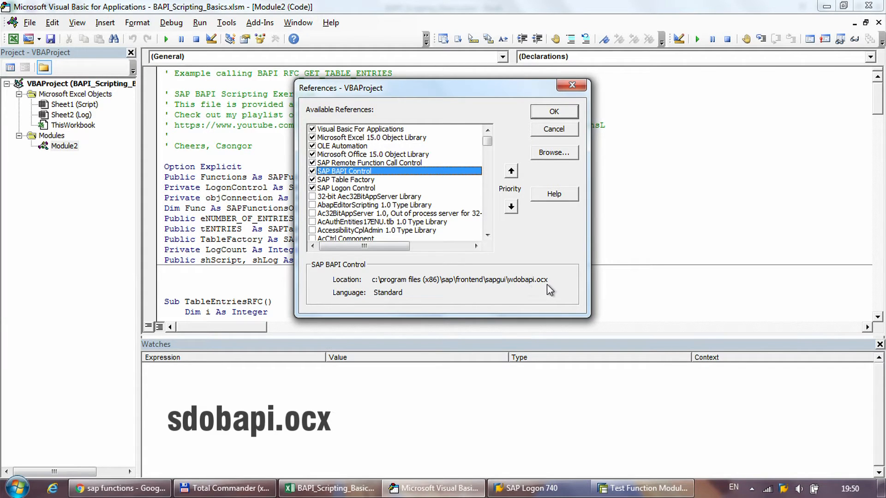
pyautogui.click(346, 179)
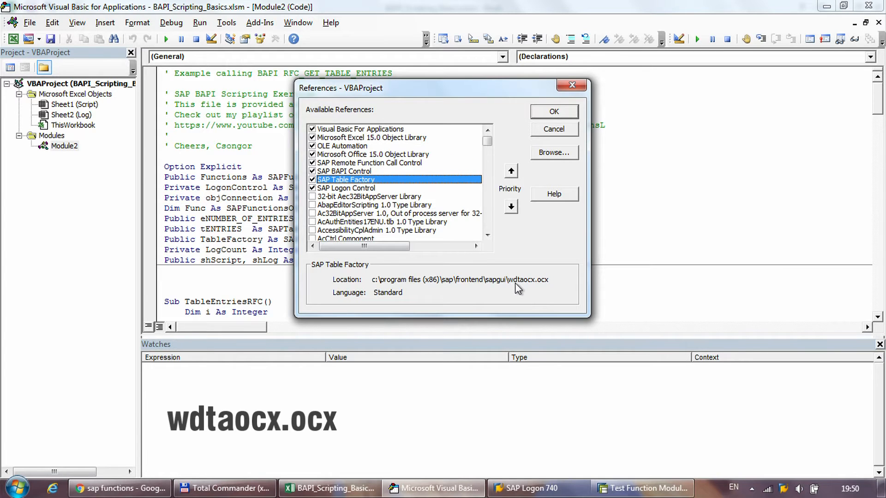
pyautogui.moveTo(521, 287)
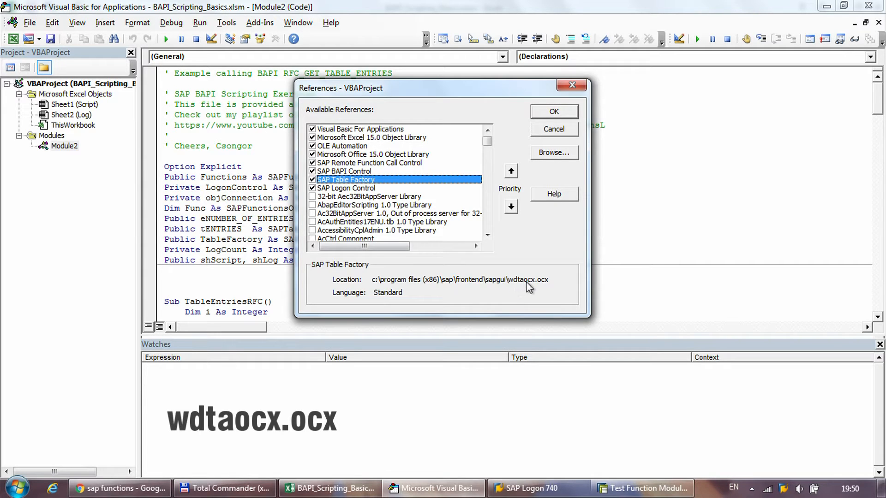
pyautogui.click(345, 188)
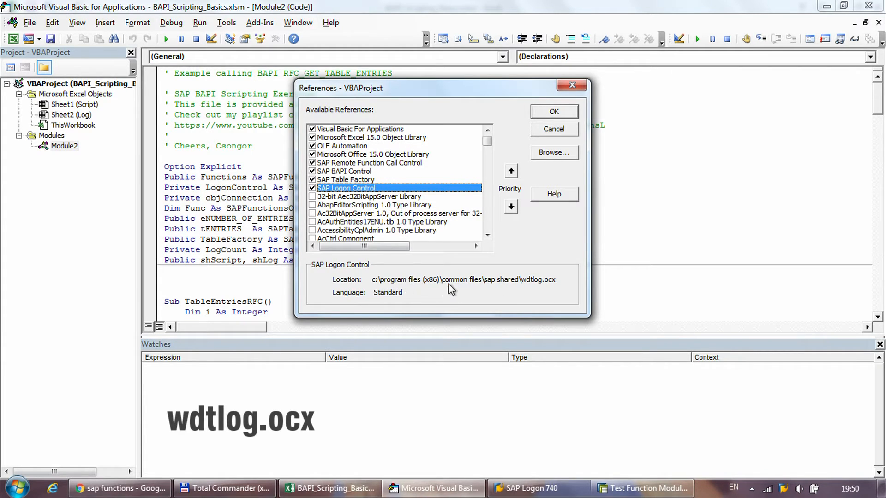
pyautogui.moveTo(495, 287)
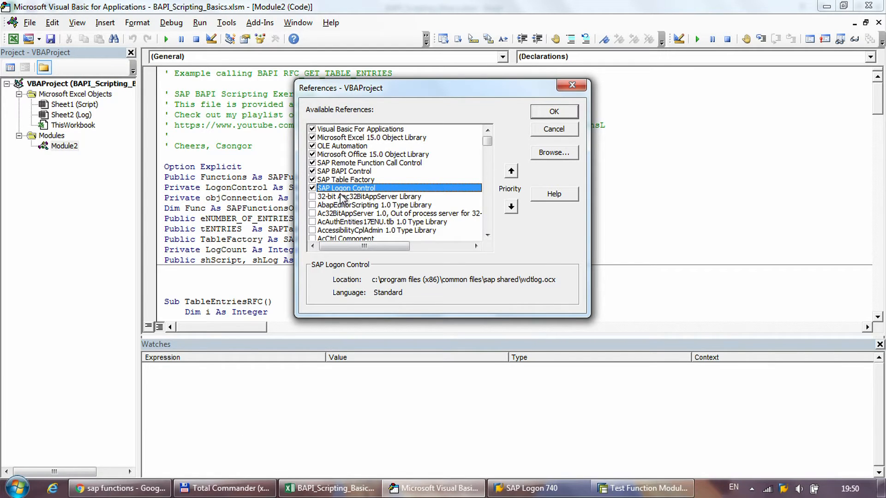
pyautogui.moveTo(587, 156)
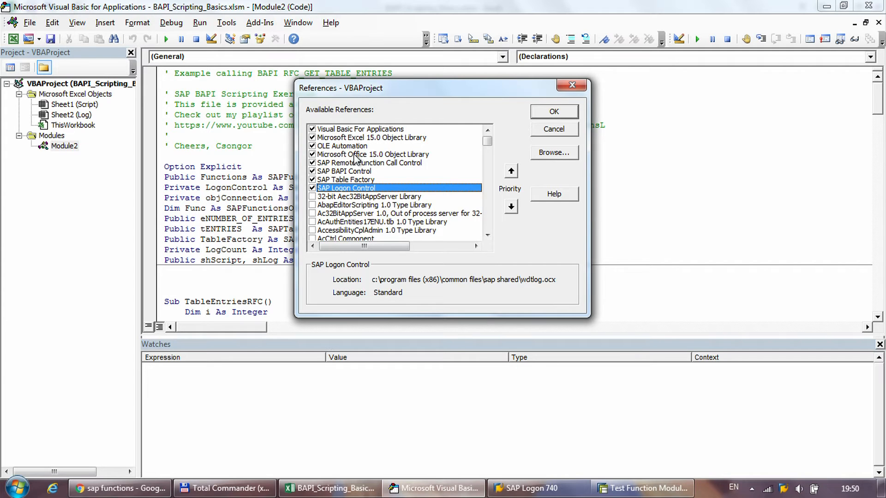
pyautogui.moveTo(348, 126)
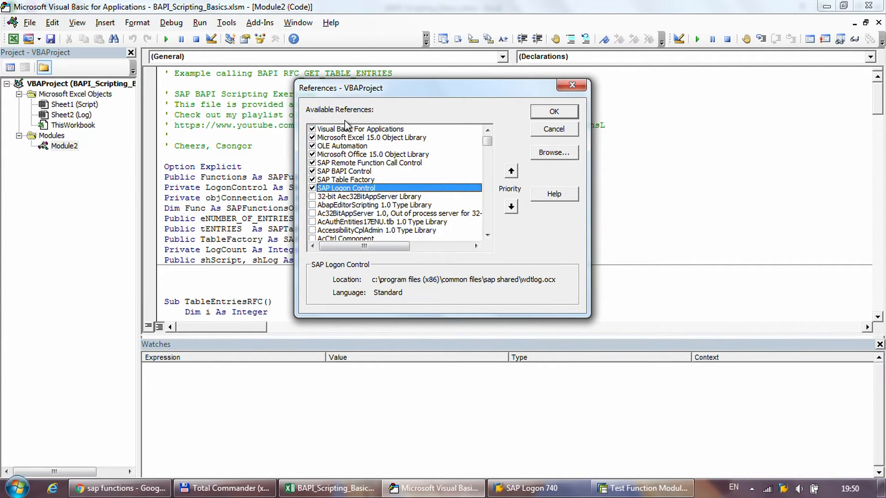
pyautogui.click(553, 111)
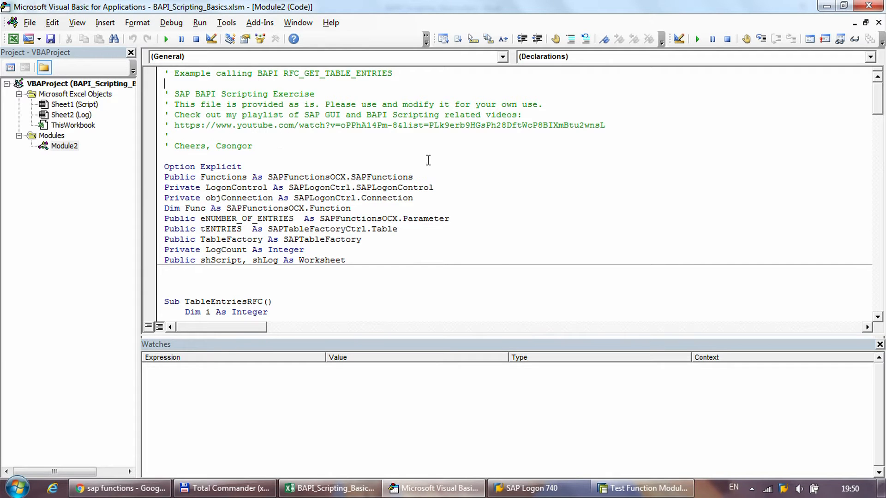
pyautogui.moveTo(436, 164)
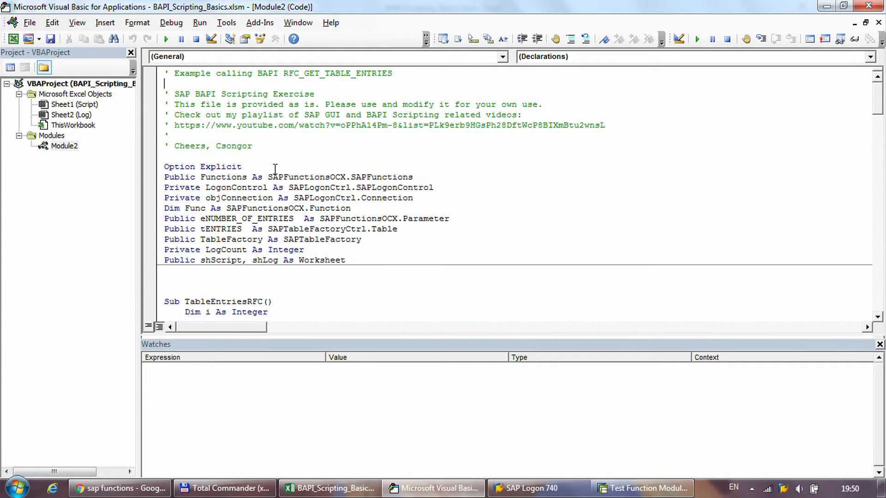
pyautogui.moveTo(307, 164)
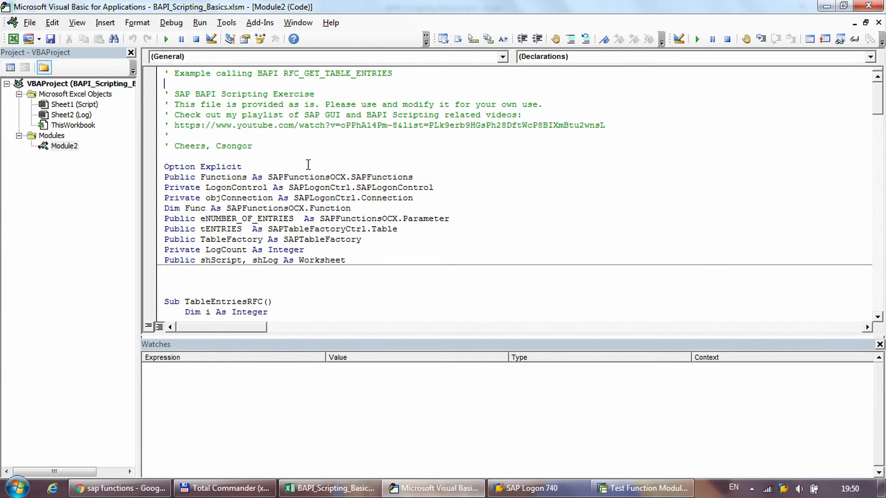
# Clear the selected declaration lines and jump to the TableEntriesRFC procedure in Module2
pyautogui.moveTo(294, 239); pyautogui.dragTo(345, 260)
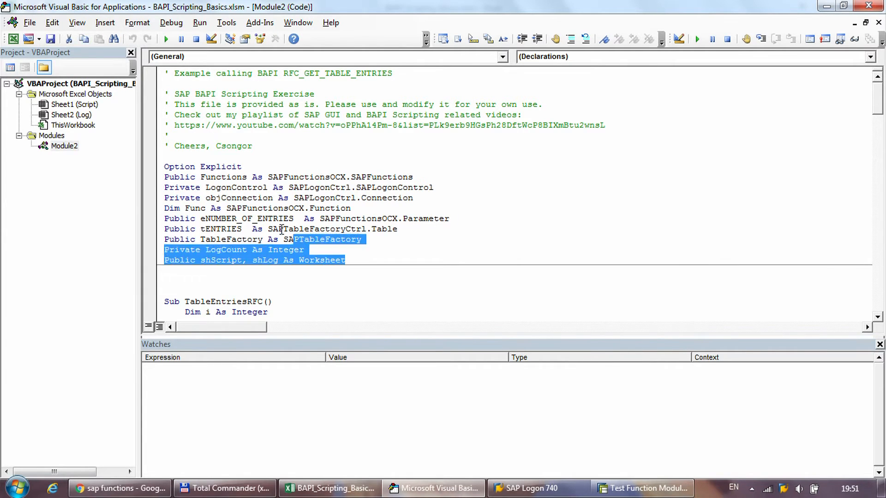
pyautogui.click(290, 169)
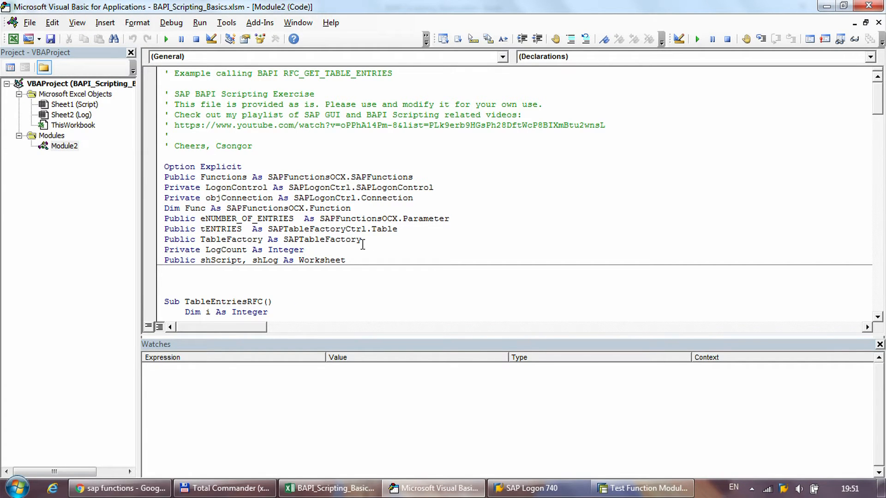
pyautogui.scroll(-3)
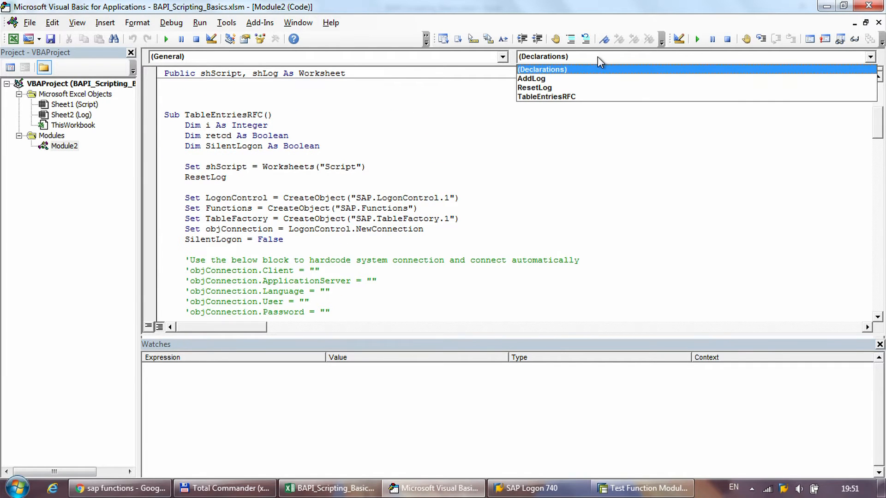
pyautogui.click(541, 69)
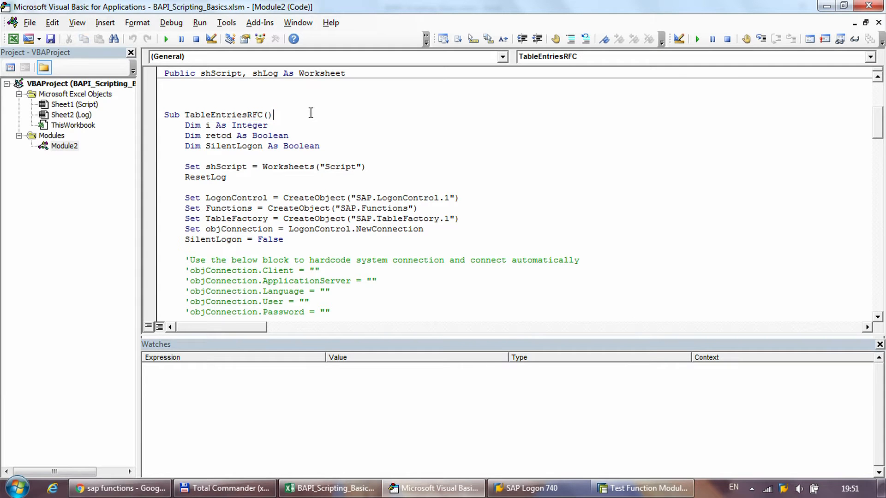
pyautogui.click(330, 488)
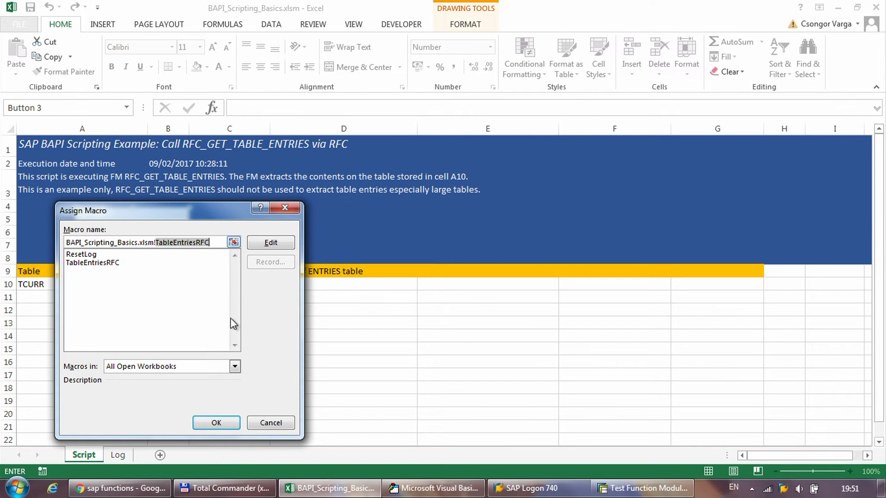
pyautogui.click(216, 423)
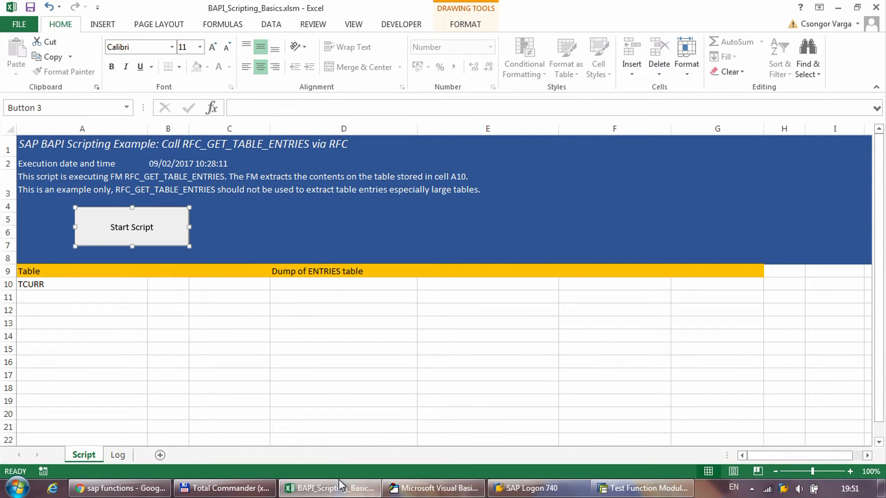
pyautogui.click(432, 488)
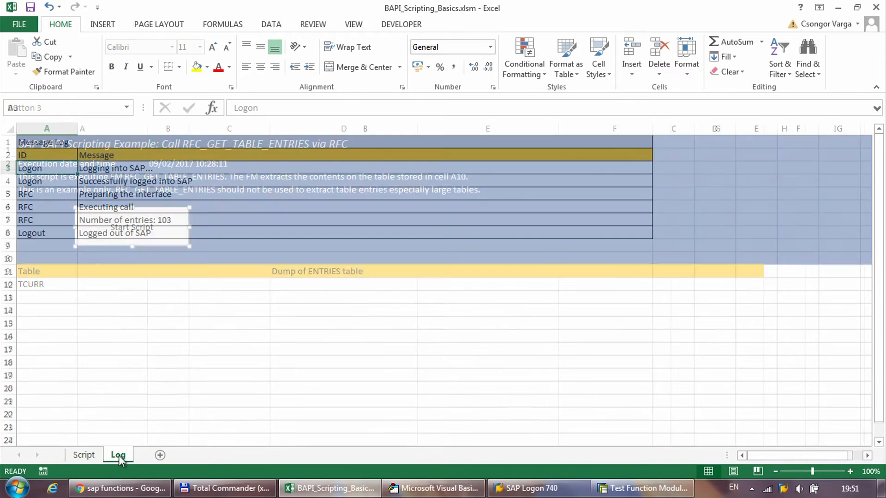
pyautogui.click(118, 455)
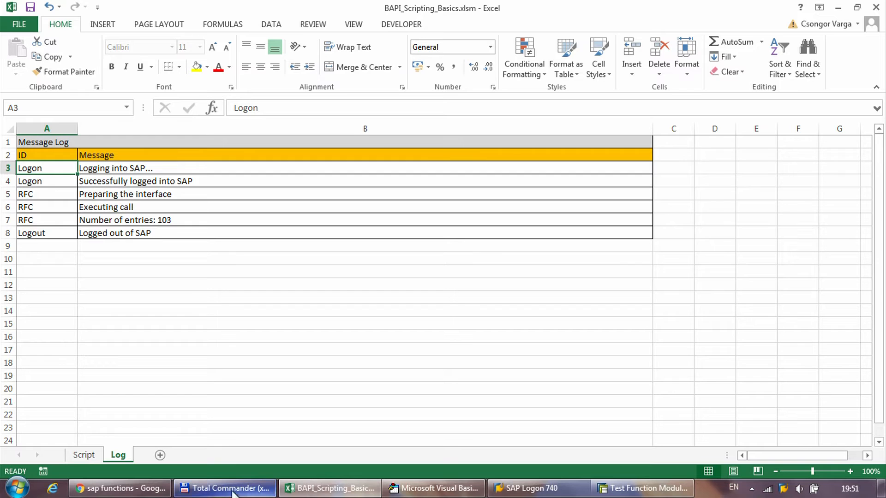
pyautogui.click(433, 489)
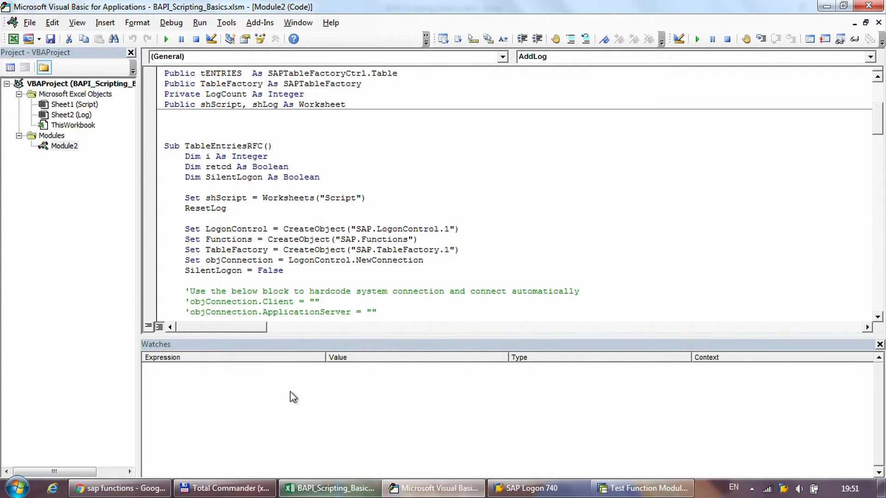
pyautogui.click(330, 489)
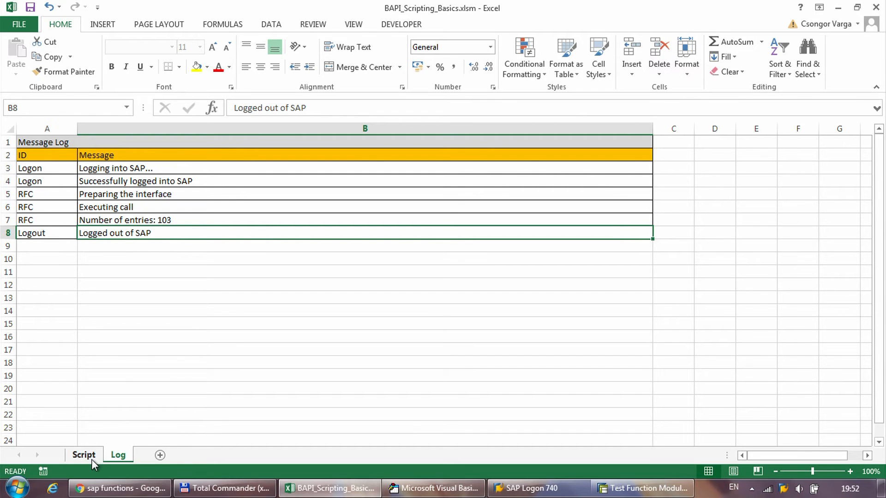
pyautogui.click(83, 455)
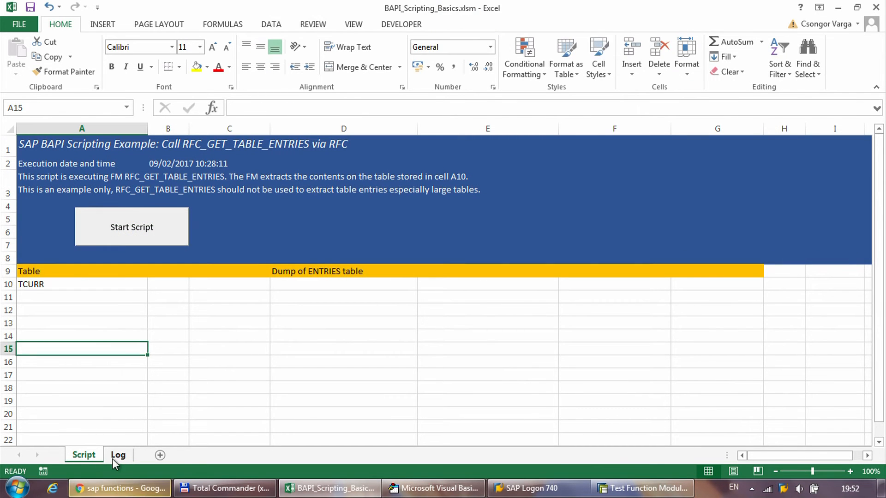
pyautogui.click(118, 455)
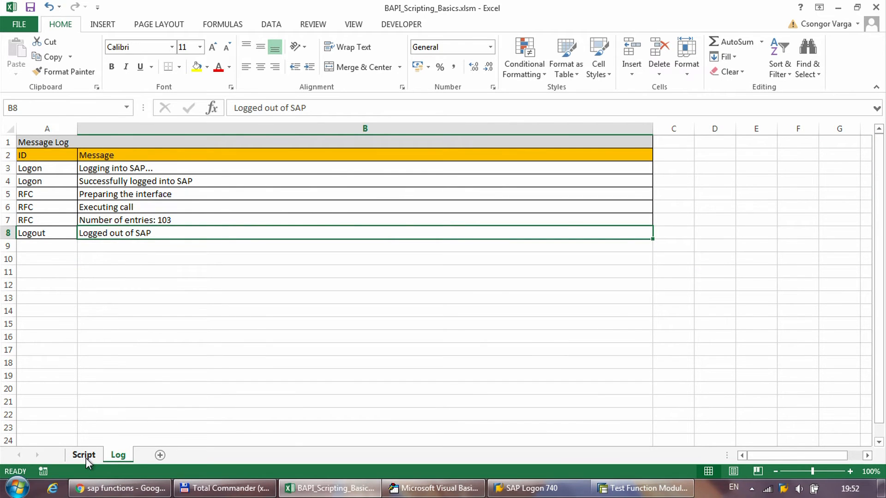
pyautogui.click(83, 455)
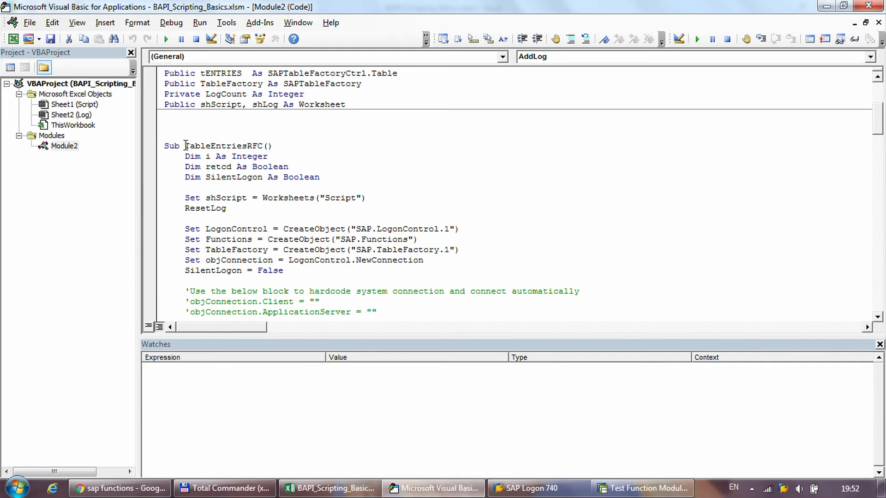
pyautogui.doubleClick(226, 146)
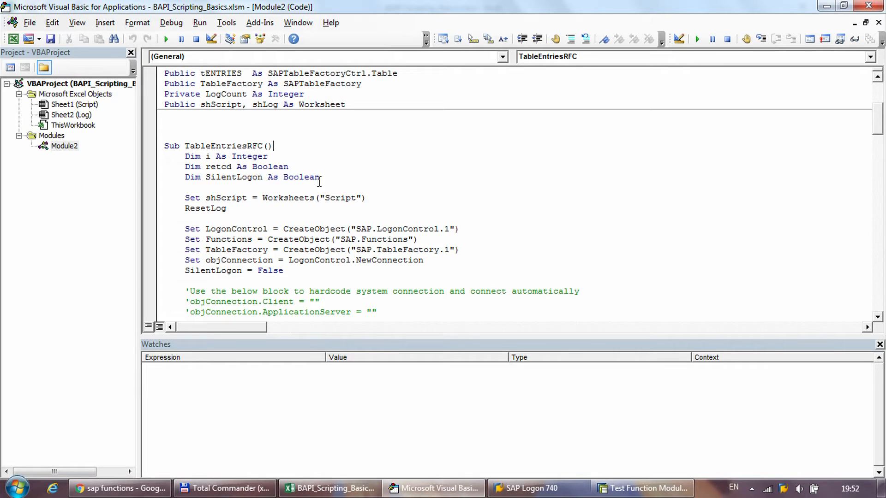
pyautogui.moveTo(184, 156); pyautogui.dragTo(318, 177)
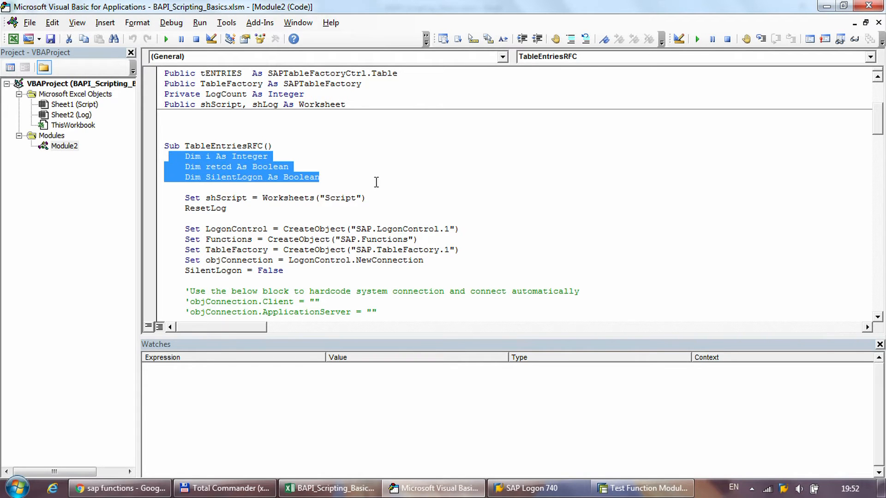
pyautogui.scroll(-3)
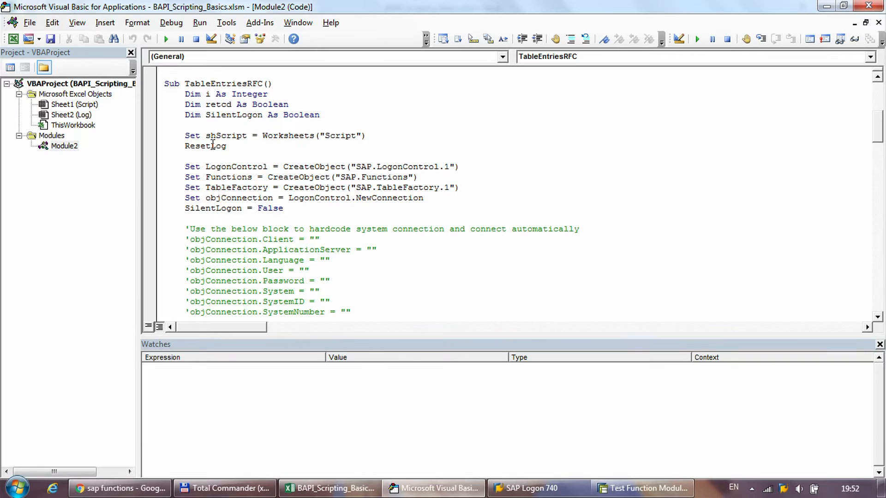
pyautogui.moveTo(184, 135); pyautogui.dragTo(226, 146)
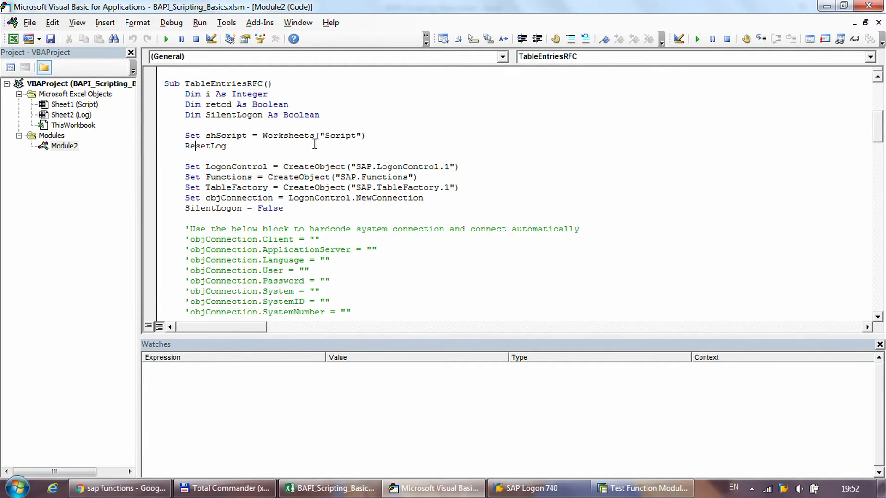
pyautogui.scroll(-3)
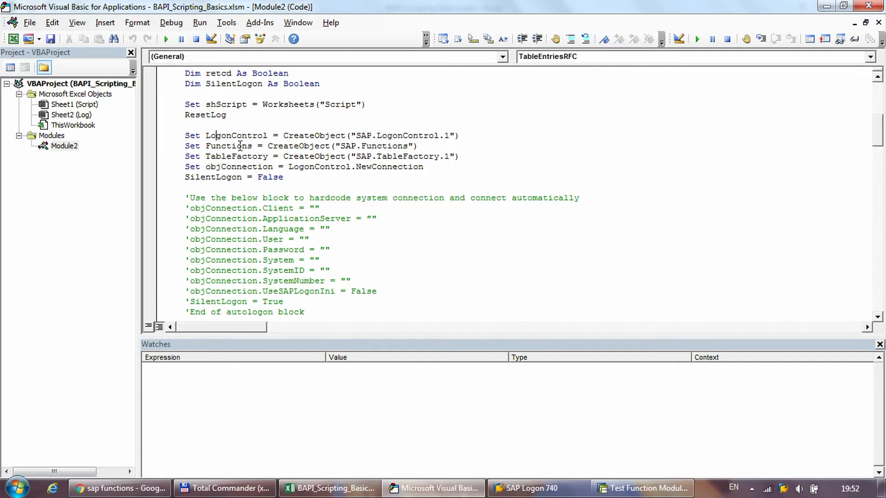
pyautogui.moveTo(207, 166)
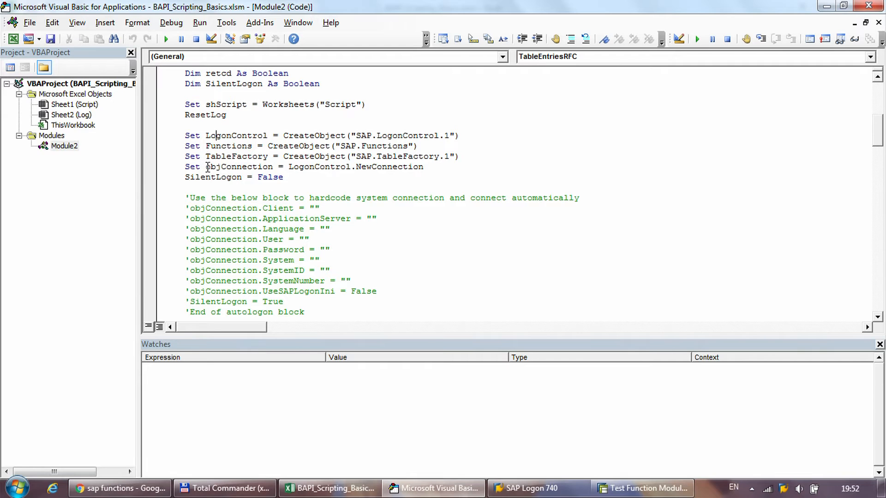
pyautogui.click(299, 176)
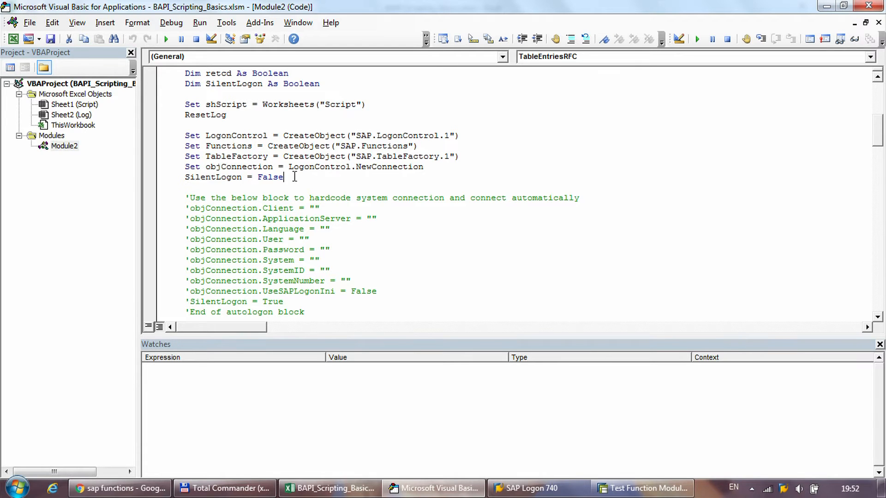
pyautogui.scroll(-3)
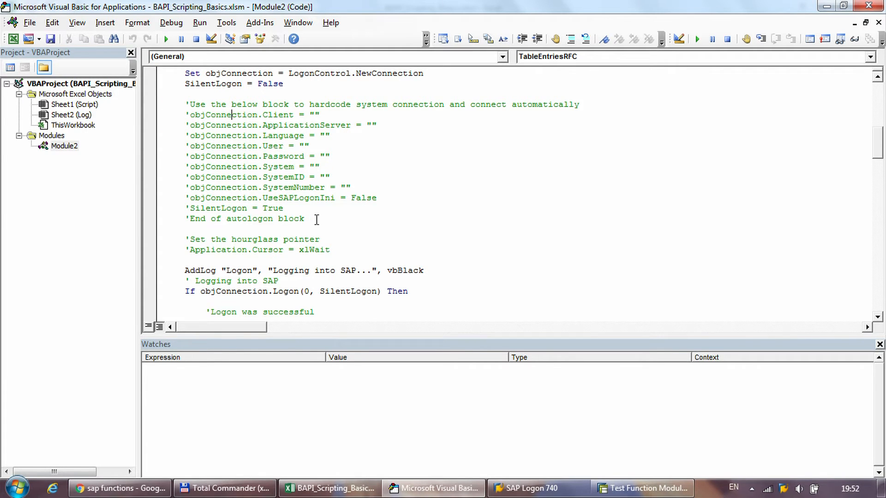
pyautogui.moveTo(186, 105); pyautogui.dragTo(304, 219)
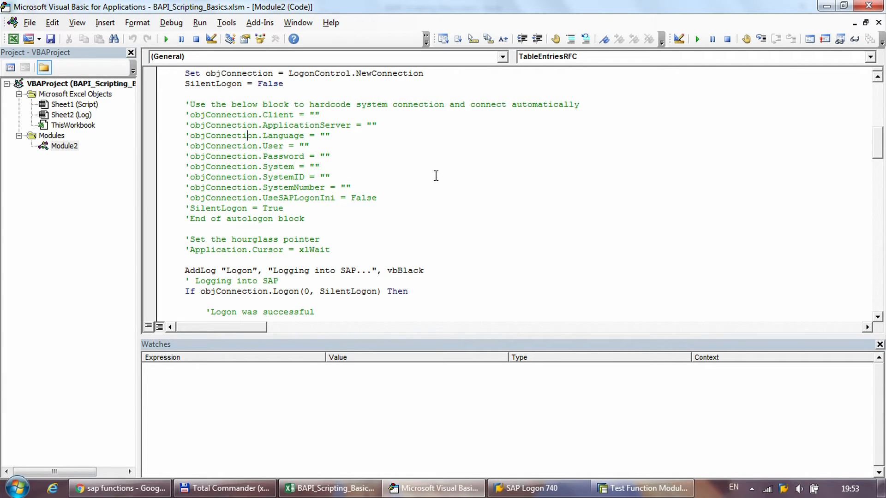
pyautogui.moveTo(325, 225)
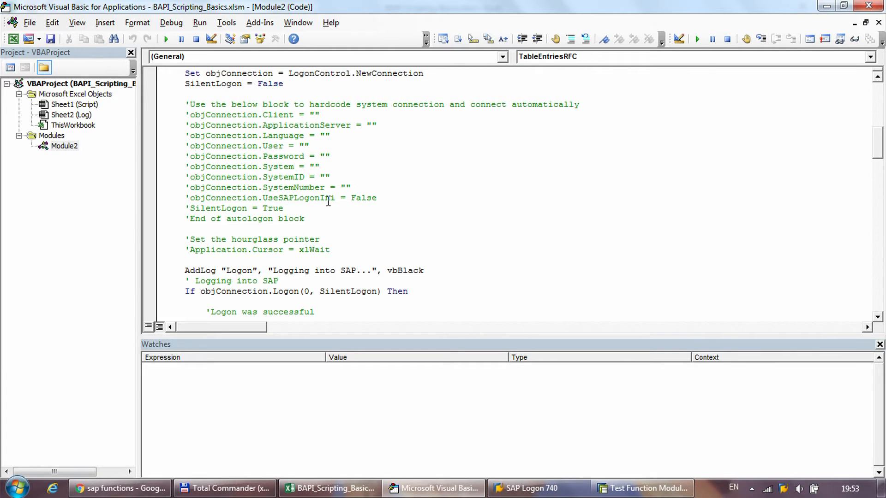
pyautogui.doubleClick(216, 208)
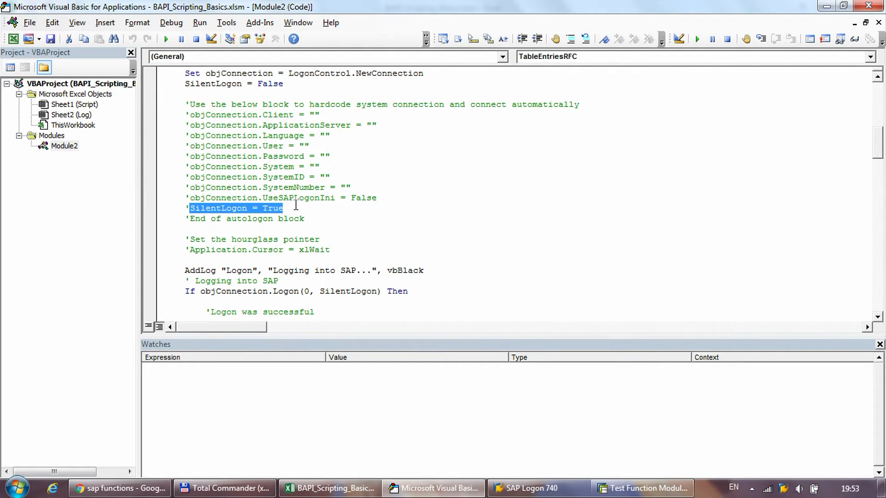
pyautogui.click(292, 208)
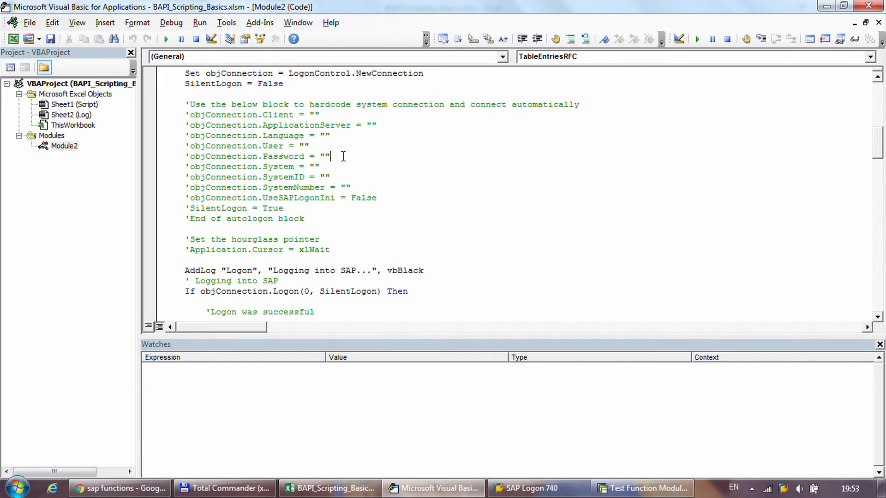
pyautogui.tripleClick(257, 156)
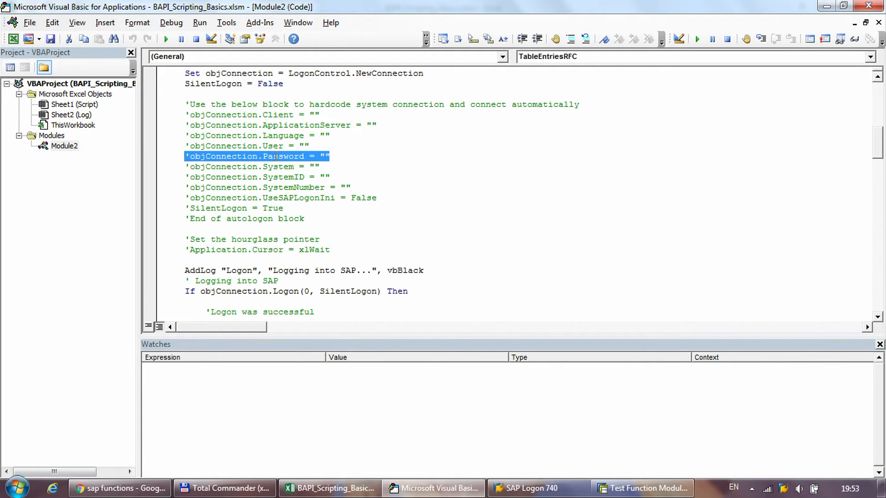
pyautogui.click(353, 157)
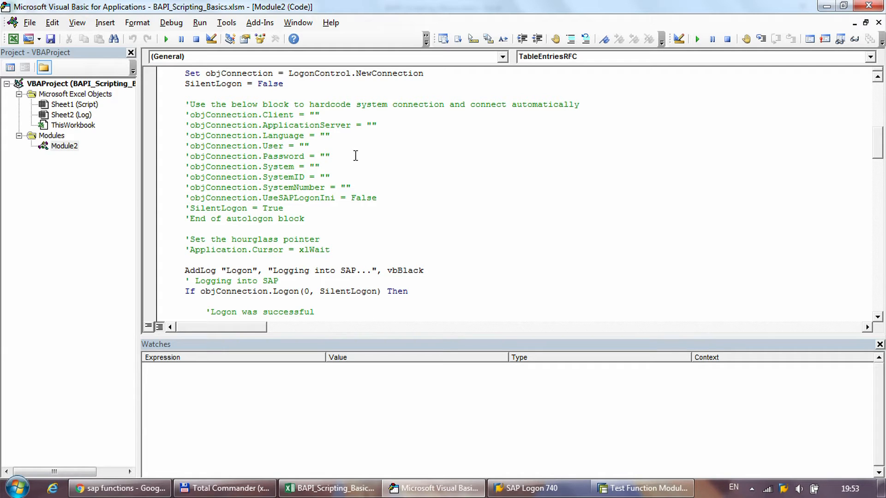
pyautogui.click(327, 157)
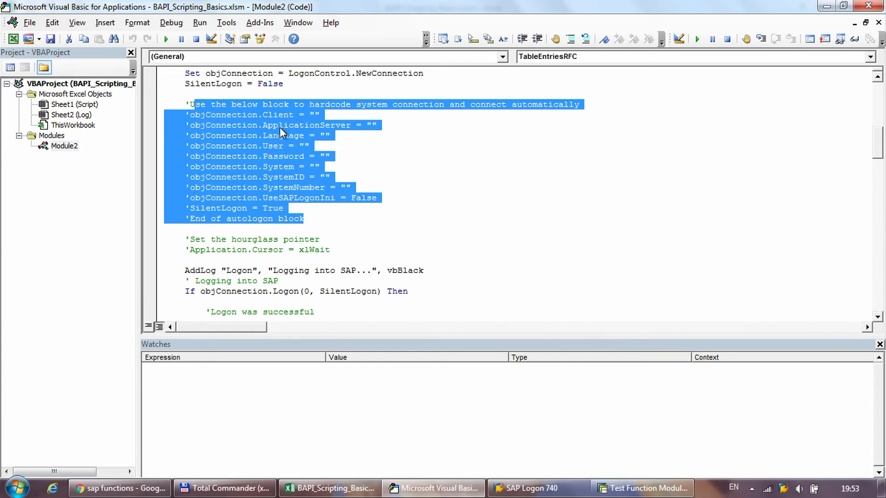
pyautogui.scroll(-3)
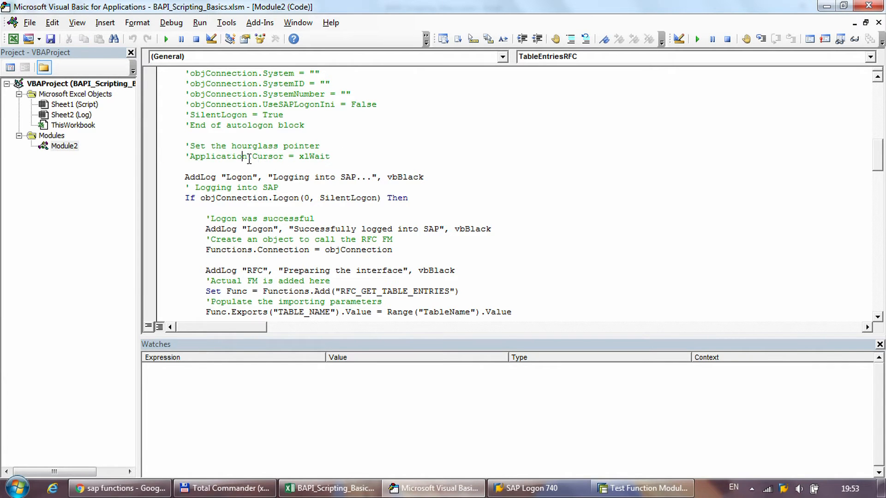
pyautogui.moveTo(187, 146); pyautogui.dragTo(331, 156)
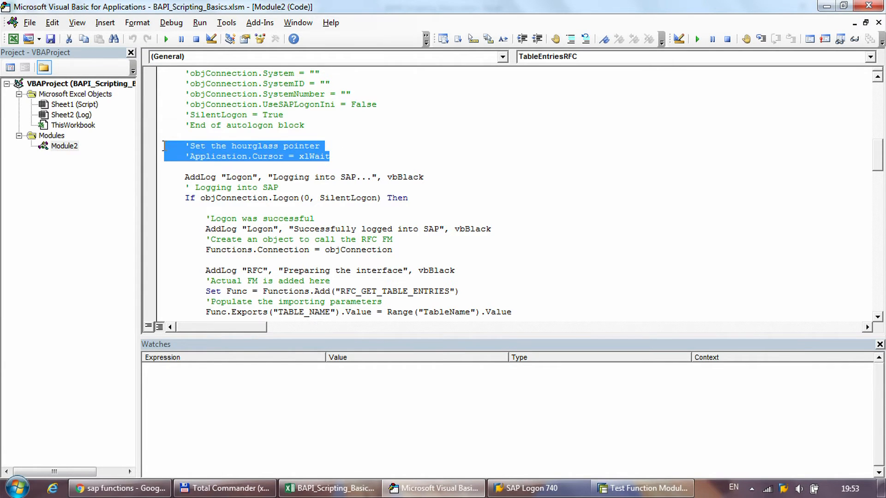
pyautogui.click(309, 169)
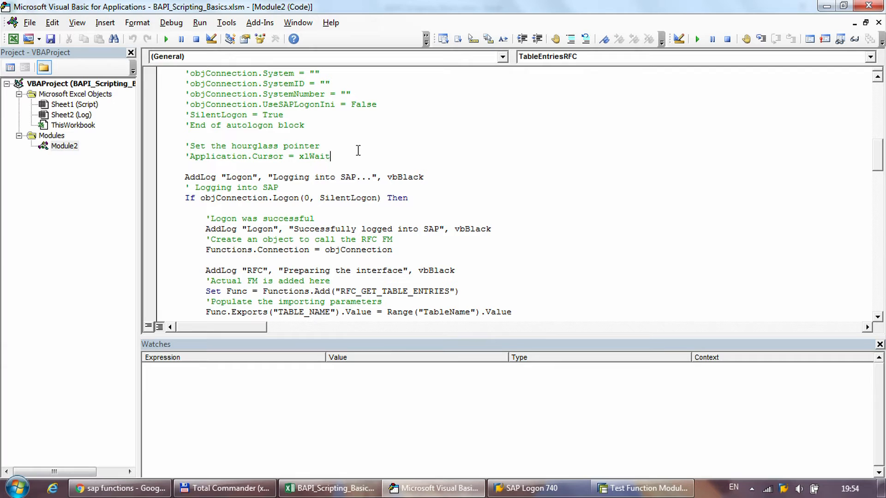
pyautogui.tripleClick(257, 157)
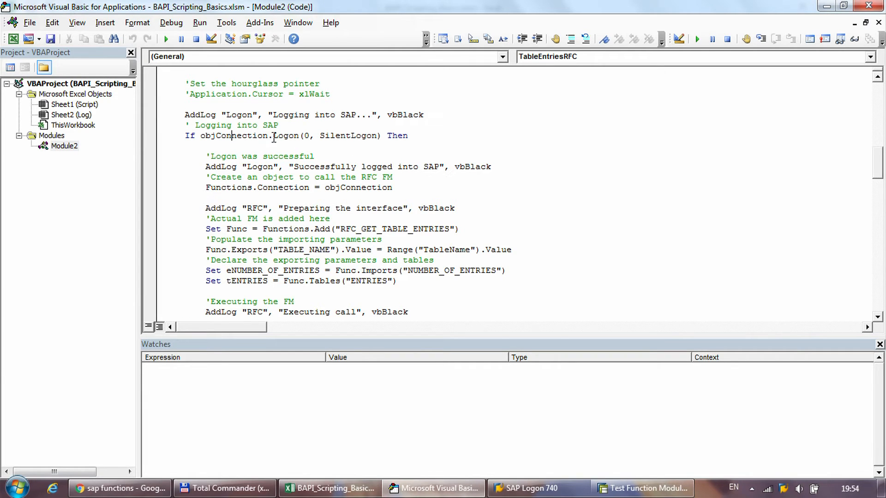
# Review the SilentLogon call, the objConnection assignment and the RFC_GET_TABLE_ENTRIES Functions.Add line
pyautogui.doubleClick(348, 136)
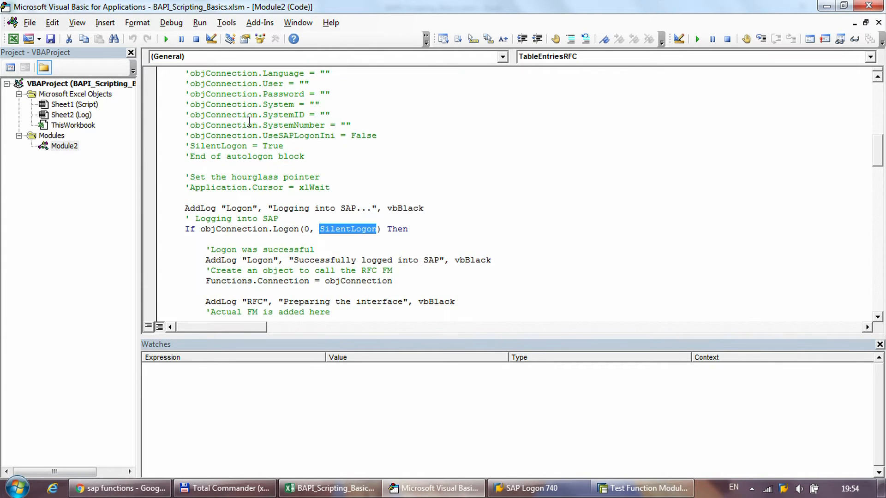
pyautogui.scroll(-3)
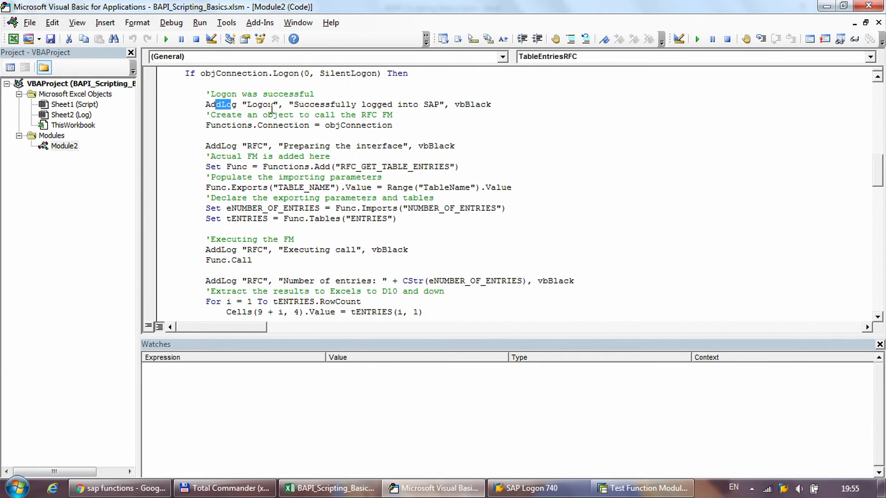
pyautogui.moveTo(234, 104); pyautogui.dragTo(455, 105)
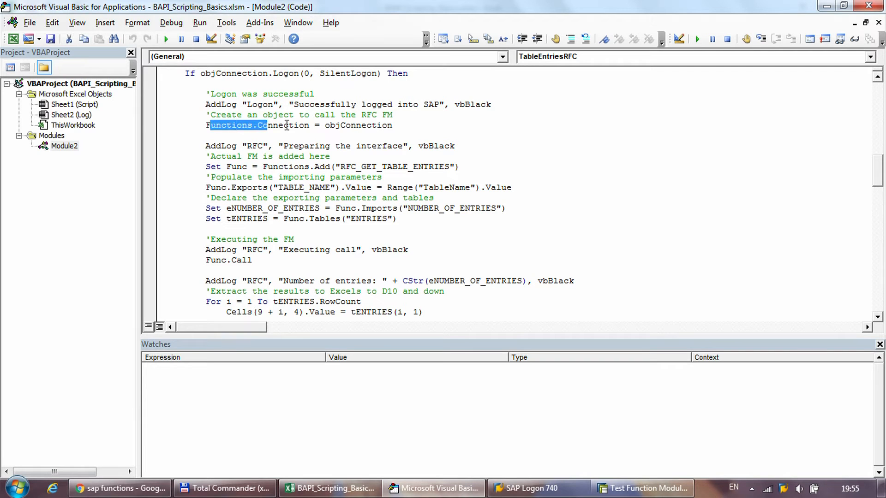
pyautogui.doubleClick(358, 125)
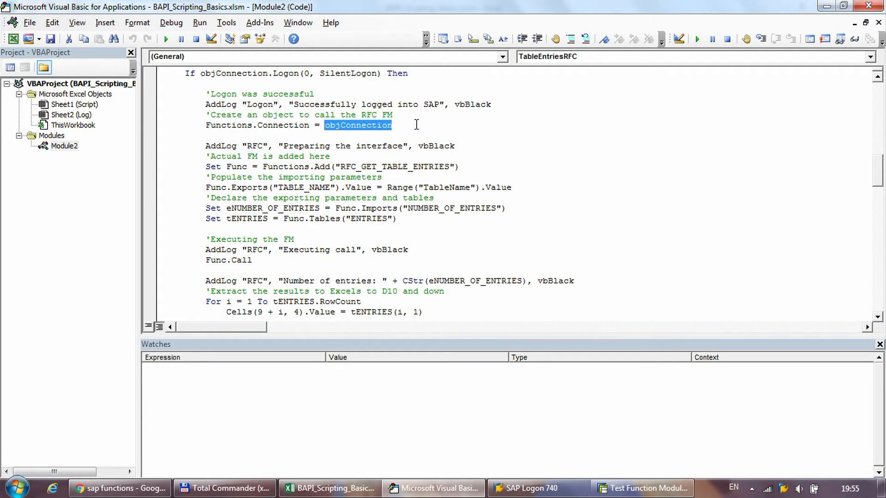
pyautogui.click(214, 156)
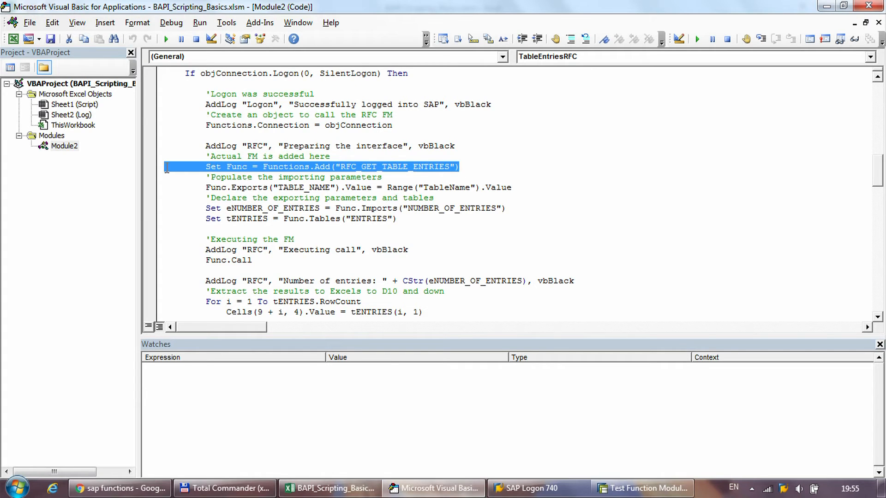
# Bring up SAP's RFC_GET_TABLE_ENTRIES test screen alongside the macro code
pyautogui.click(346, 166)
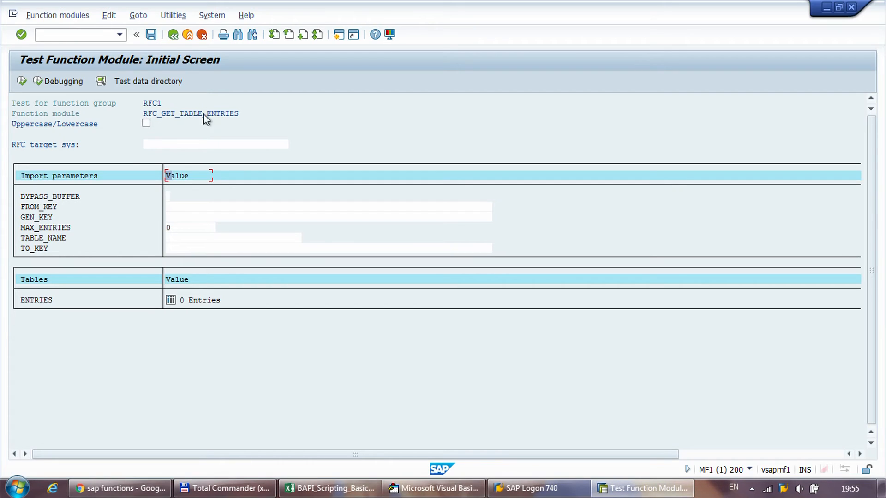
pyautogui.click(433, 489)
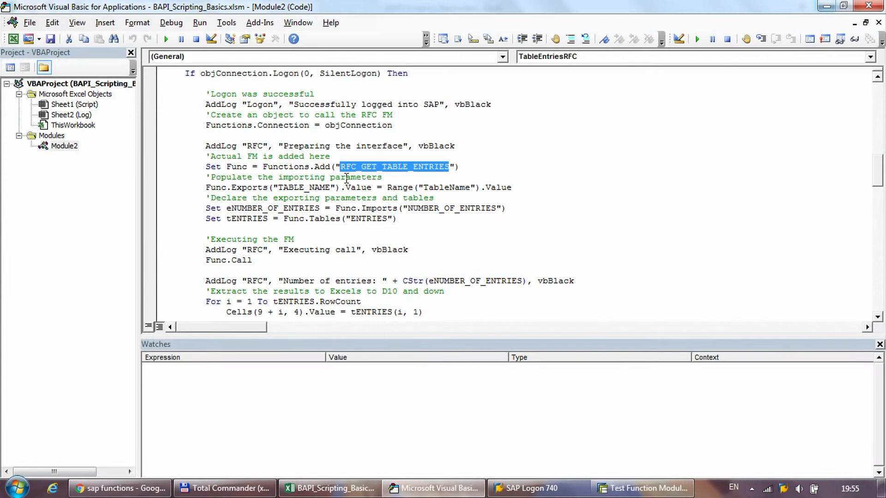
pyautogui.click(206, 182)
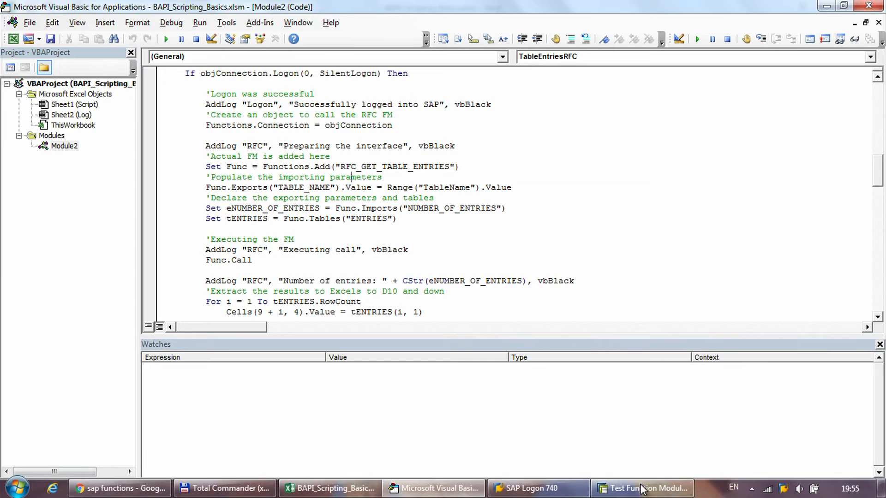
pyautogui.click(642, 489)
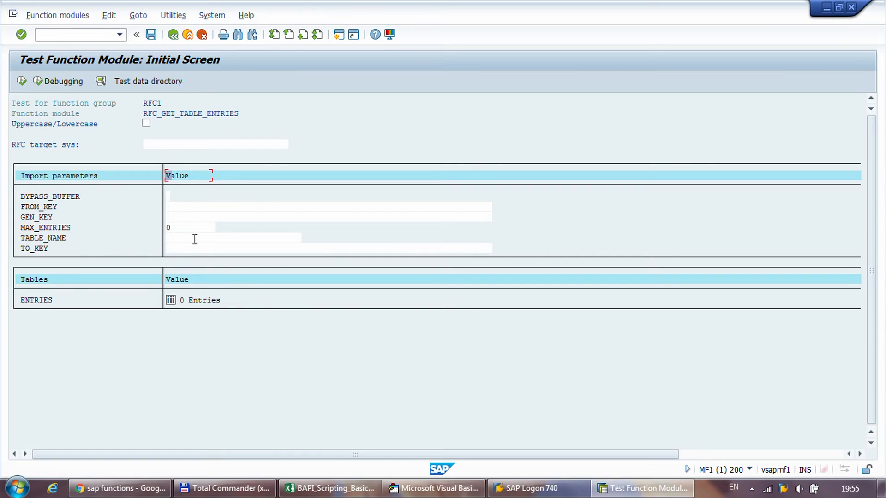
# Enter TCURR as the TABLE_NAME parameter value in the function module test
pyautogui.click(232, 238)
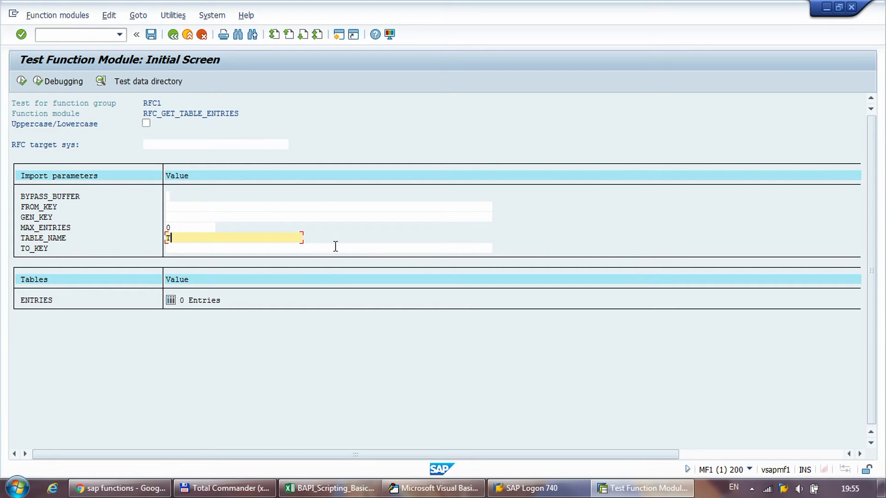
pyautogui.write('TCURR')
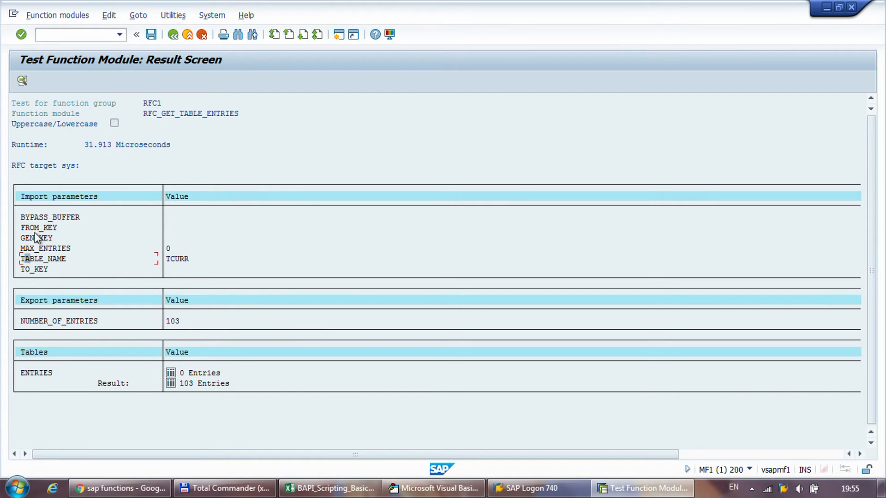
pyautogui.moveTo(95, 211)
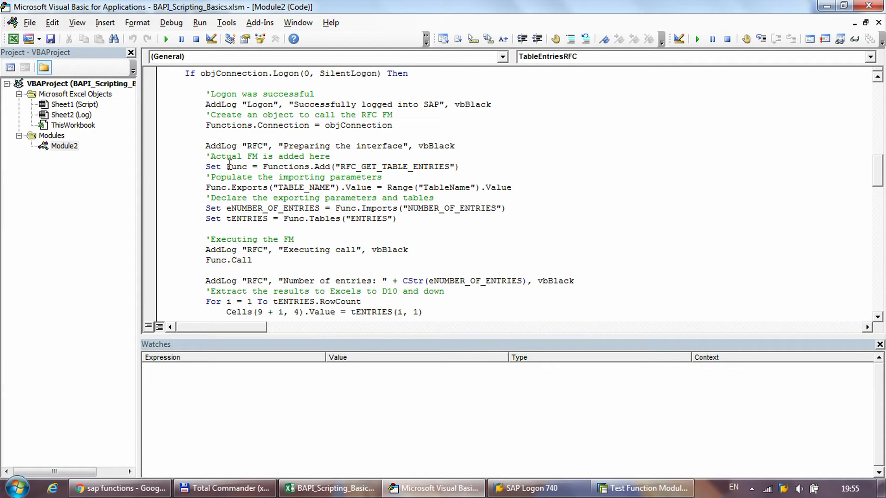
# Examine Func, the TABLE_NAME parameter and Range("TableName").Value in the macro code
pyautogui.doubleClick(236, 166)
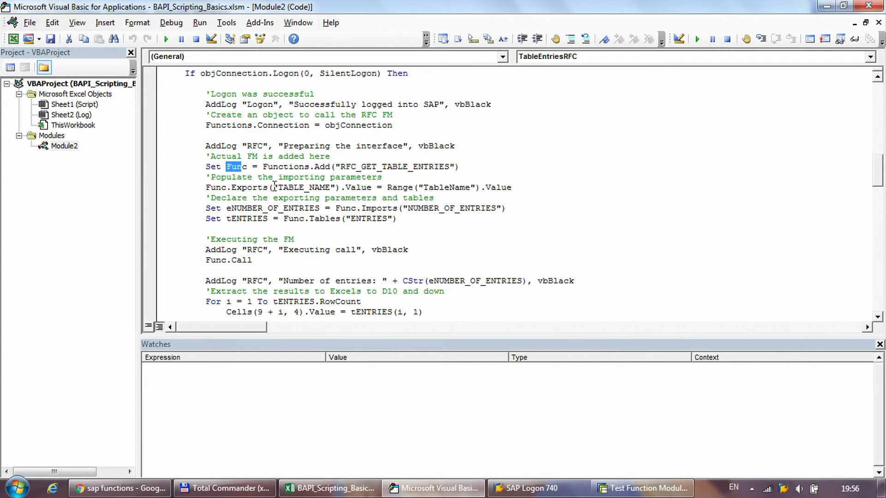
pyautogui.doubleClick(304, 187)
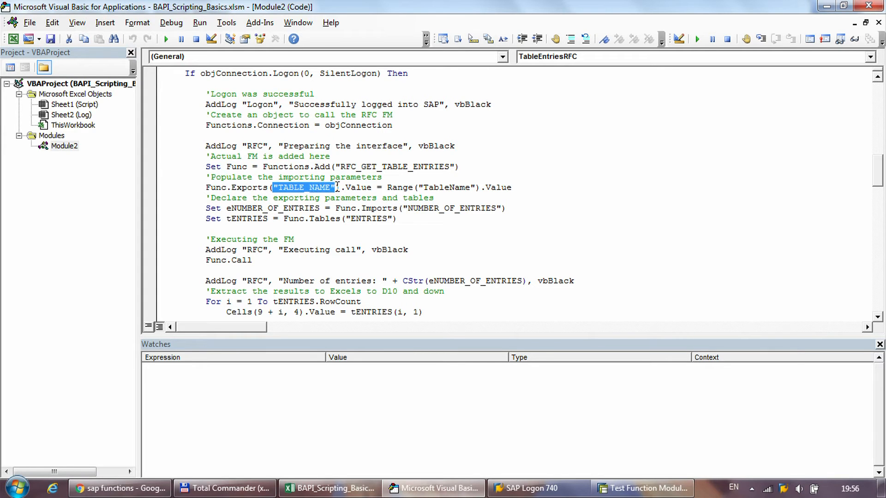
pyautogui.click(645, 488)
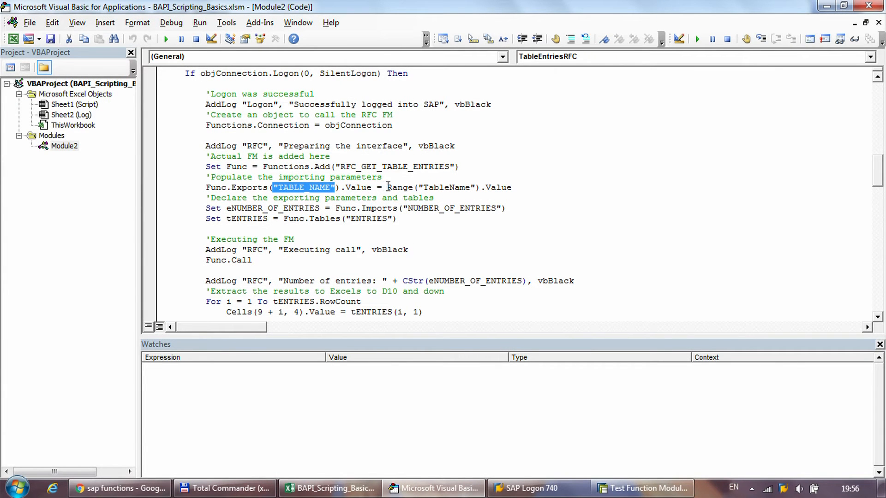
pyautogui.click(511, 187)
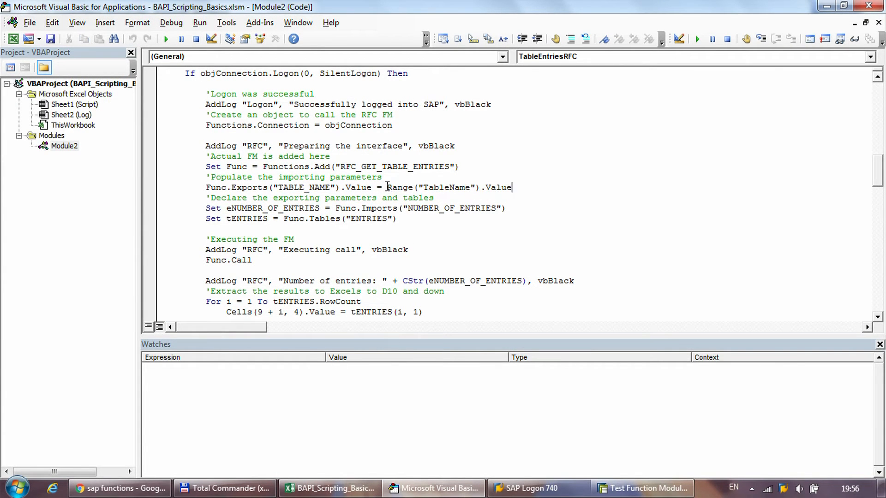
pyautogui.moveTo(386, 187); pyautogui.dragTo(511, 187)
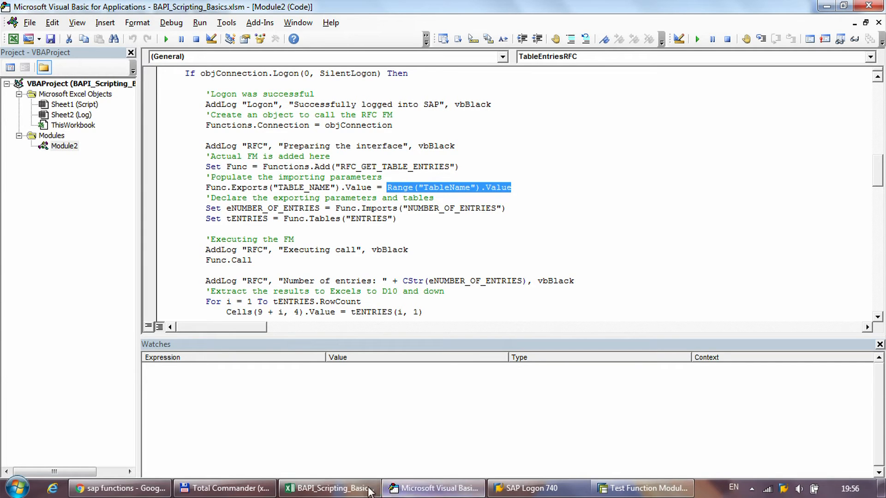
# Compare the code against the Excel workbook and SAP's 103-entry TCURR result
pyautogui.click(330, 488)
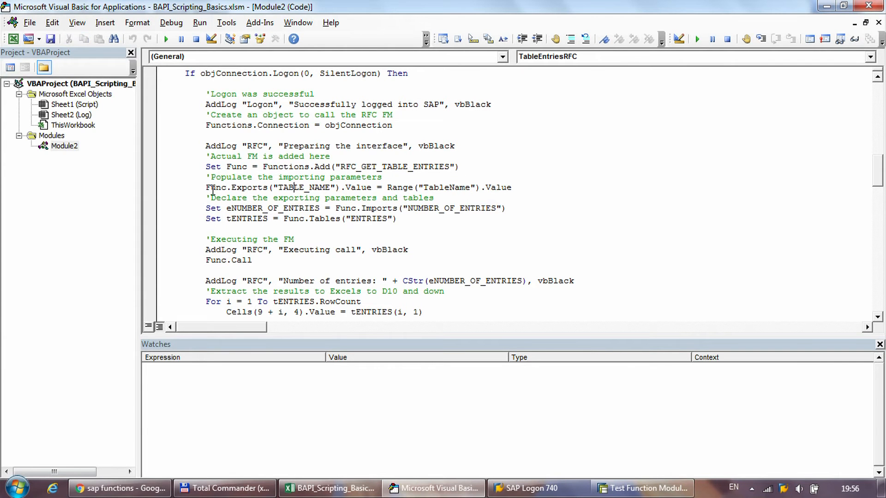
pyautogui.click(329, 489)
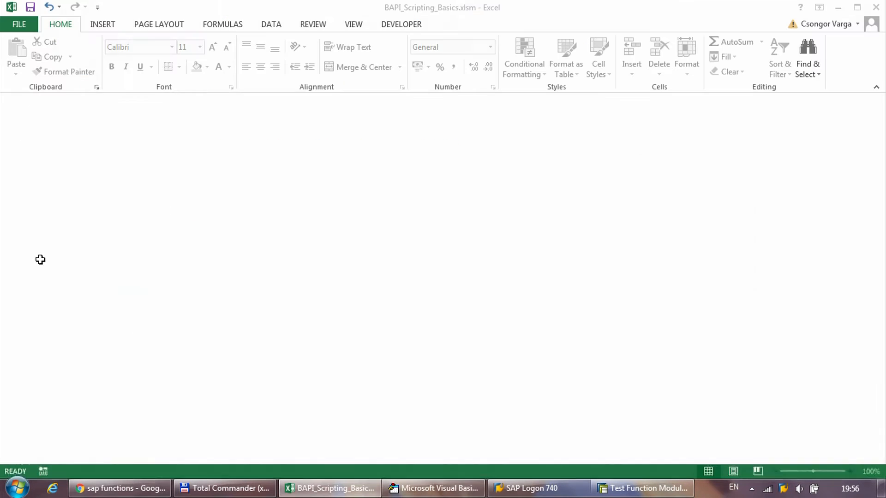
pyautogui.click(433, 489)
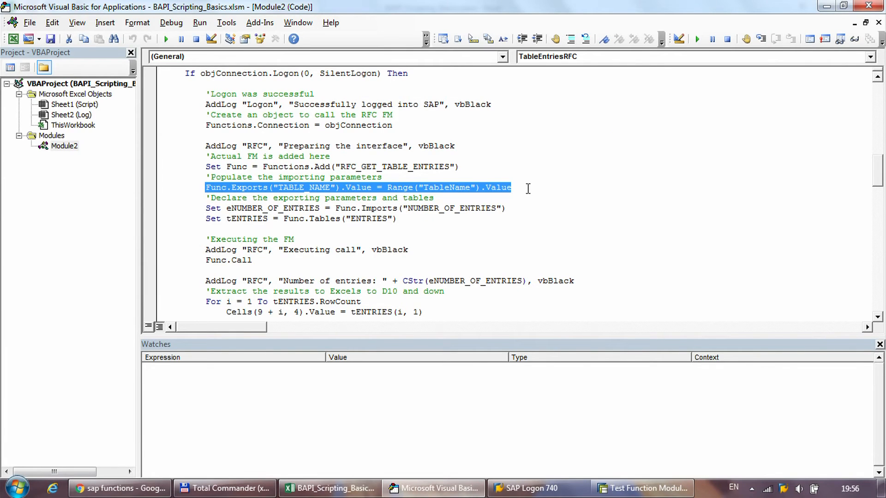
pyautogui.click(647, 488)
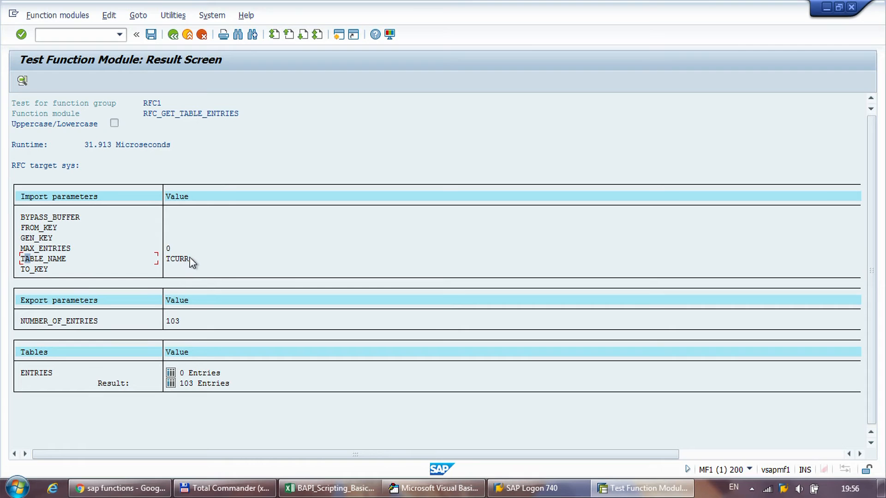
pyautogui.click(432, 488)
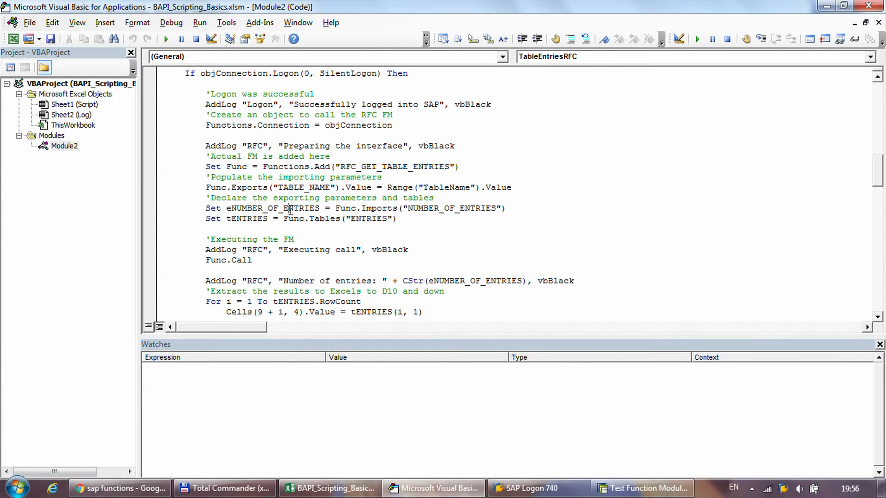
pyautogui.moveTo(206, 188); pyautogui.dragTo(478, 188)
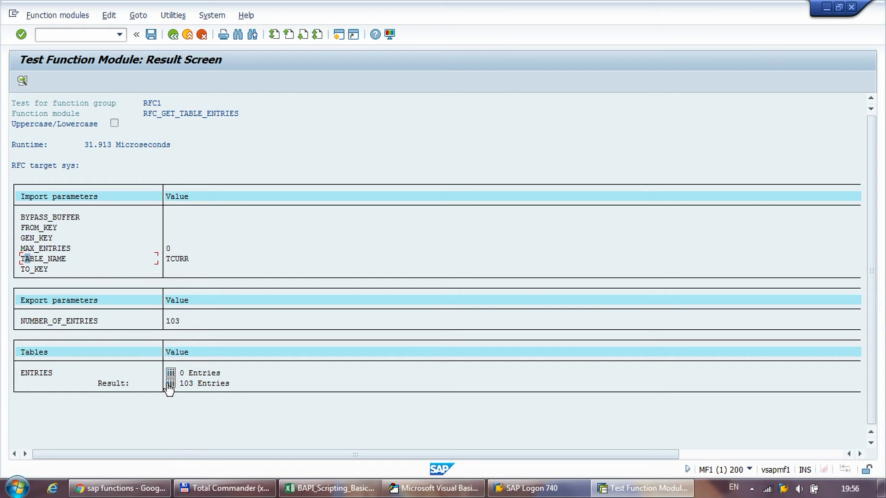
# Inspect the Set statement with tENTRIES and eNUMBER_OF_ENTRIES in the macro code
pyautogui.click(433, 488)
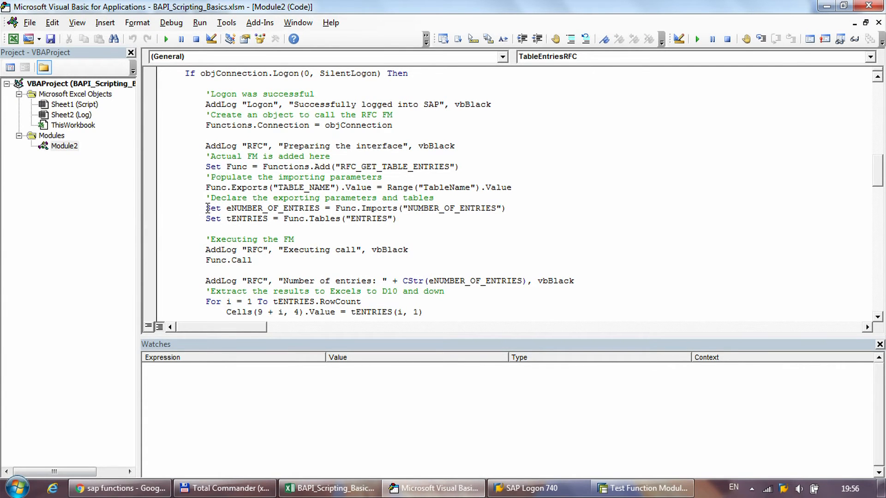
pyautogui.doubleClick(213, 208)
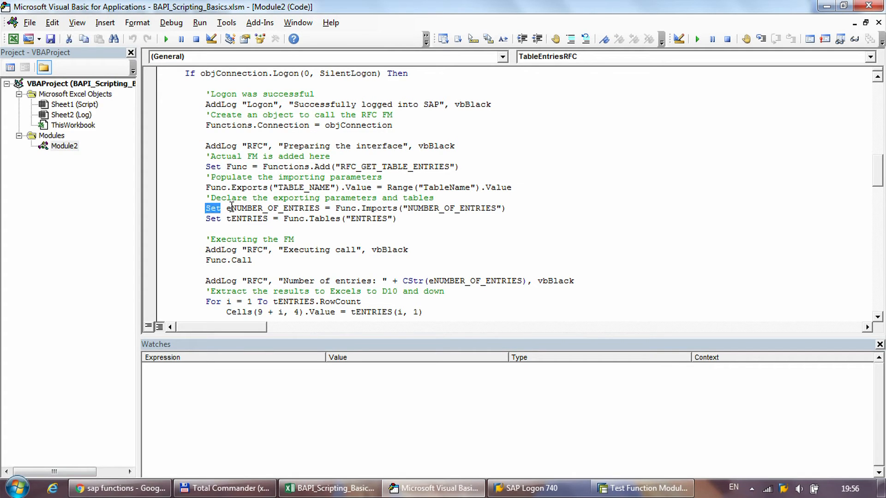
pyautogui.click(226, 208)
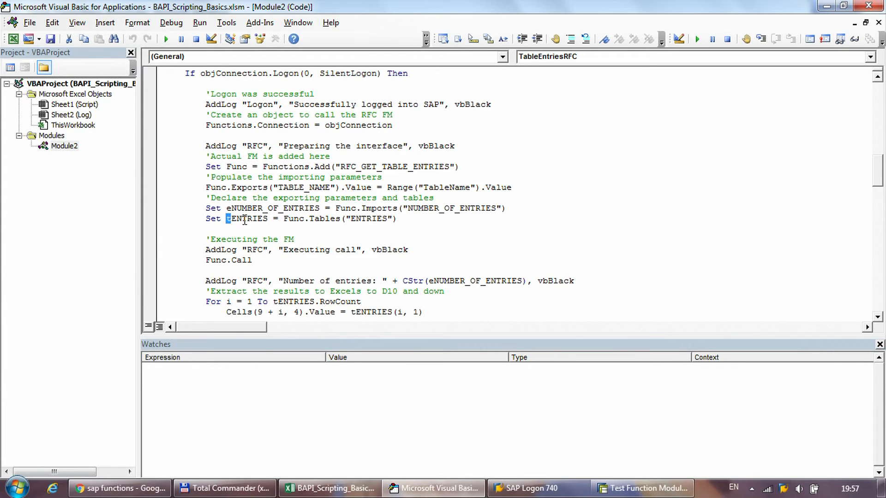
pyautogui.doubleClick(275, 208)
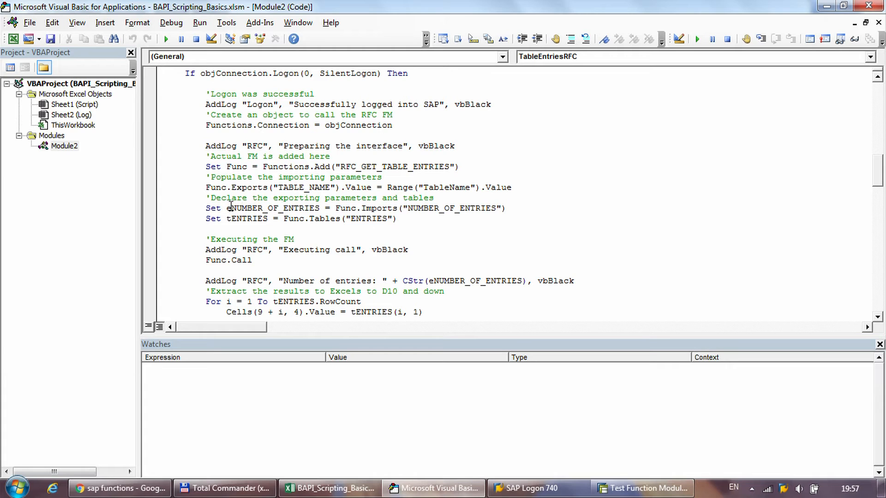
pyautogui.doubleClick(248, 208)
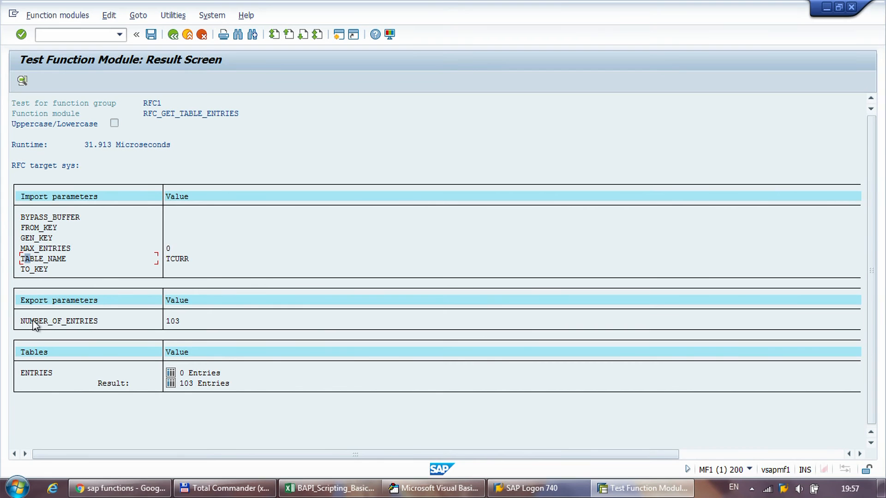
# Check SAP's test results, then return to Module2's declarations
pyautogui.click(433, 488)
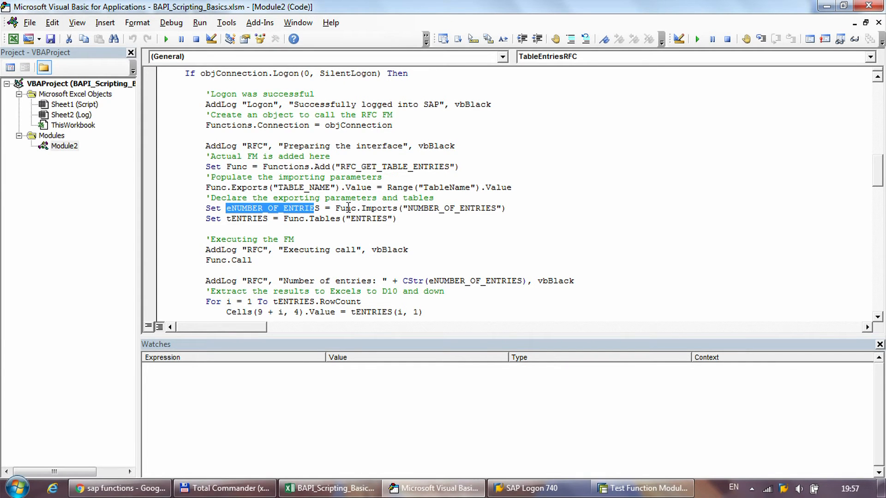
pyautogui.click(644, 488)
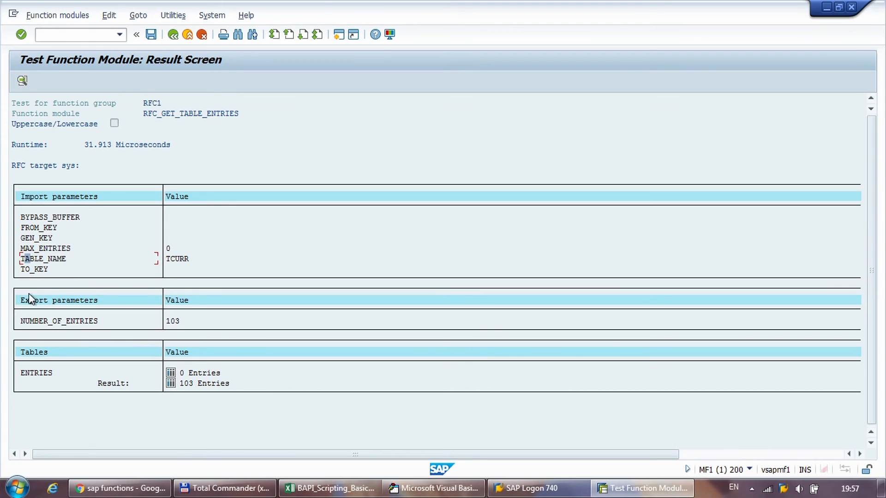
pyautogui.press('alt+tab')
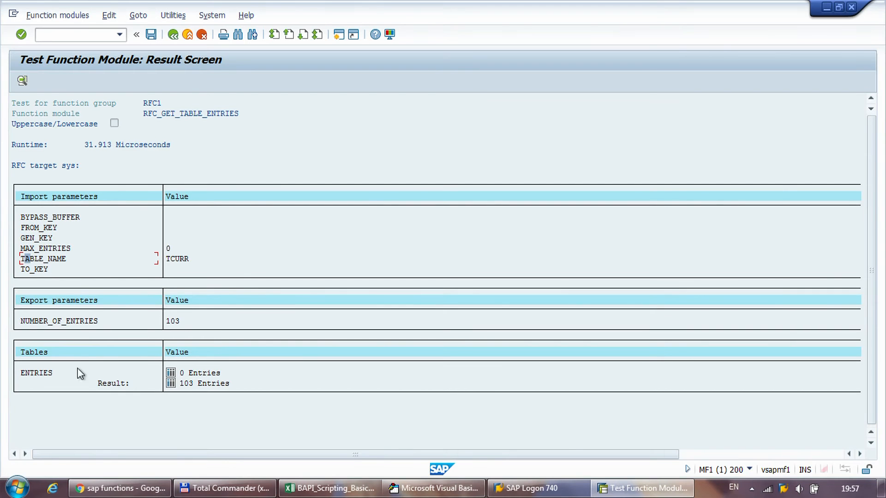
pyautogui.click(433, 488)
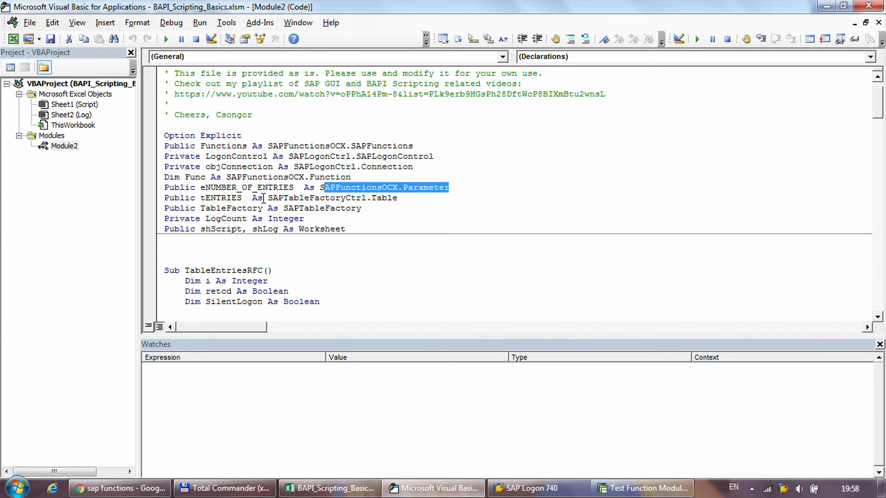
# Highlight the tENTRIES declaration, then scroll down to the Func.Call line in TableEntriesRFC
pyautogui.doubleClick(316, 198)
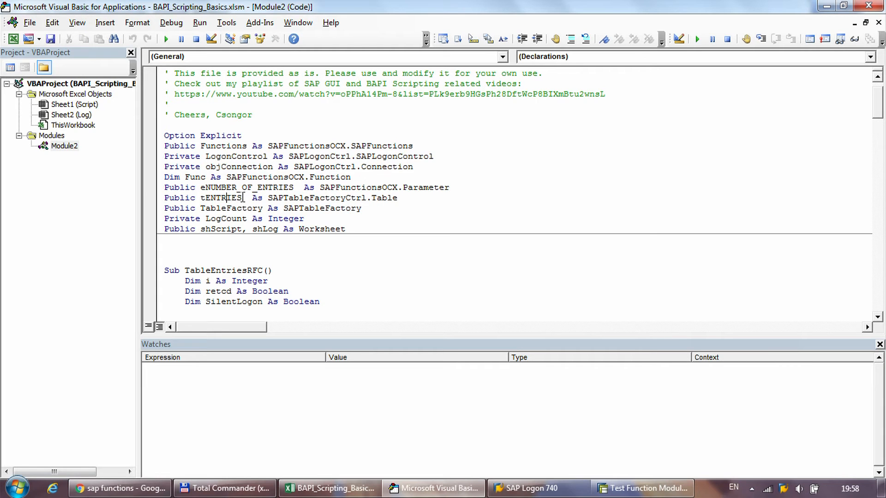
pyautogui.scroll(-3)
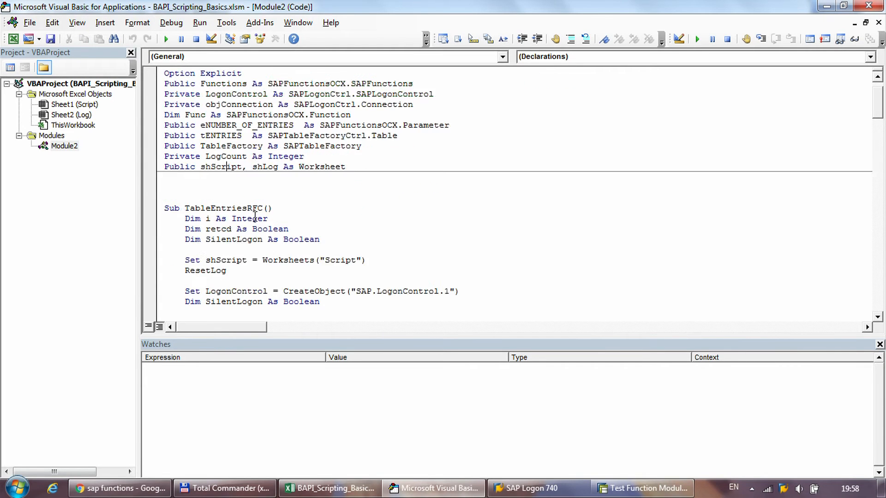
pyautogui.scroll(-3)
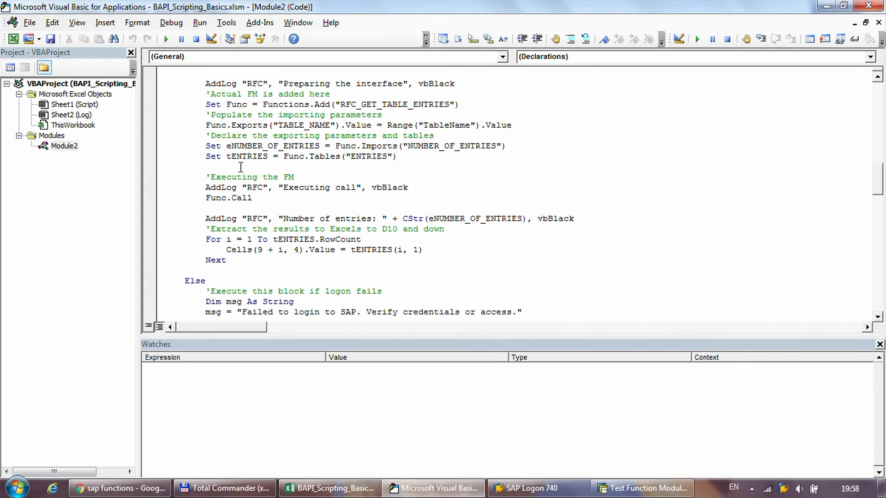
pyautogui.moveTo(375, 177)
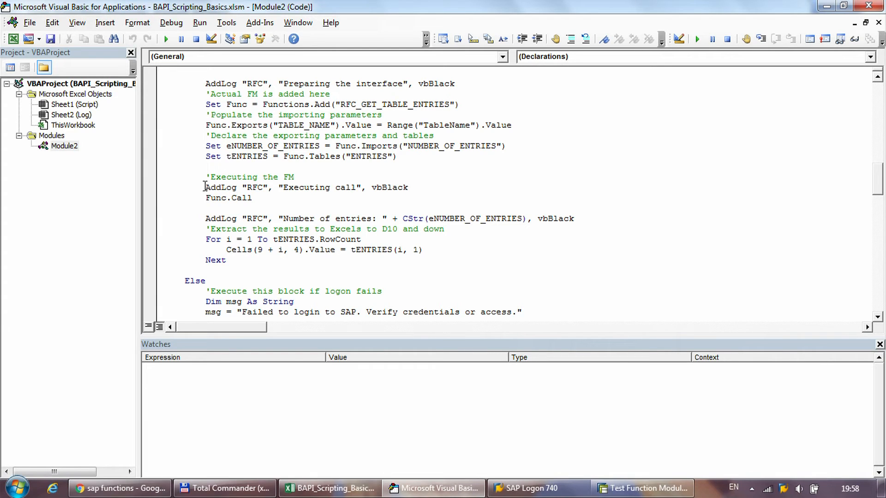
pyautogui.tripleClick(305, 187)
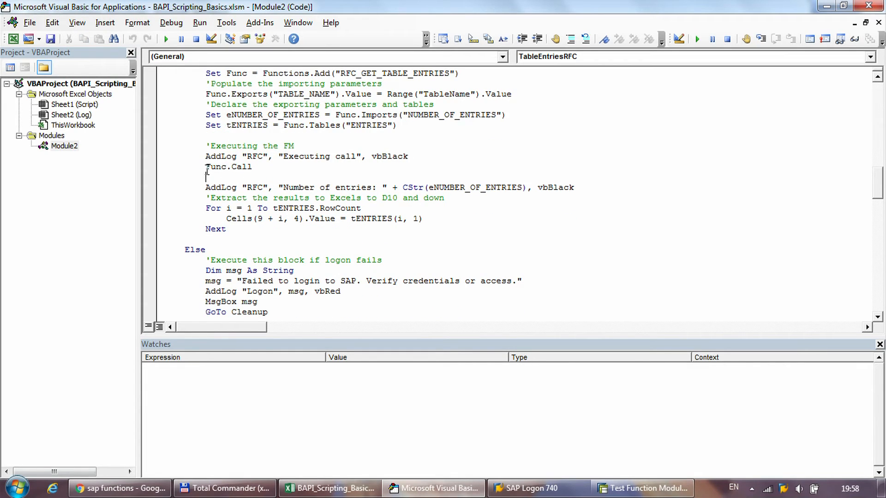
# Review the Func.Call statement and the entry-count logging and loop lines
pyautogui.doubleClick(227, 166)
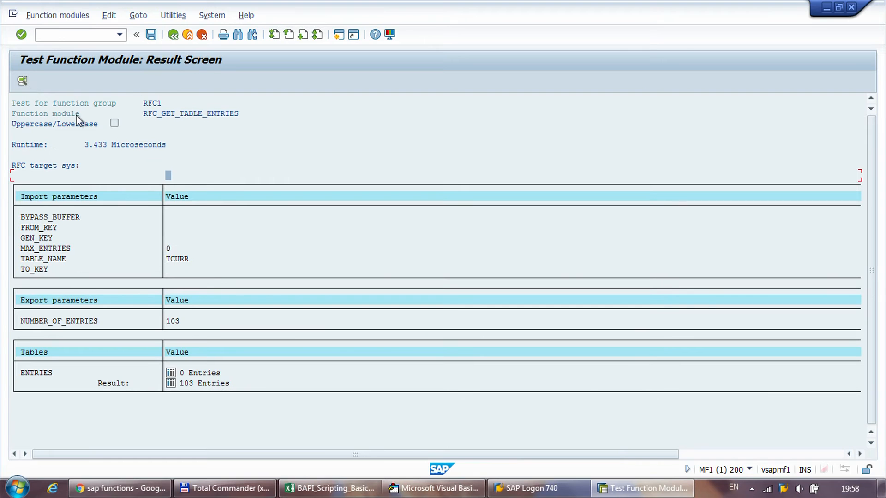
pyautogui.click(433, 488)
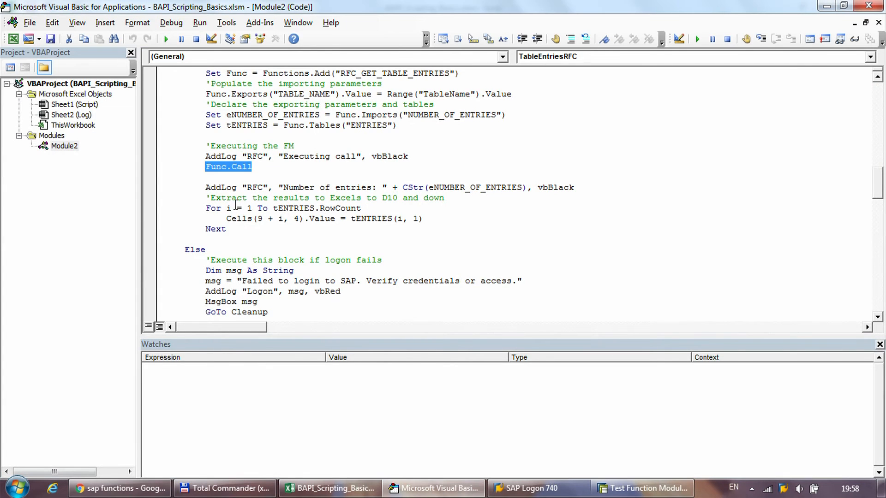
pyautogui.click(226, 187)
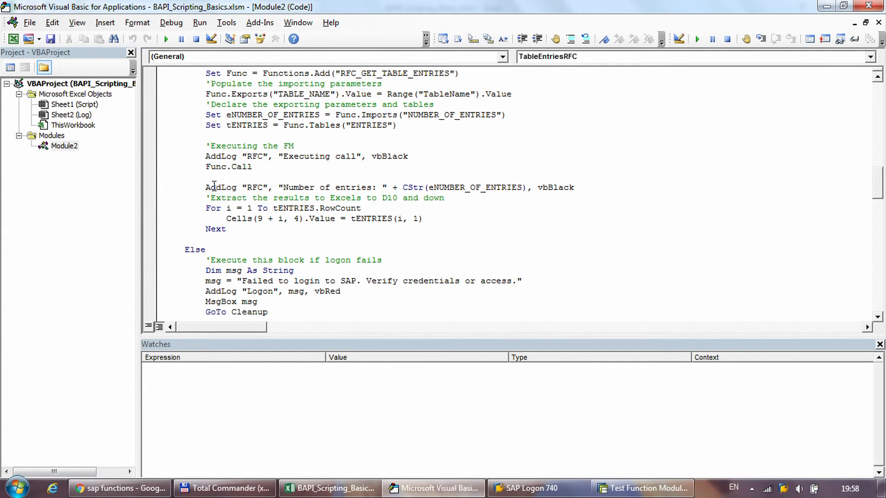
pyautogui.moveTo(204, 187); pyautogui.dragTo(573, 187)
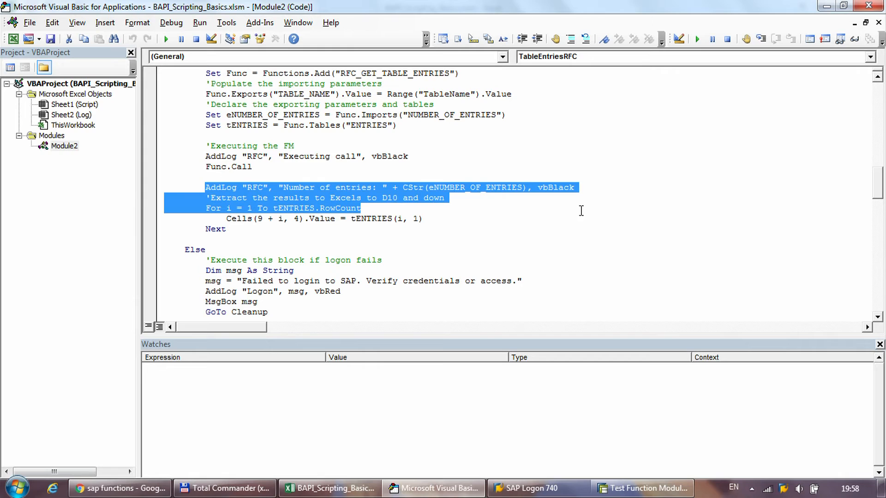
pyautogui.click(223, 186)
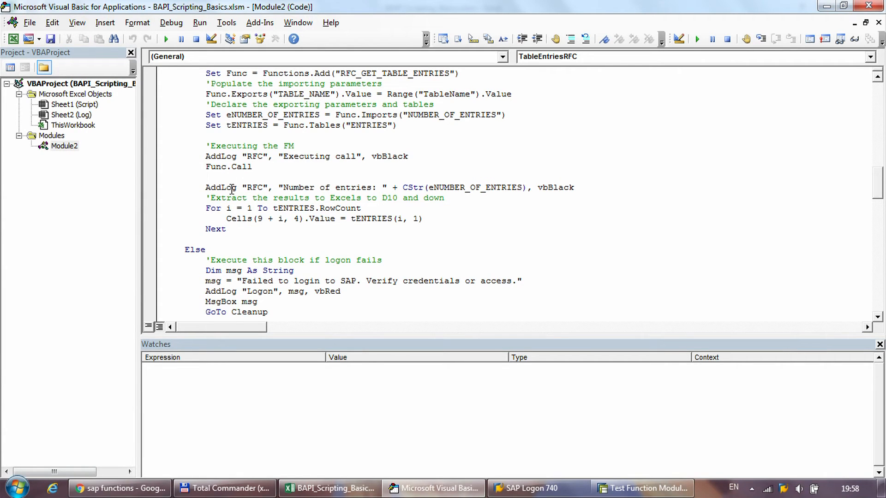
pyautogui.click(207, 177)
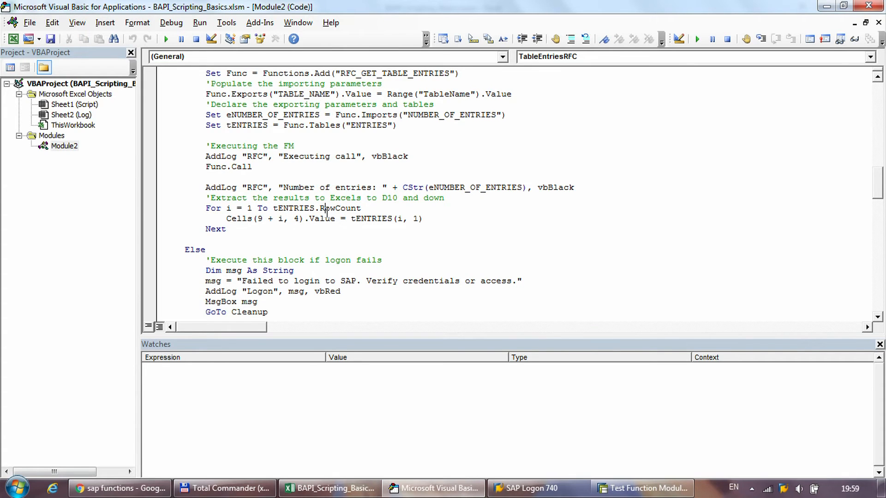
# Select RowCount, type a period, and view Module2's opening declarations
pyautogui.doubleClick(340, 208)
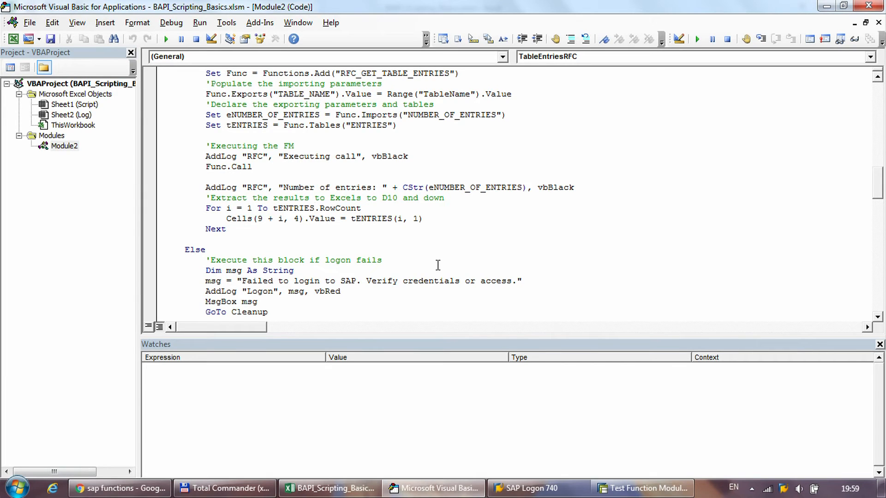
pyautogui.write('.Table')
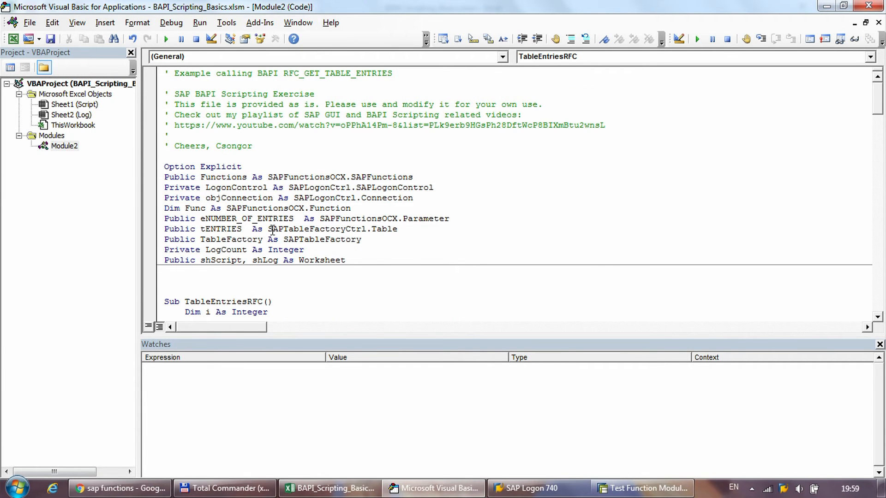
# Highlight SAPTableFactoryCtrl in the declarations and scroll down to the tENTRIES.RowCount loop
pyautogui.doubleClick(333, 228)
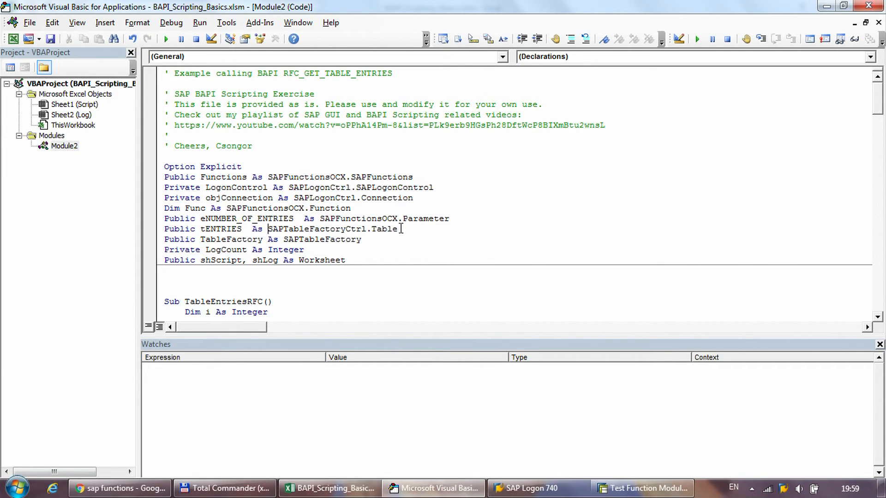
pyautogui.scroll(-3)
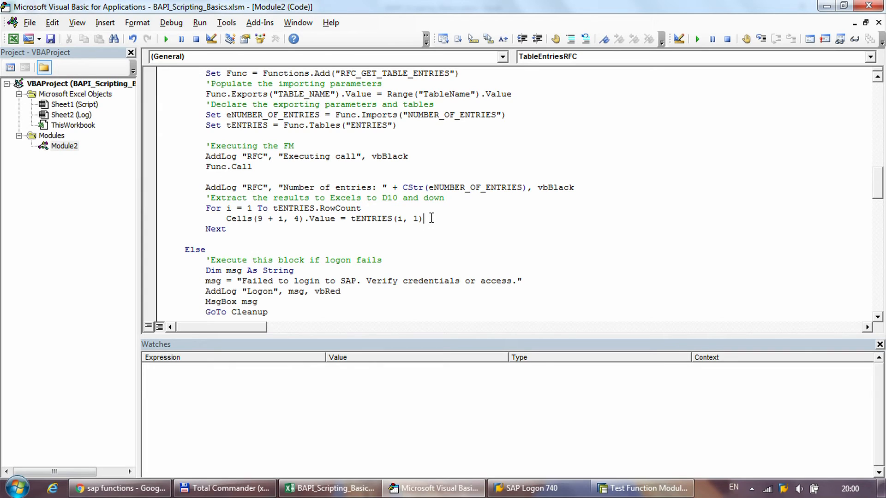
# Scroll to the Cleanup label, reviewing the objConnection.Logoff and xlDefault lines
pyautogui.scroll(-3)
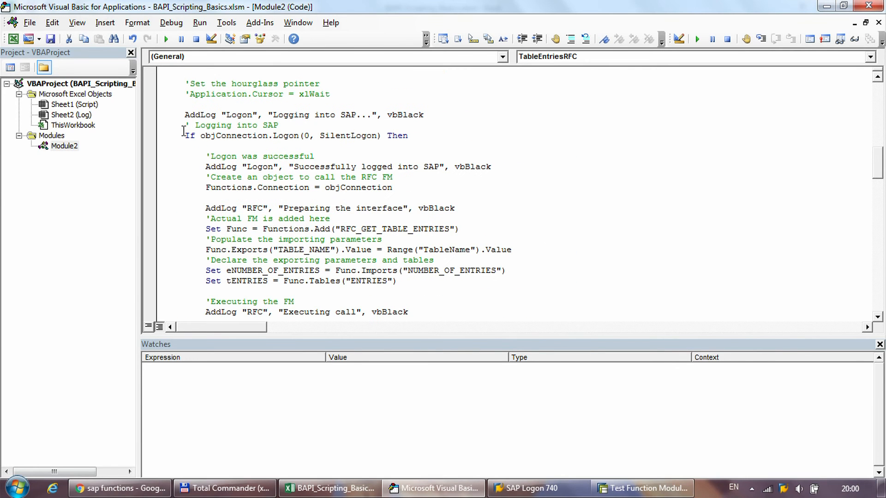
pyautogui.scroll(-3)
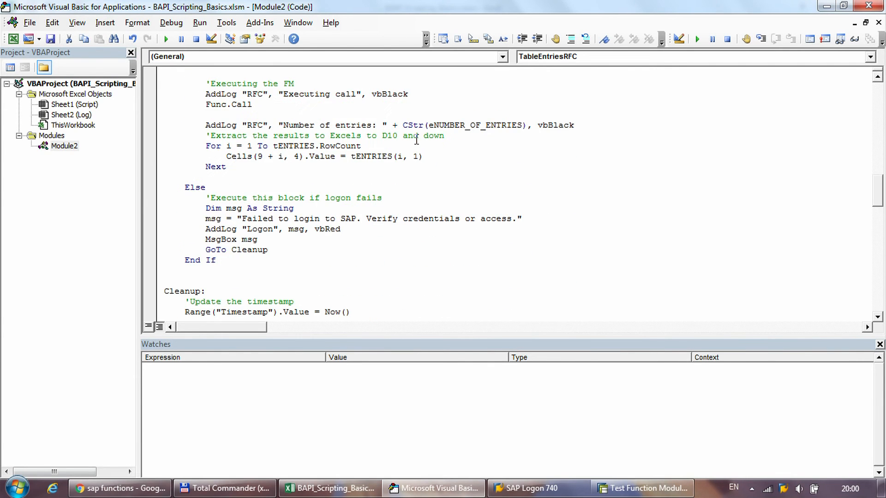
pyautogui.moveTo(206, 208); pyautogui.dragTo(267, 249)
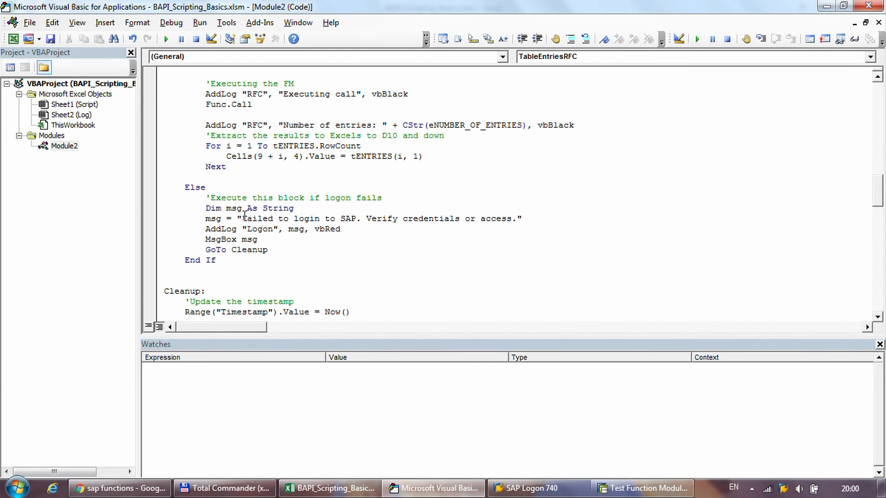
pyautogui.scroll(-3)
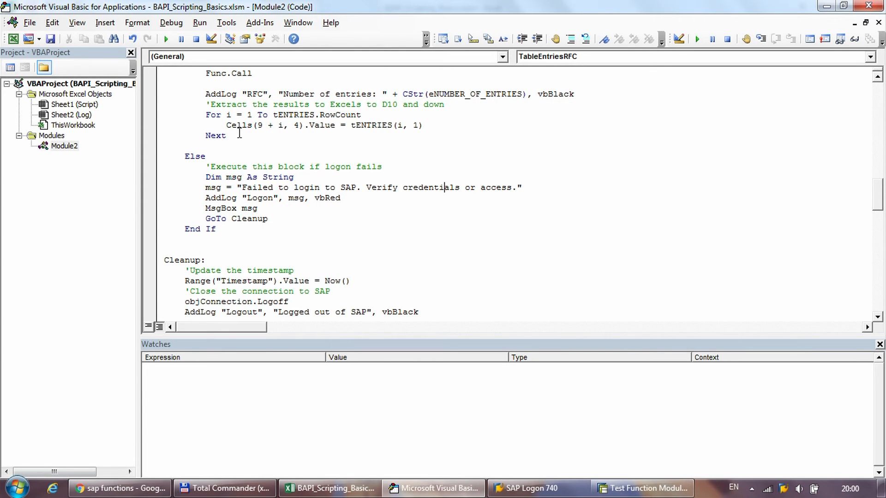
pyautogui.scroll(-3)
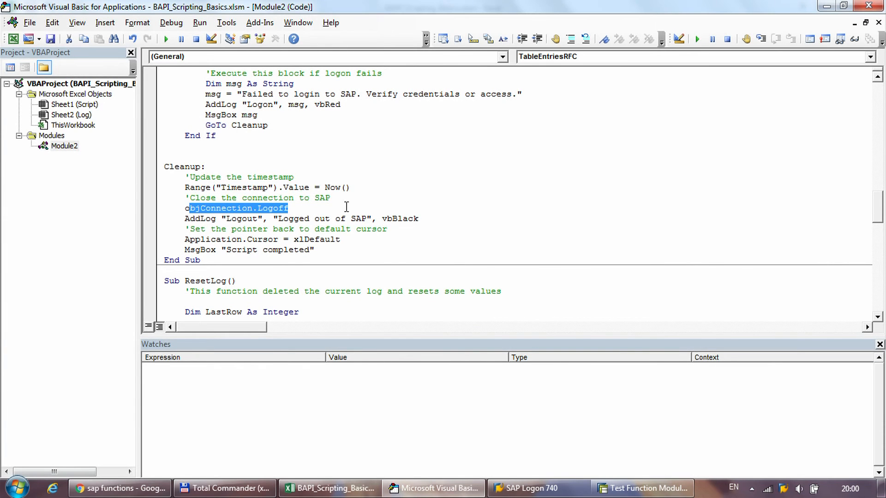
pyautogui.click(341, 239)
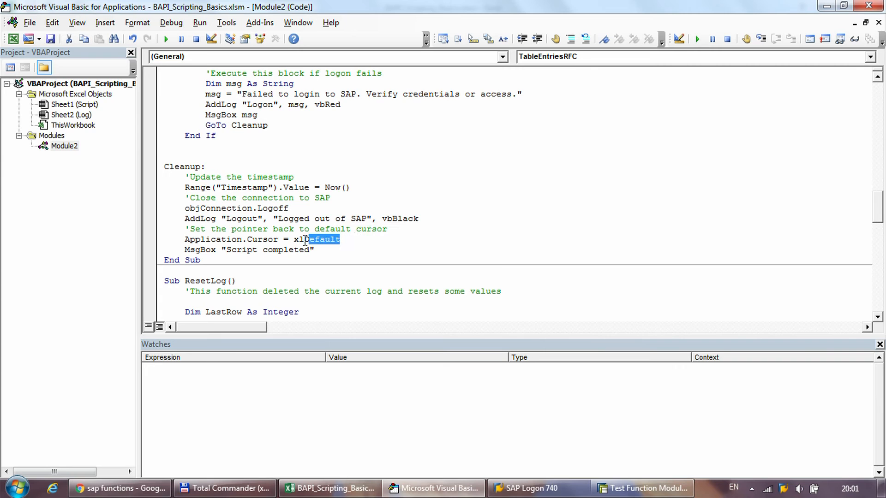
pyautogui.click(317, 250)
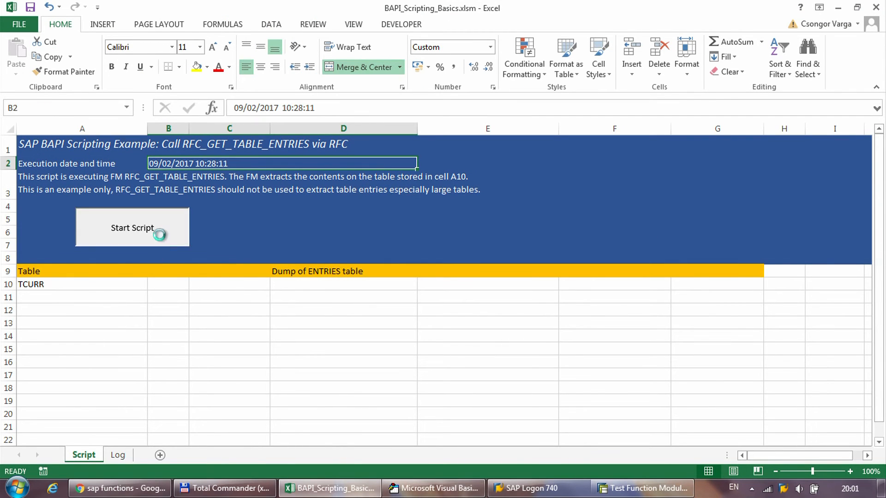
# Run Start Script on UK Labs: MF1, log on, and dismiss Script completed
pyautogui.click(133, 228)
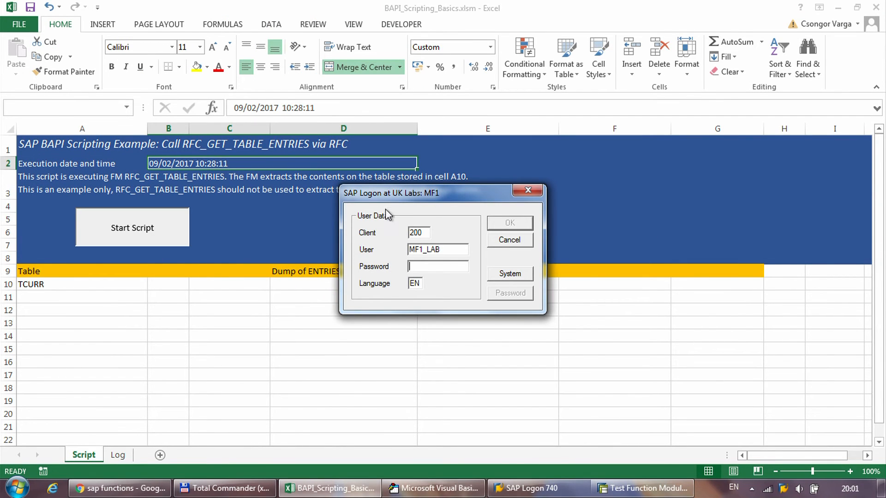
pyautogui.moveTo(498, 281)
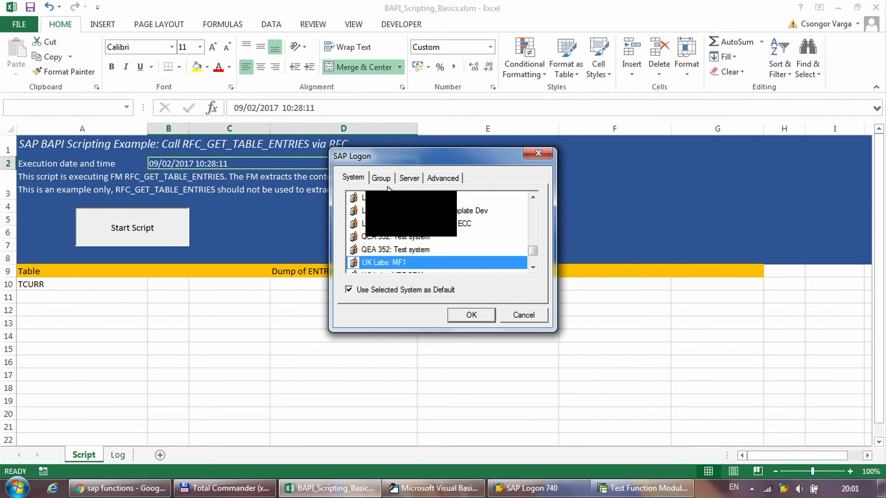
pyautogui.click(470, 315)
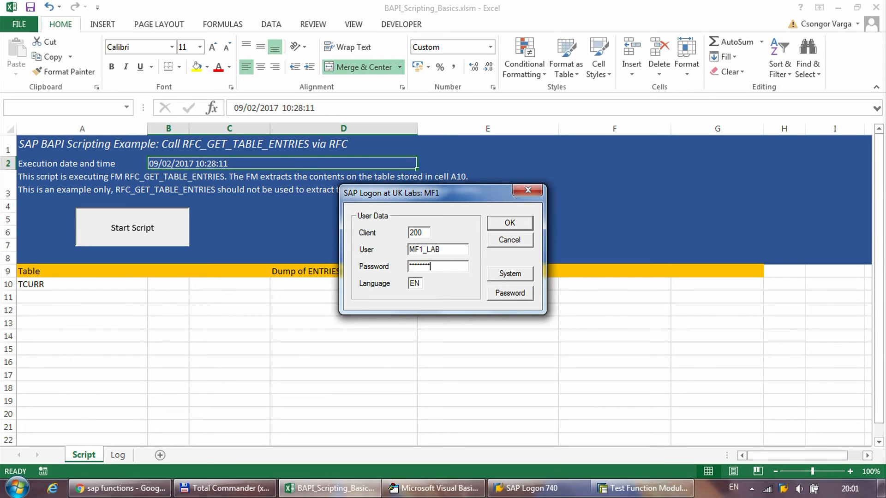
pyautogui.click(508, 223)
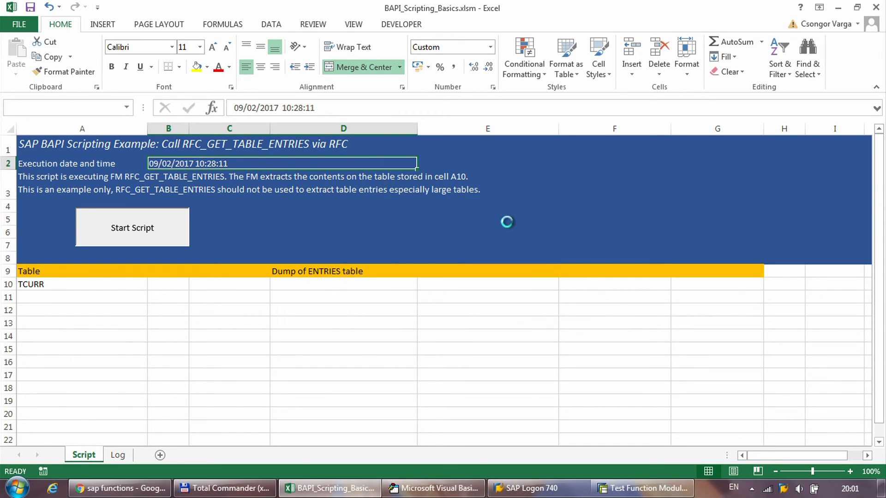
pyautogui.click(133, 228)
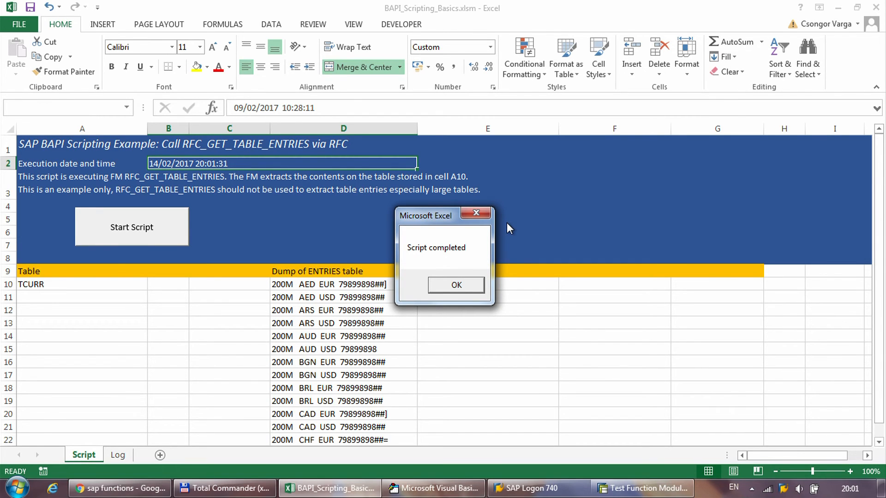
pyautogui.click(456, 284)
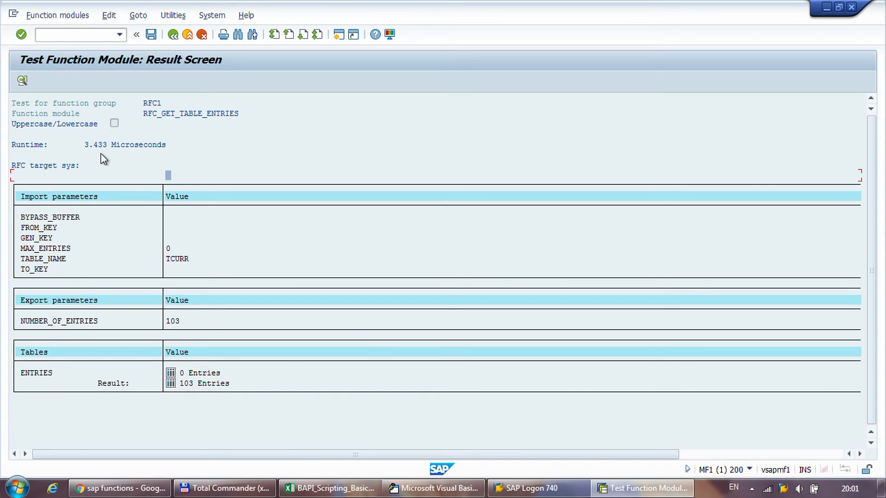
pyautogui.moveTo(821, 15)
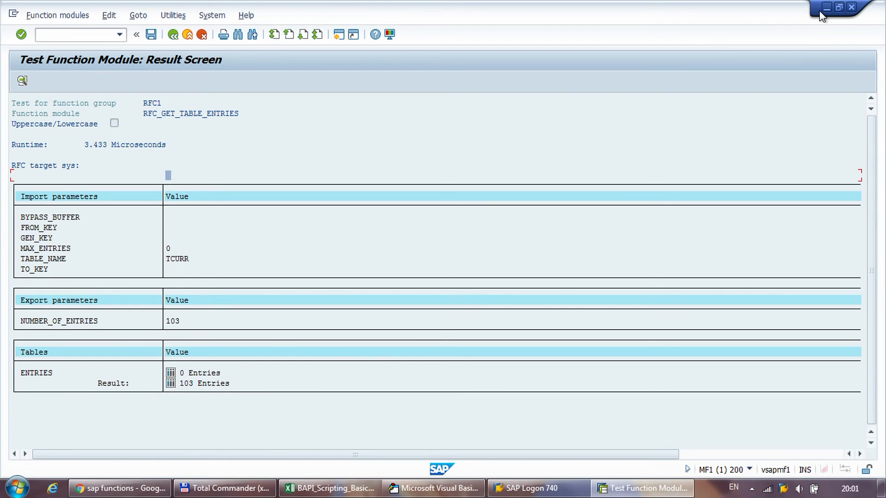
# Minimize the SAP results, select D10 and scroll through the dumped TCURR rows
pyautogui.click(329, 488)
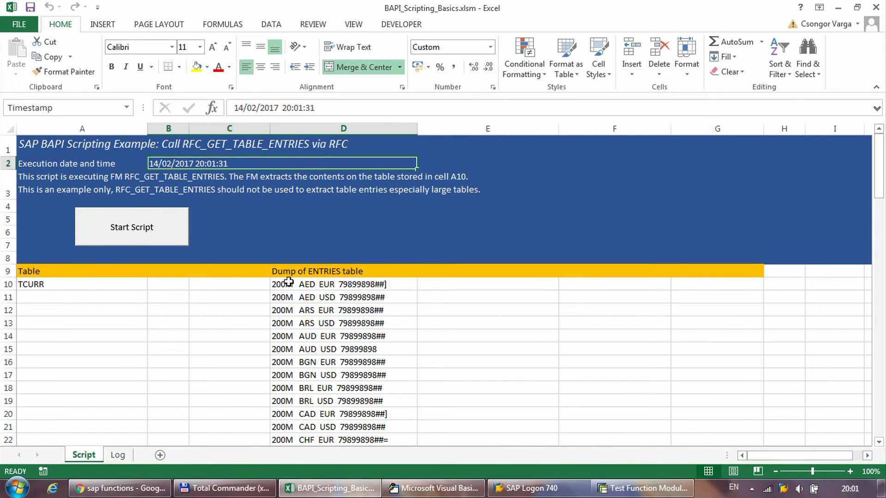
pyautogui.click(343, 284)
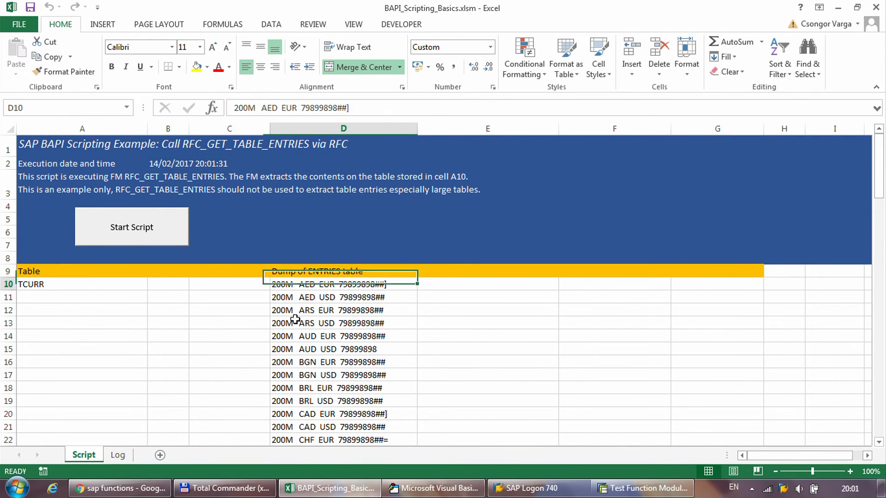
pyautogui.scroll(-3)
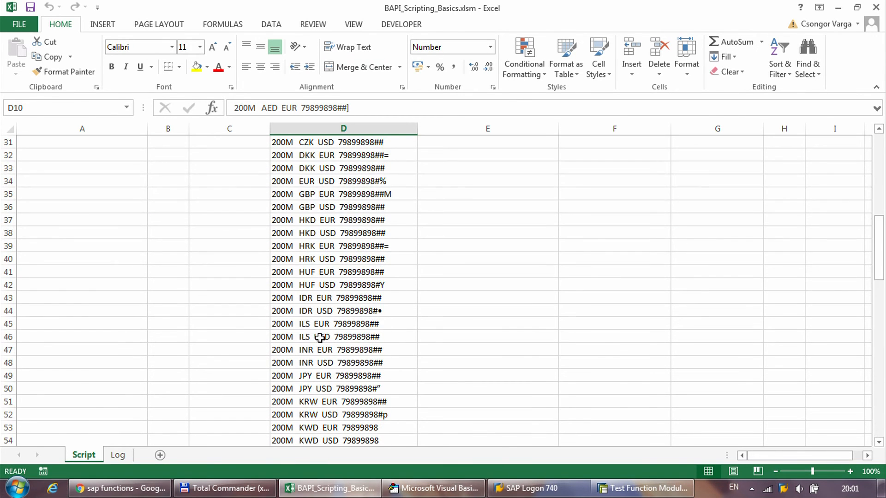
pyautogui.scroll(3)
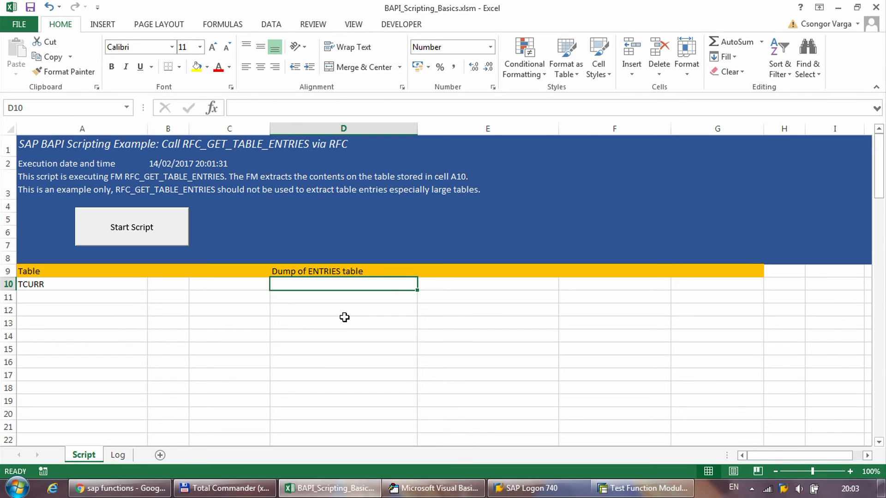
pyautogui.moveTo(367, 317)
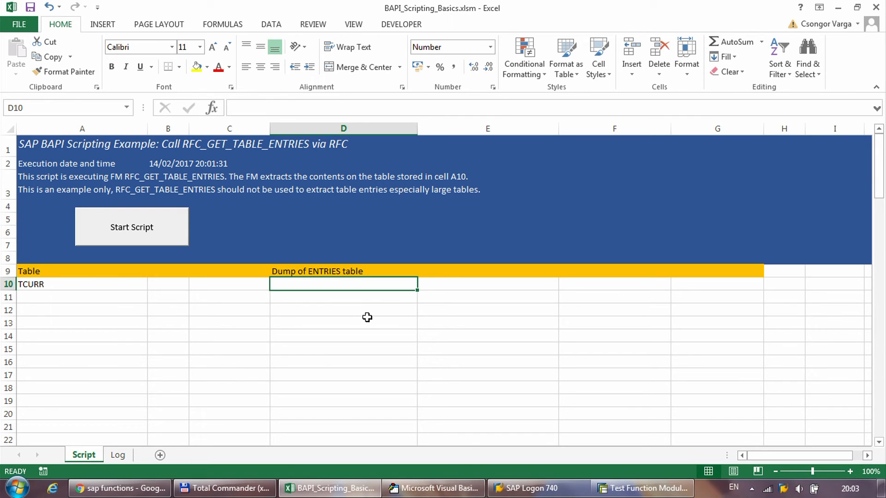
pyautogui.moveTo(370, 319)
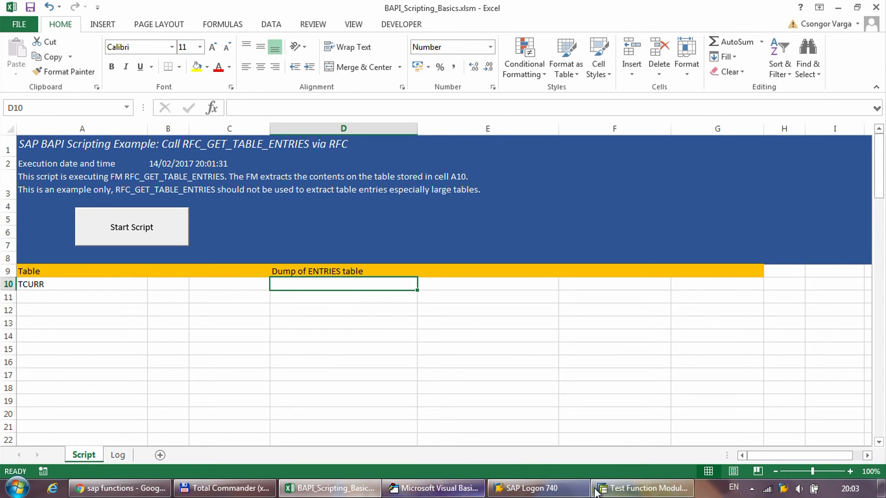
# Switch to the SAP Test Function Module window showing 103 TCURR entries
pyautogui.click(643, 488)
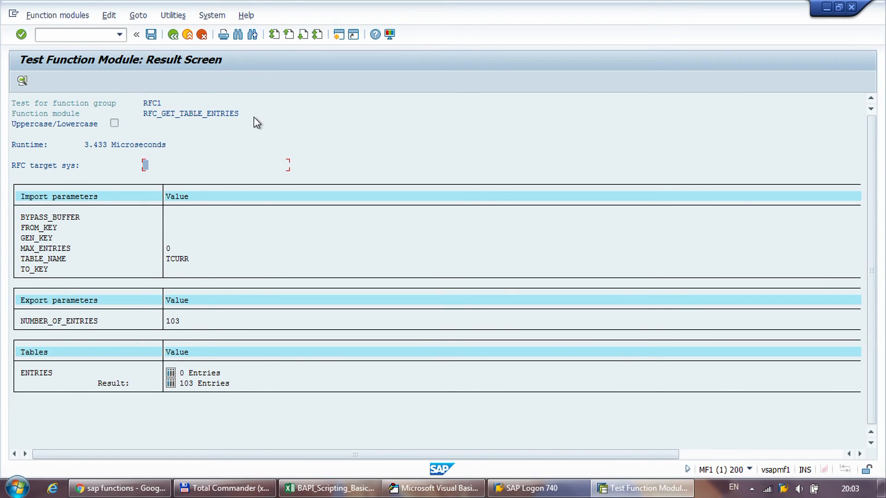
pyautogui.moveTo(256, 120)
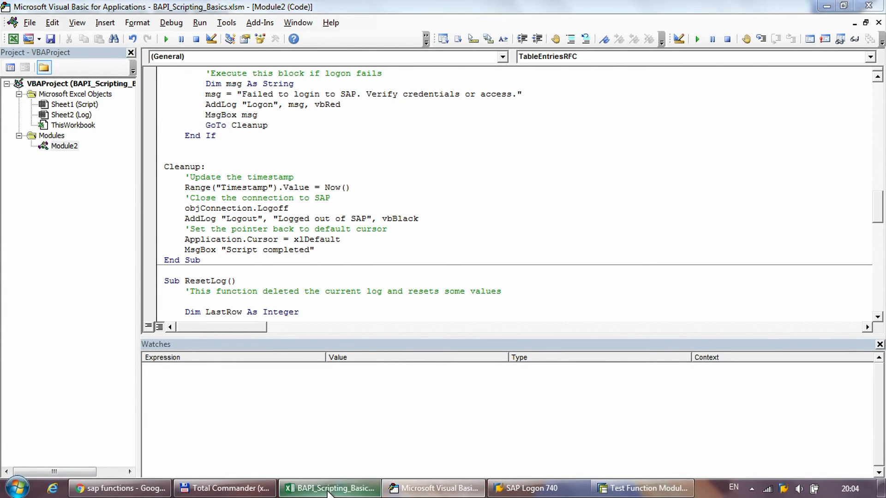
pyautogui.click(329, 488)
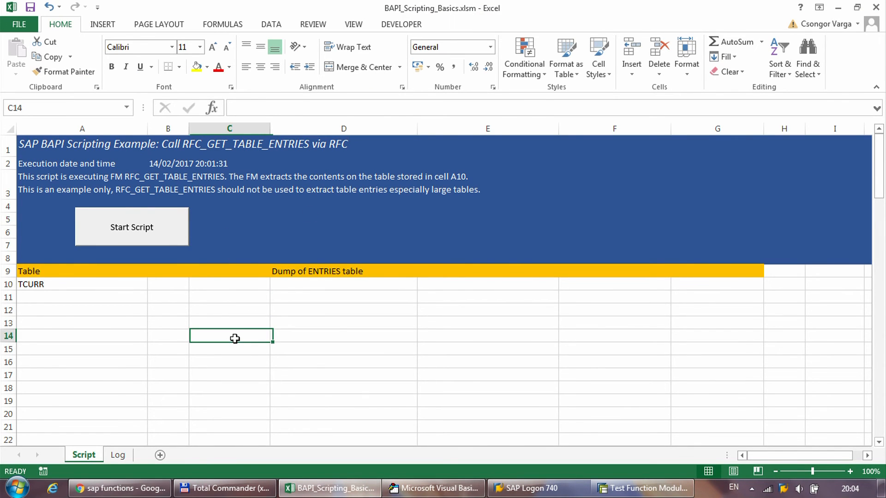
pyautogui.moveTo(273, 340)
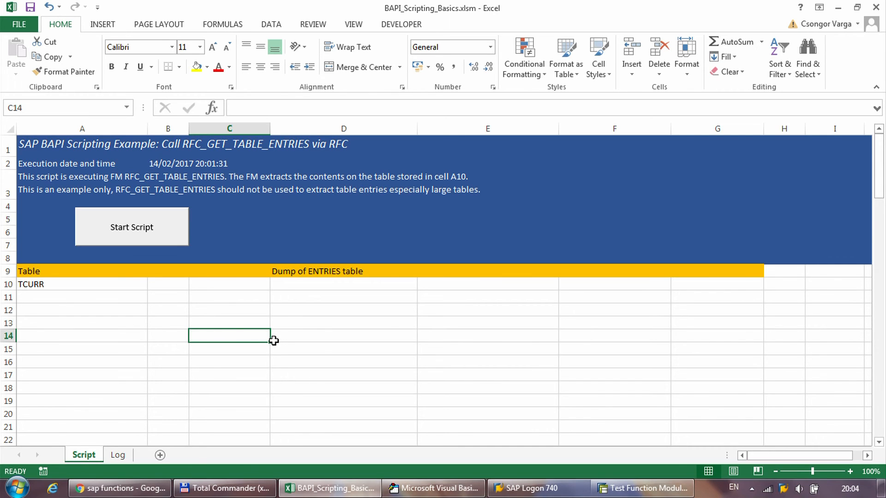
pyautogui.moveTo(305, 285)
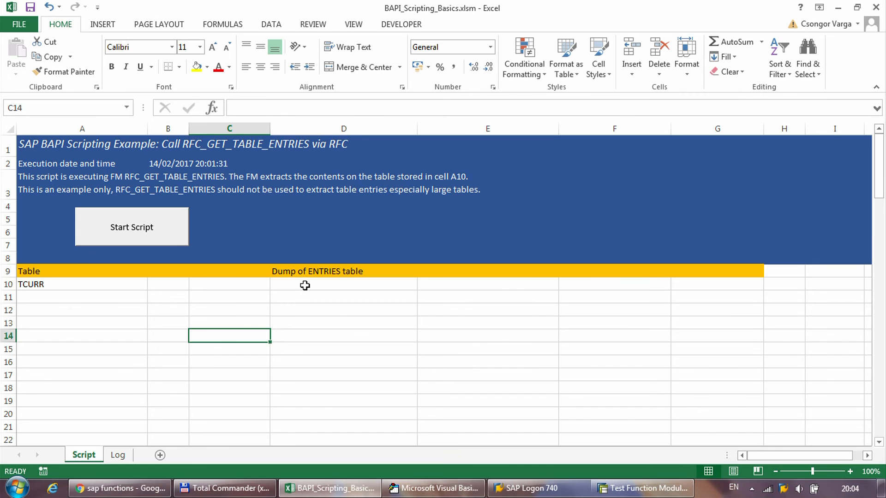
pyautogui.click(344, 335)
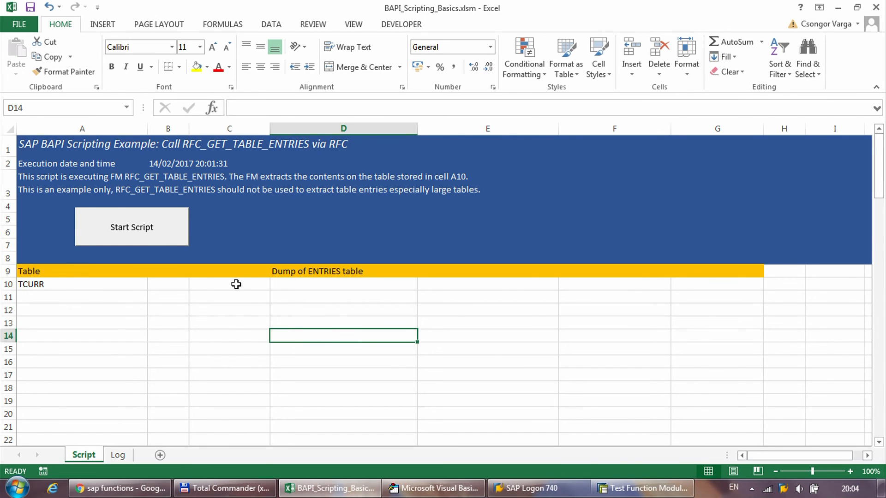
pyautogui.click(228, 284)
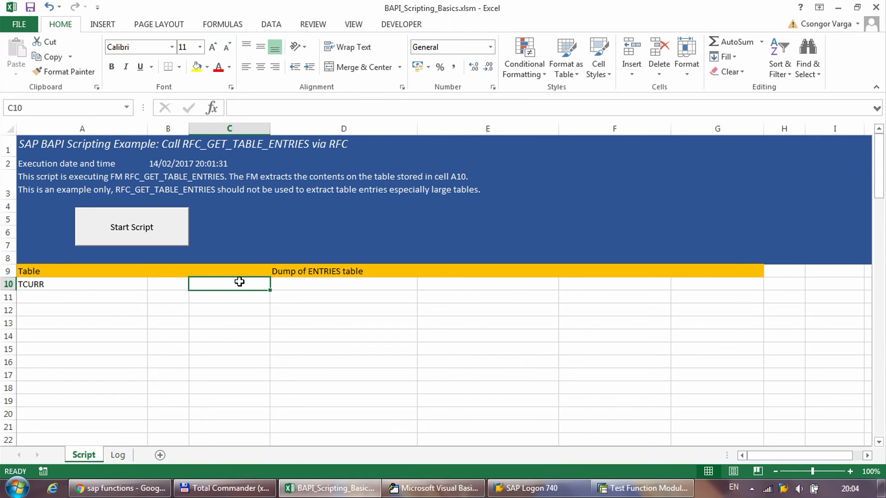
pyautogui.moveTo(276, 290)
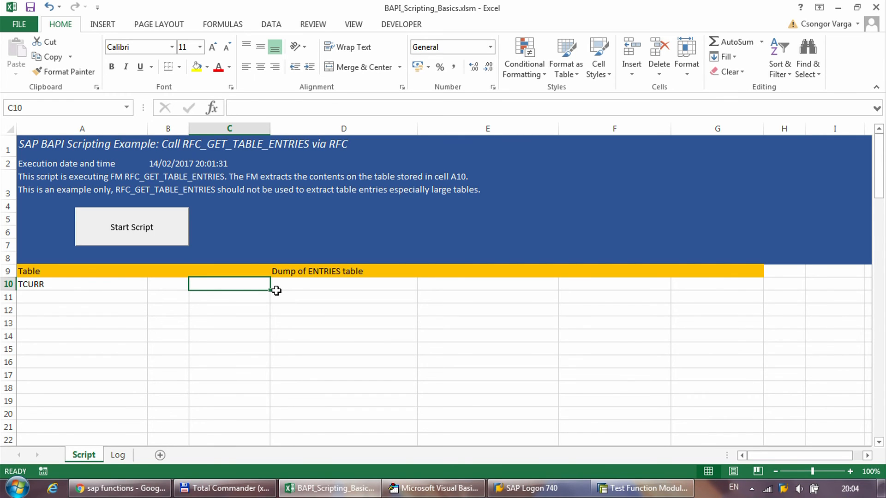
pyautogui.click(341, 322)
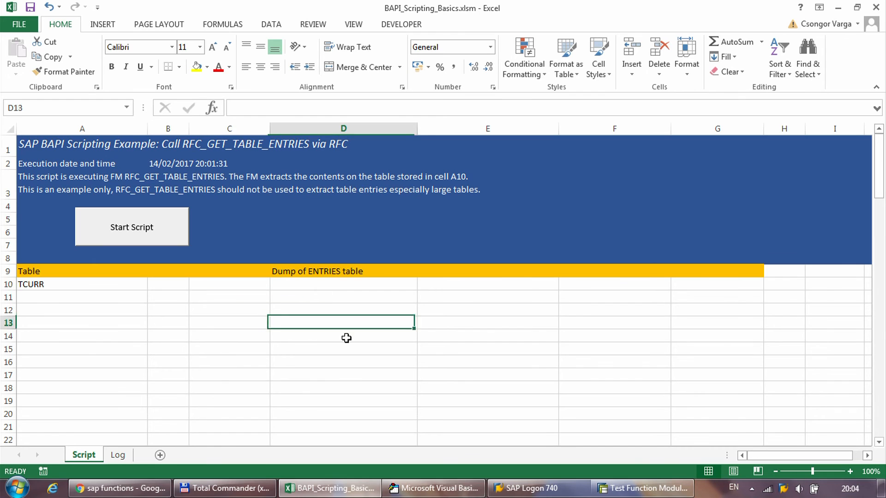
pyautogui.click(433, 488)
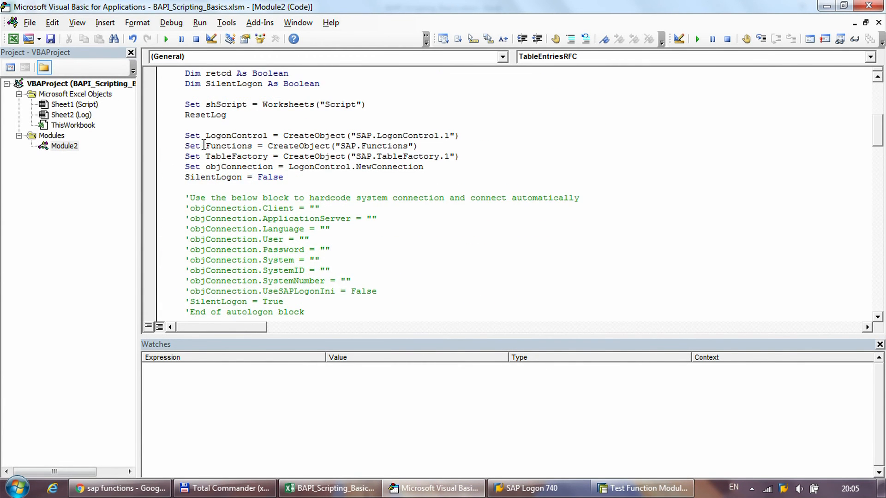
# Breakpoint the If objConnection.Logon line, then launch Start Script into break mode
pyautogui.scroll(-3)
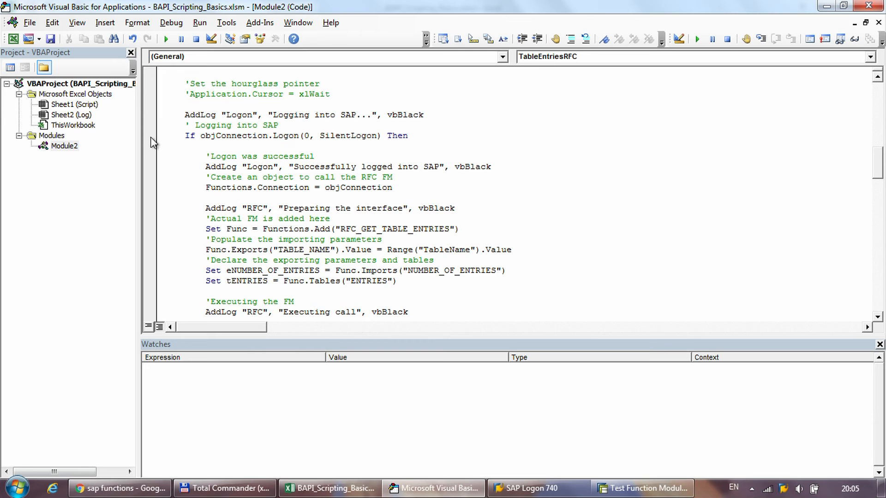
pyautogui.click(149, 136)
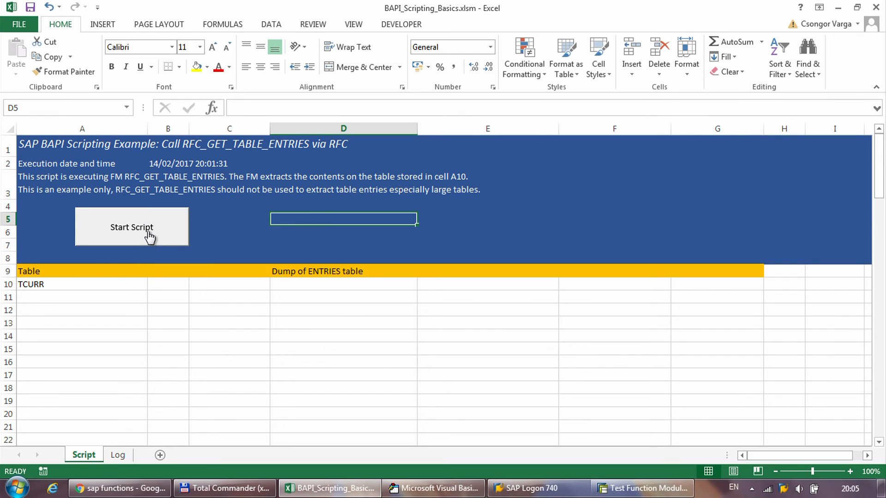
pyautogui.click(131, 226)
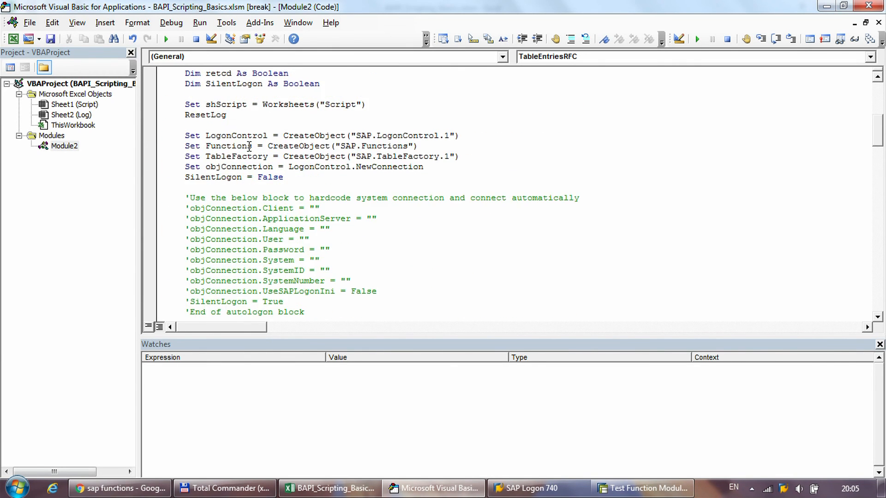
pyautogui.click(777, 39)
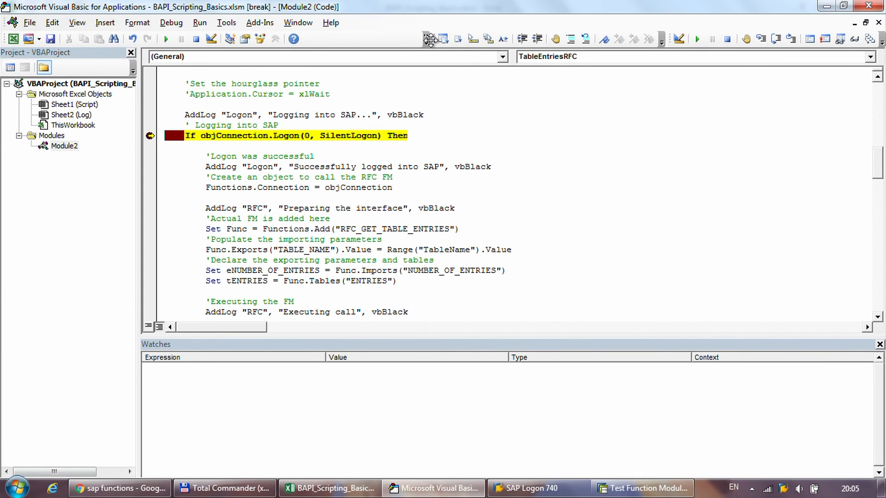
pyautogui.moveTo(317, 66)
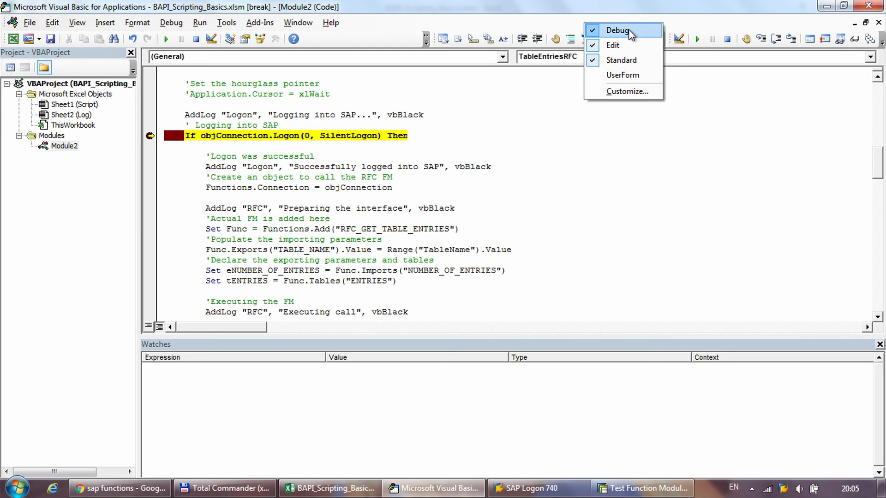
pyautogui.moveTo(637, 35)
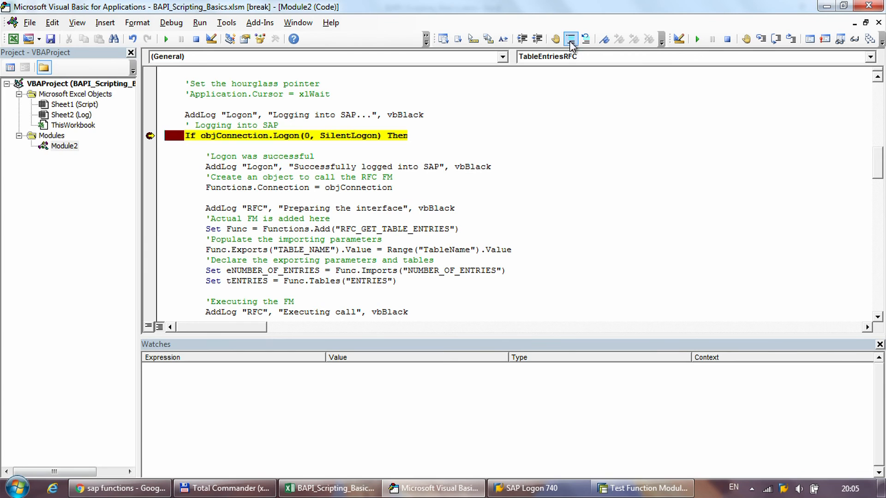
pyautogui.click(586, 38)
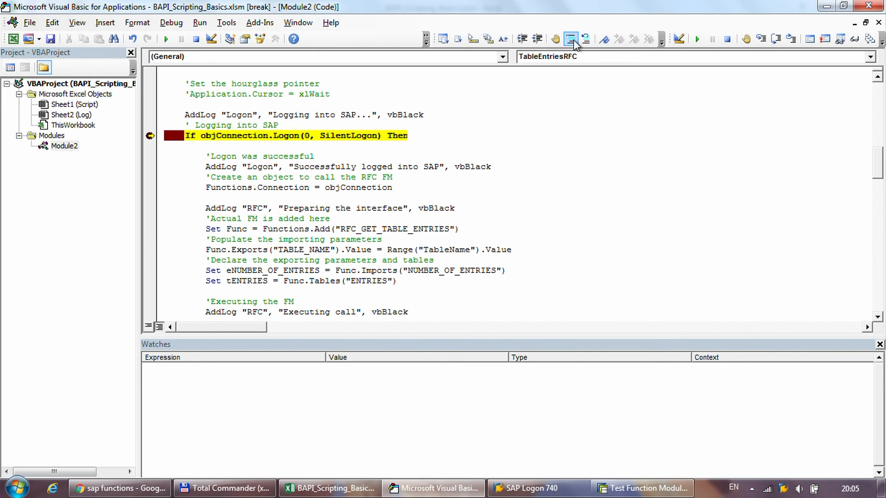
pyautogui.moveTo(571, 39)
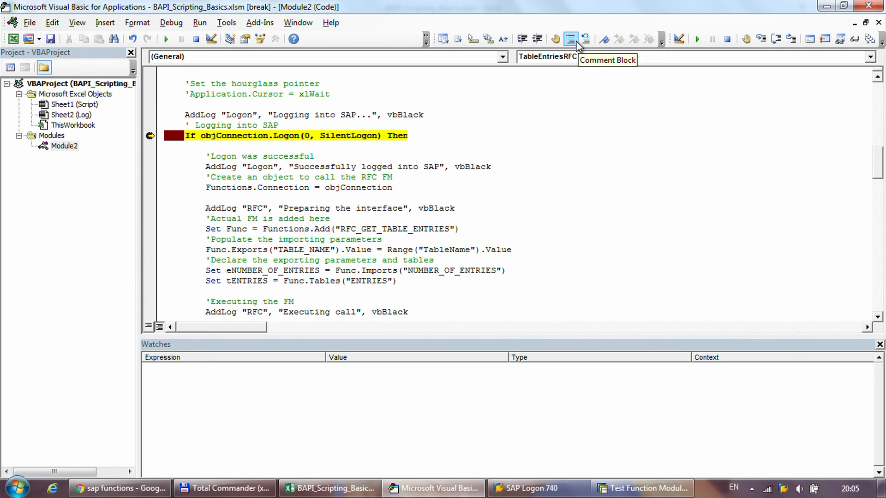
pyautogui.moveTo(571, 39)
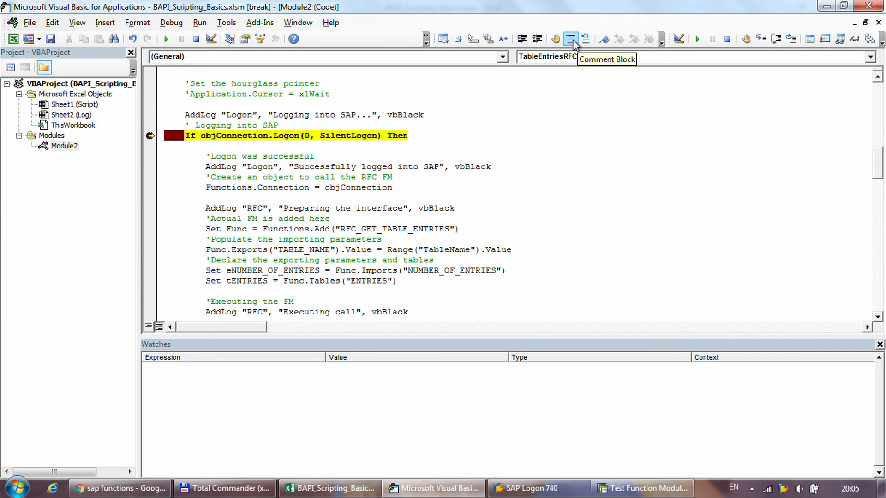
pyautogui.moveTo(752, 21)
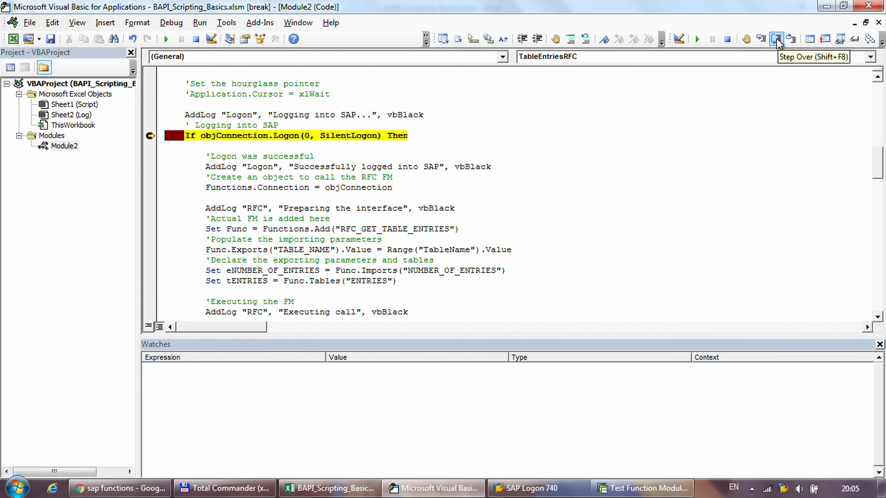
# Step over the SAP logon, confirm credentials, and step through to just before Func.Call
pyautogui.click(776, 39)
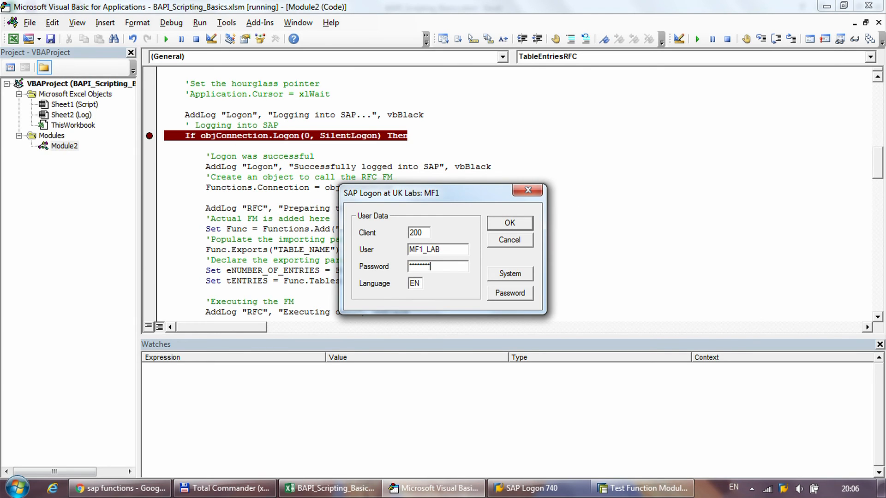
pyautogui.click(508, 222)
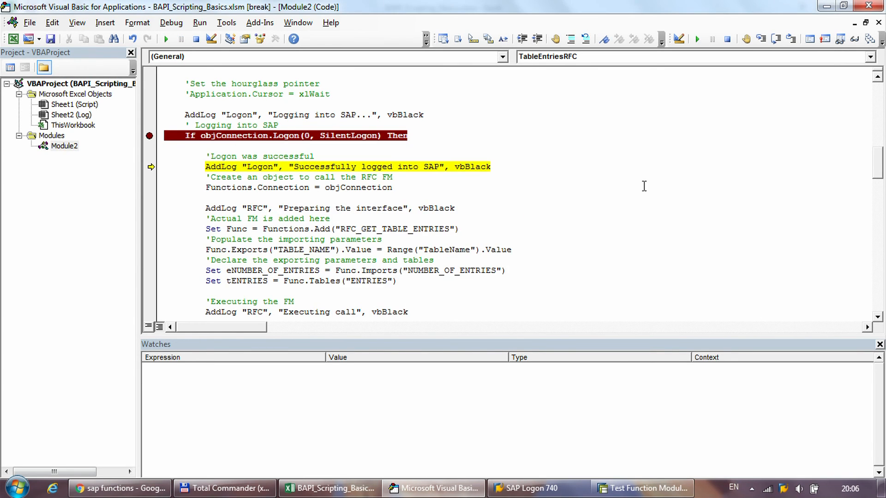
pyautogui.click(776, 39)
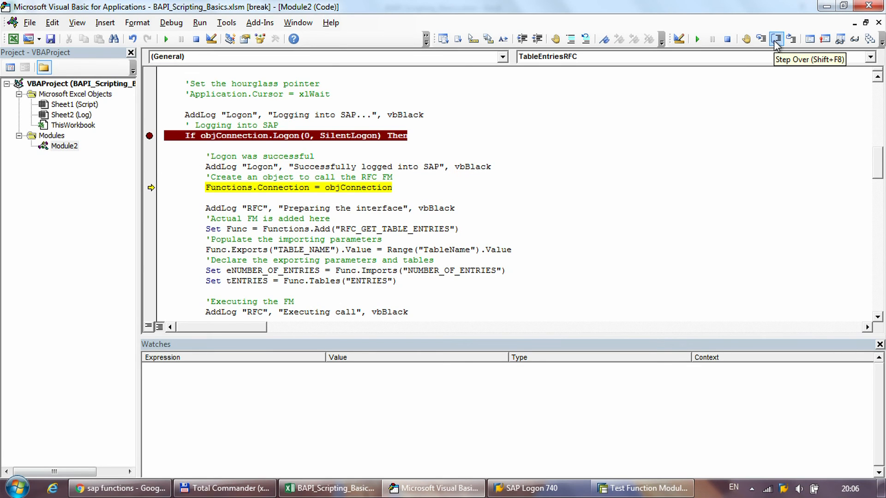
pyautogui.click(776, 38)
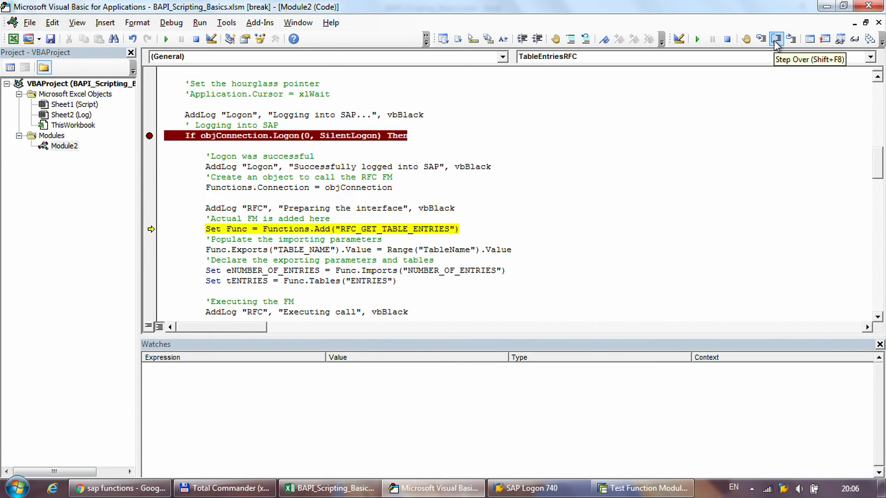
pyautogui.click(776, 39)
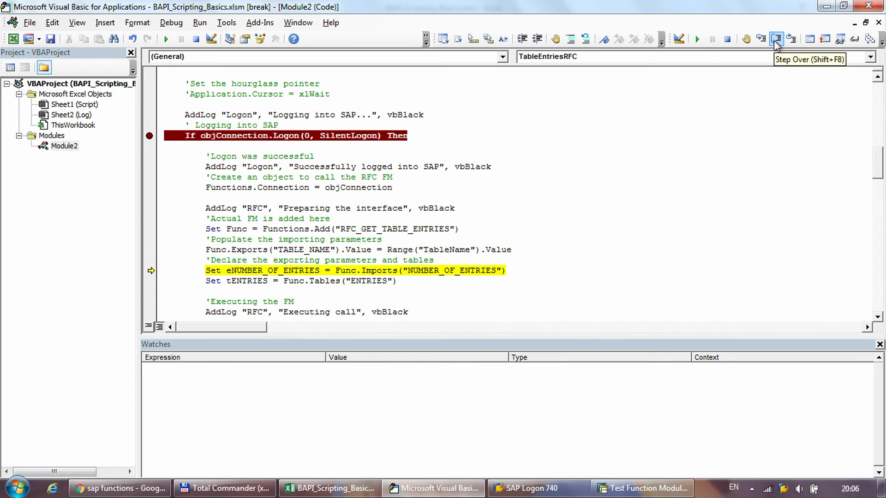
pyautogui.click(777, 39)
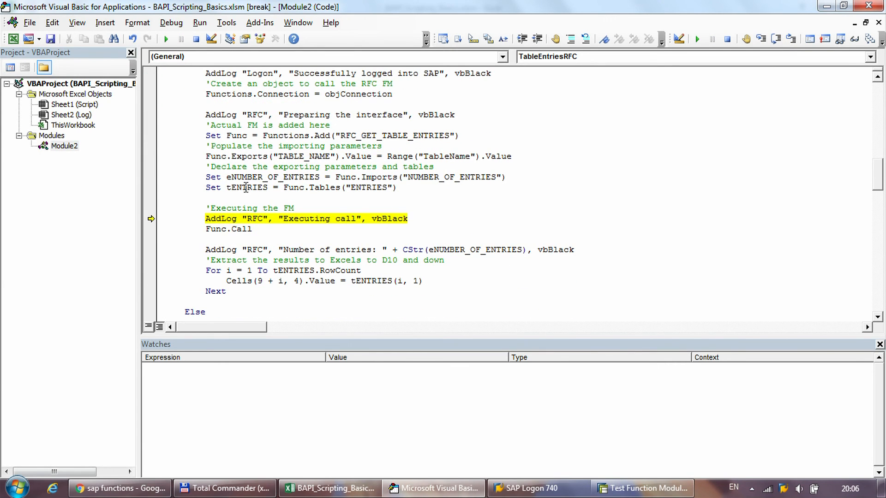
# Add watches on eNUMBER_OF_ENTRIES and tENTRIES
pyautogui.doubleClick(246, 187)
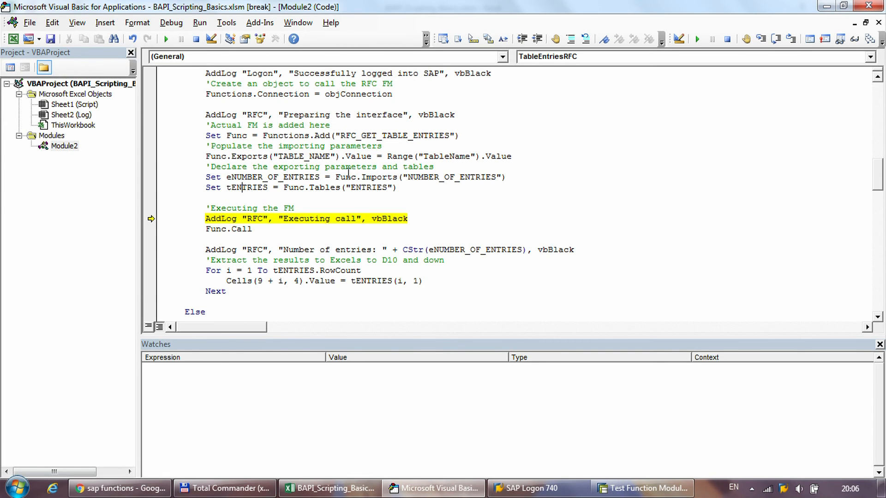
pyautogui.rightClick(271, 177)
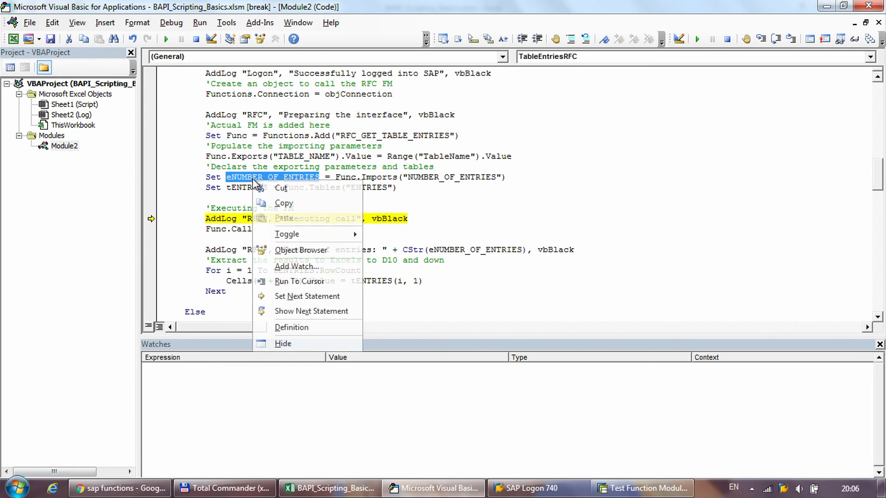
pyautogui.click(296, 266)
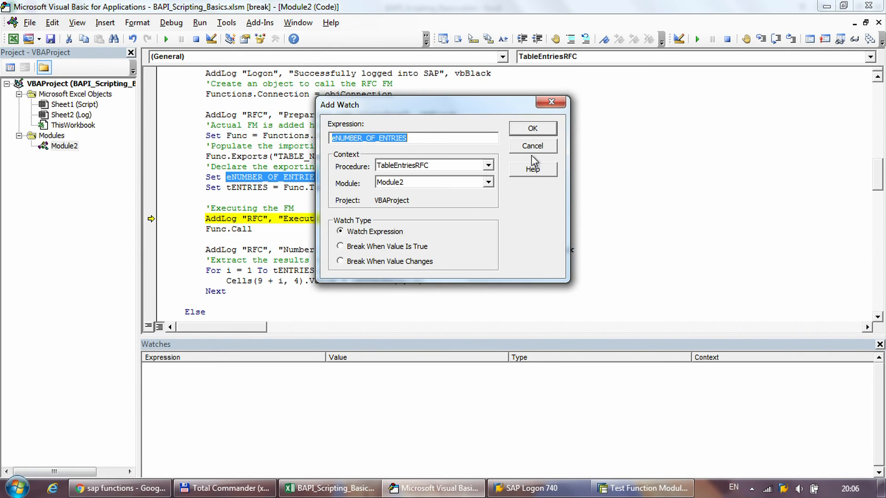
pyautogui.click(530, 128)
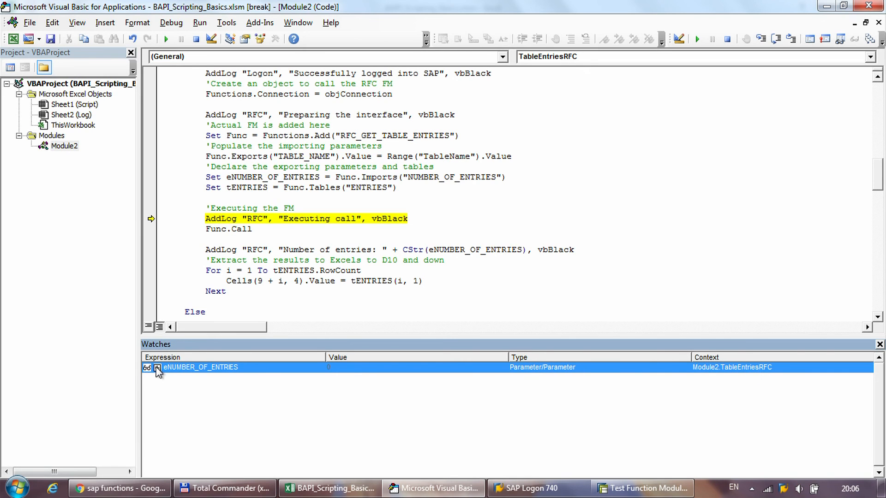
pyautogui.doubleClick(246, 187)
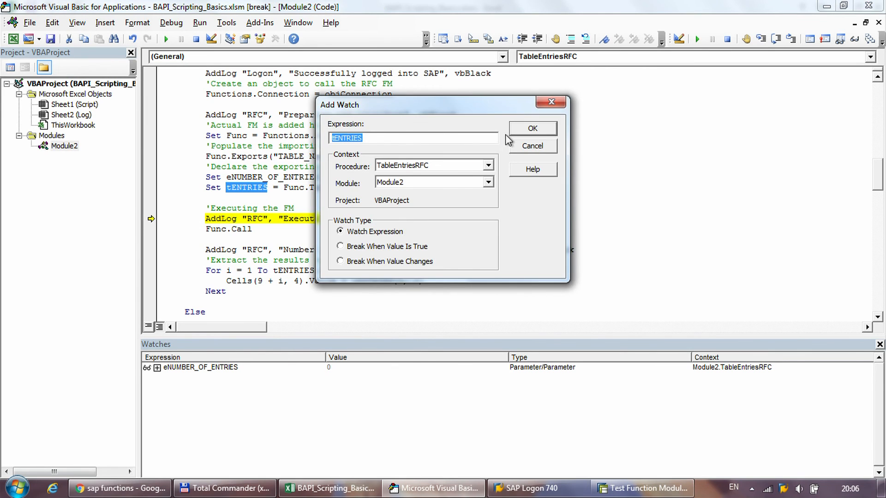
pyautogui.click(531, 128)
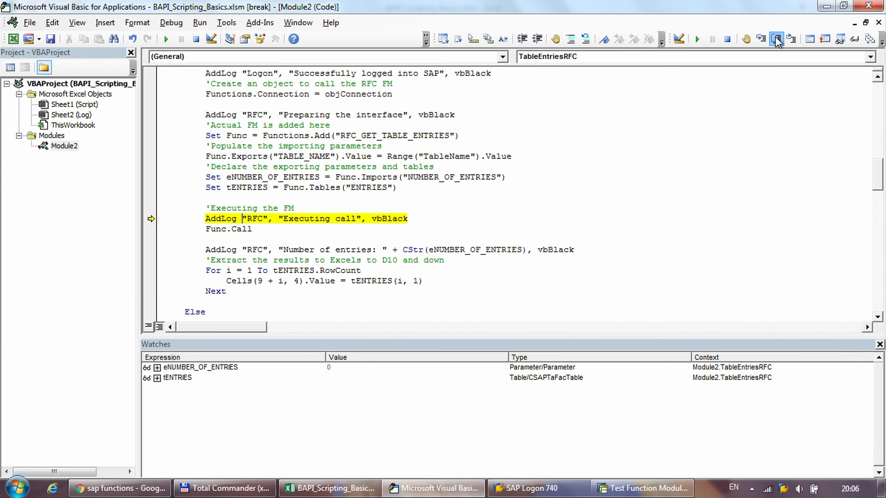
# Step over Func.Call and confirm eNUMBER_OF_ENTRIES reads 103 in Watches
pyautogui.click(777, 39)
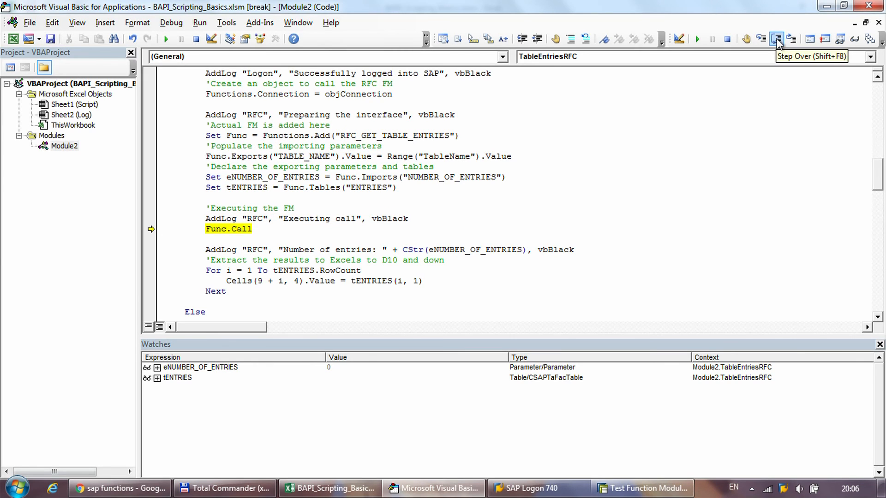
pyautogui.click(777, 39)
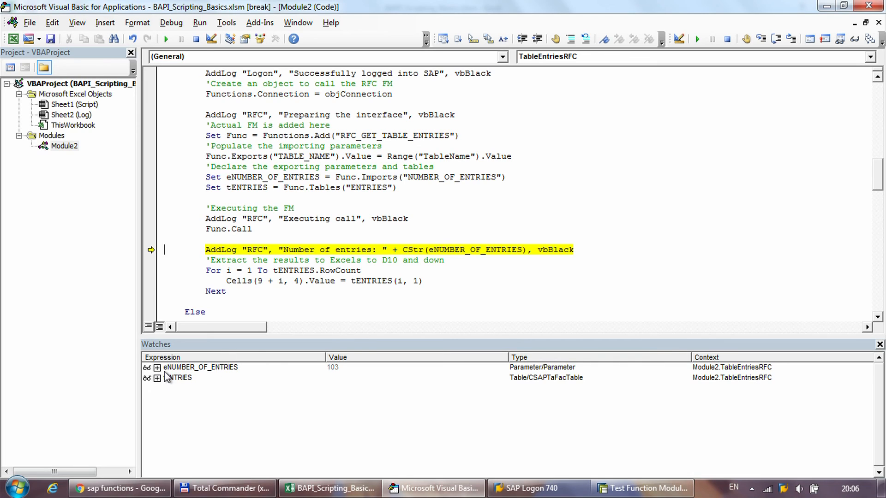
pyautogui.moveTo(332, 375)
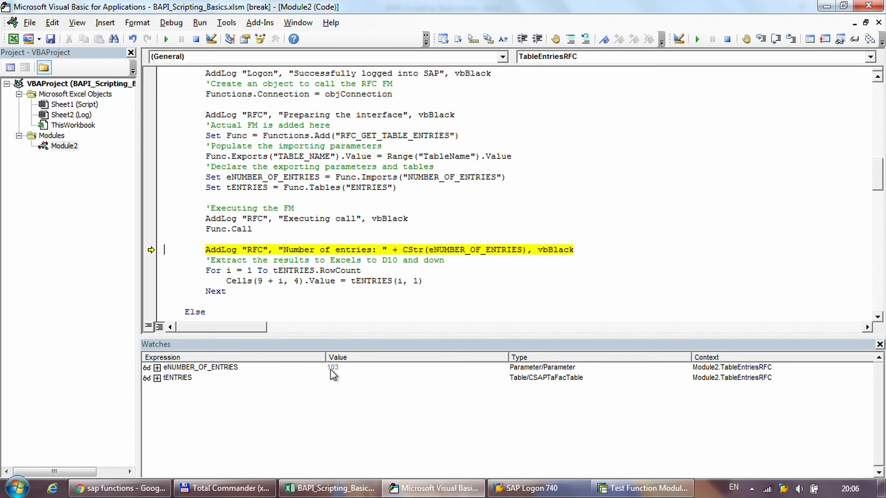
pyautogui.click(200, 367)
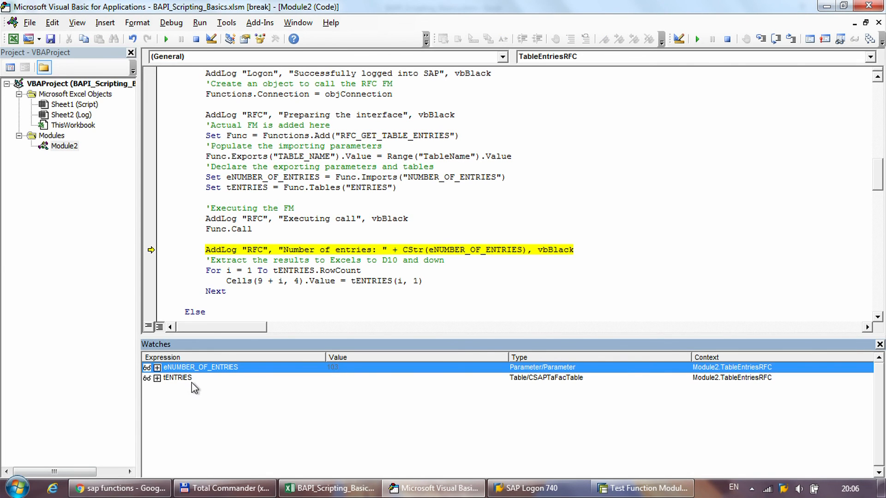
# Expand tENTRIES through Rows > Item 1 > Data to show 103 rows and '200M AED EUR 79899898'
pyautogui.click(156, 377)
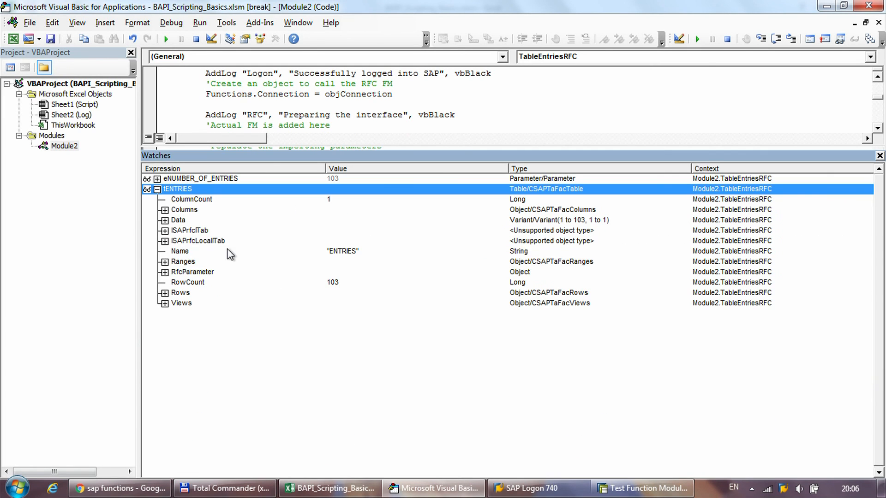
pyautogui.click(187, 282)
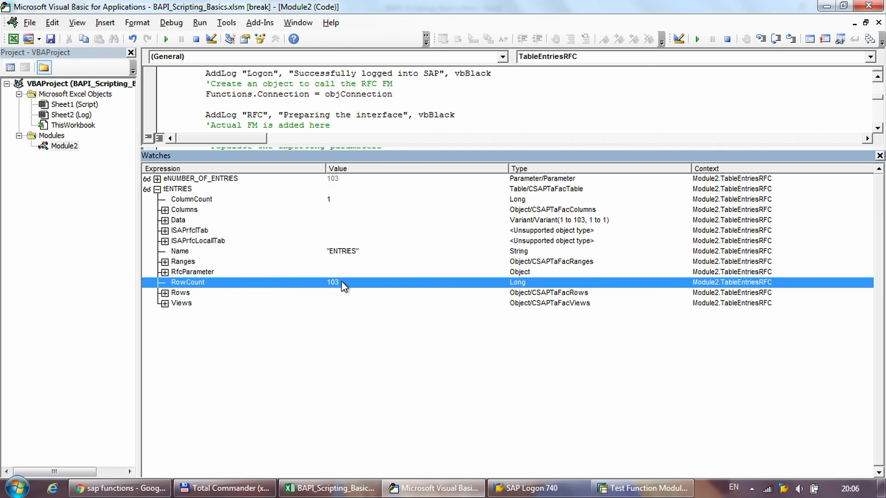
pyautogui.moveTo(301, 289)
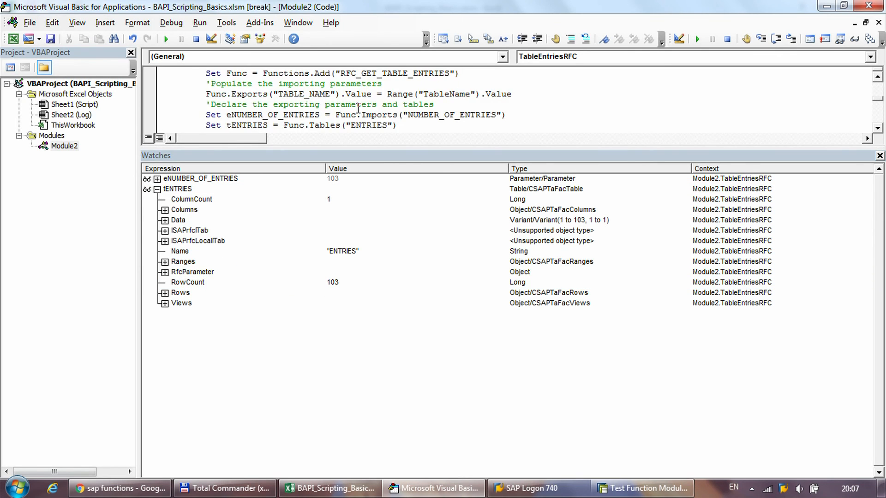
pyautogui.scroll(-3)
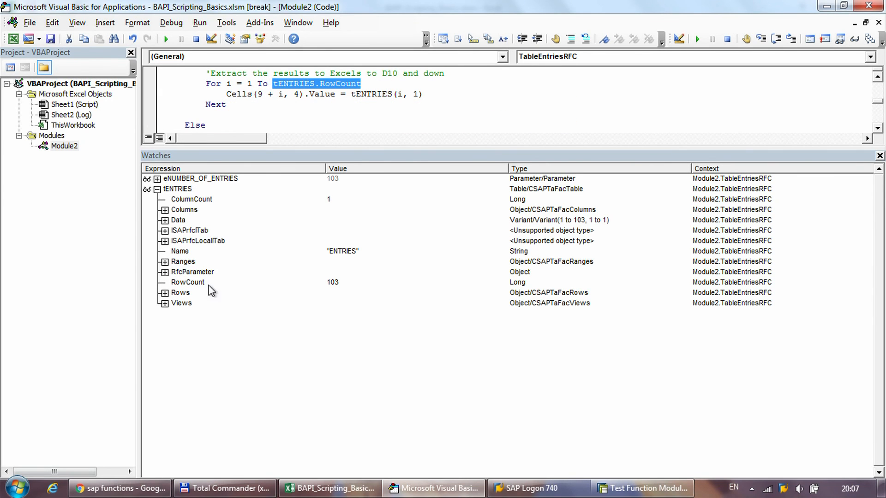
pyautogui.click(179, 293)
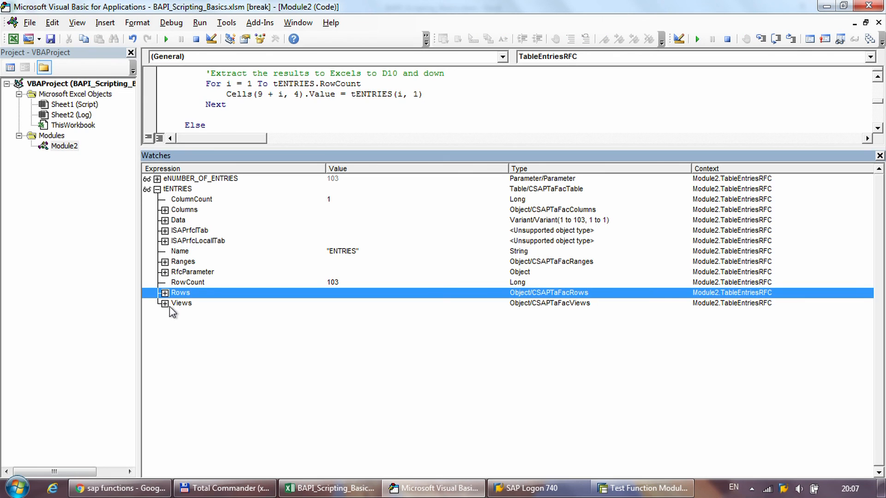
pyautogui.click(164, 292)
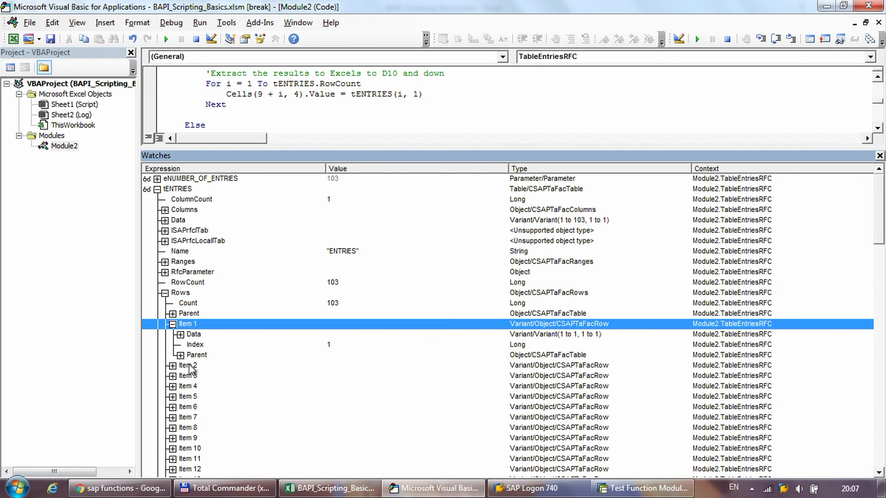
pyautogui.click(171, 334)
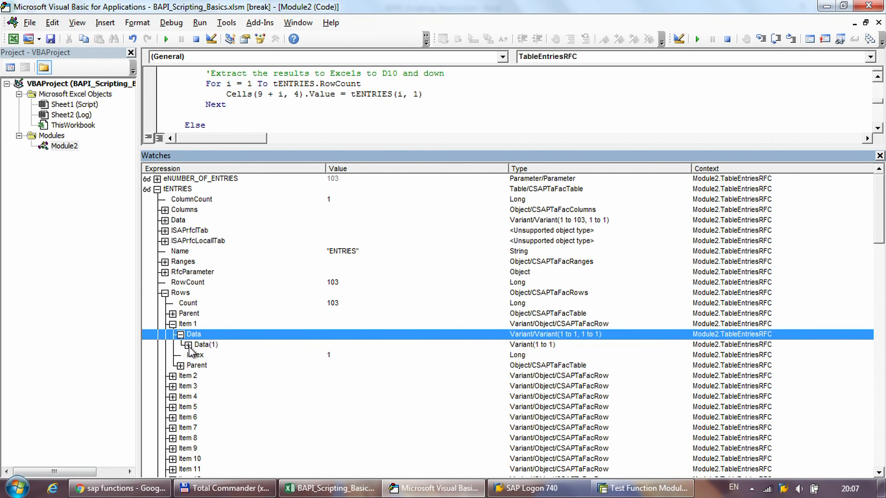
pyautogui.click(188, 345)
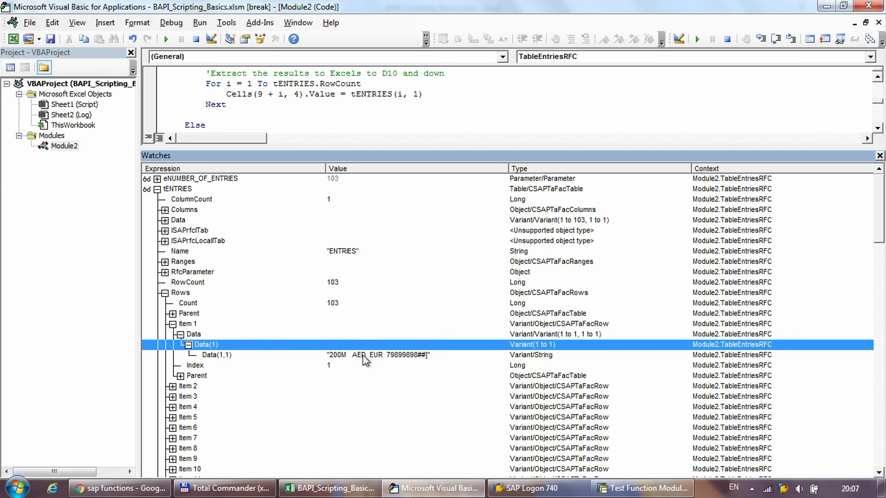
pyautogui.moveTo(379, 361)
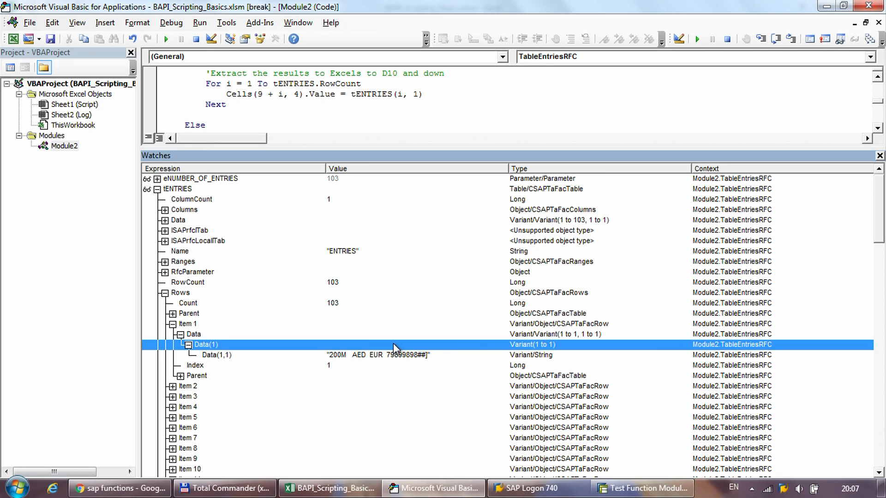
pyautogui.moveTo(219, 363)
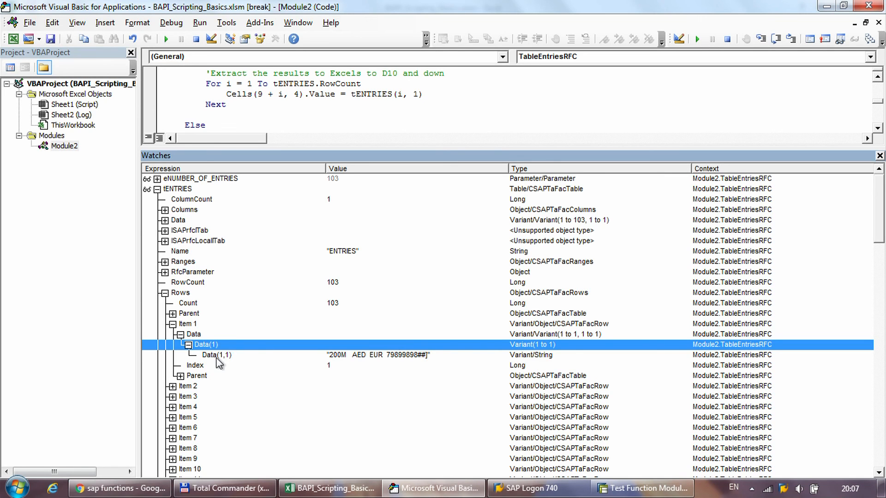
pyautogui.click(217, 355)
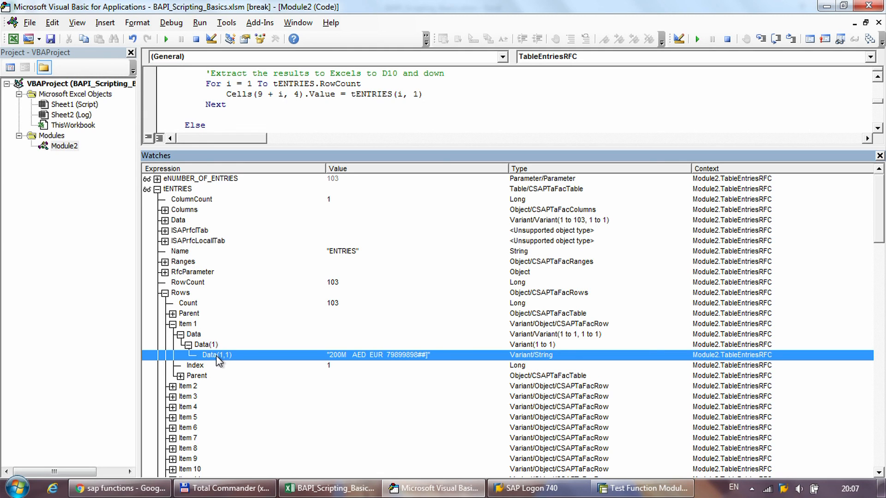
pyautogui.moveTo(294, 362)
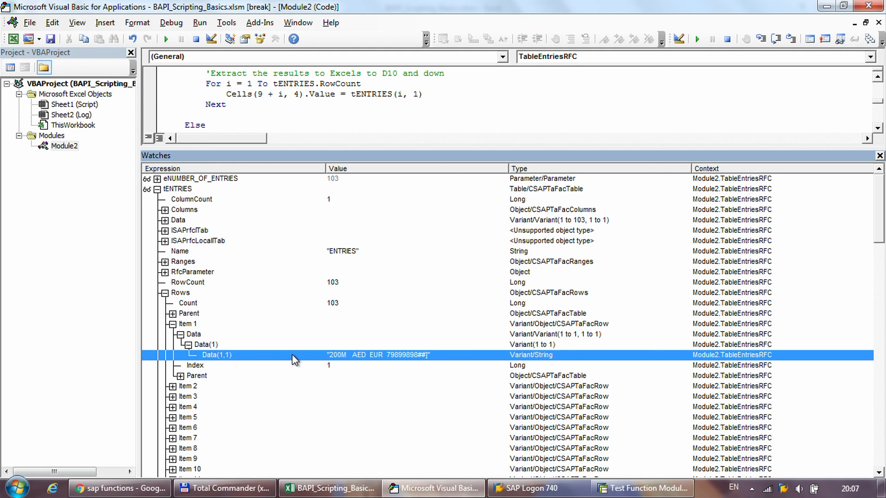
pyautogui.click(177, 189)
pyautogui.write('(1,1')
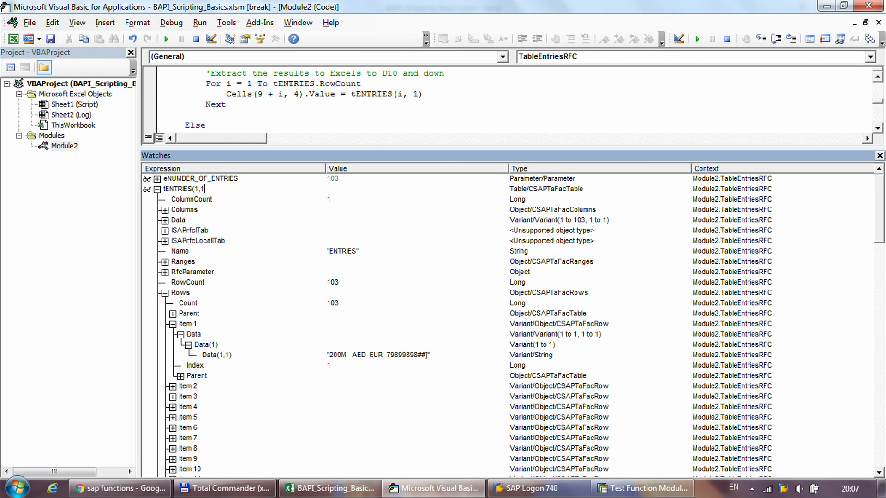
# Change the watch expression to tENTRIES(2, 1), showing '200M AED USD 79899898'
pyautogui.click(164, 189)
pyautogui.write('2, 1)')
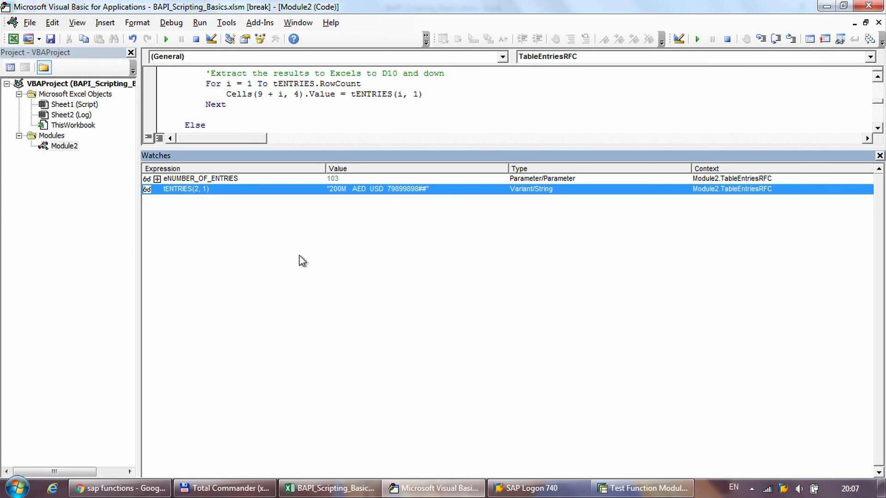
pyautogui.moveTo(304, 260)
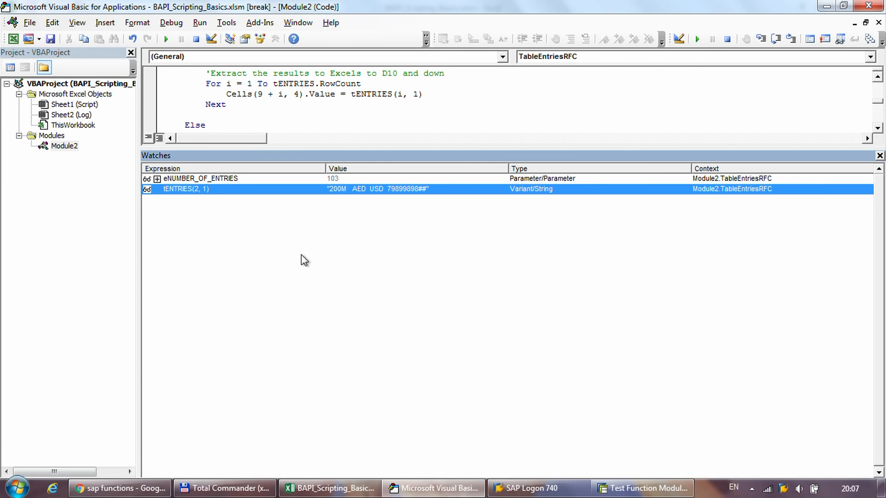
pyautogui.moveTo(355, 149)
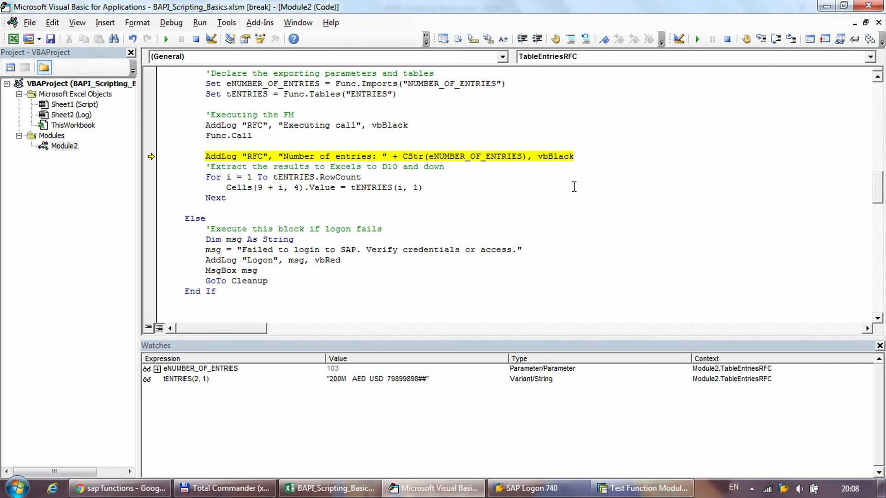
# Step past the entry-count log to the tENTRIES loop and select the second watch expression
pyautogui.press('F8')
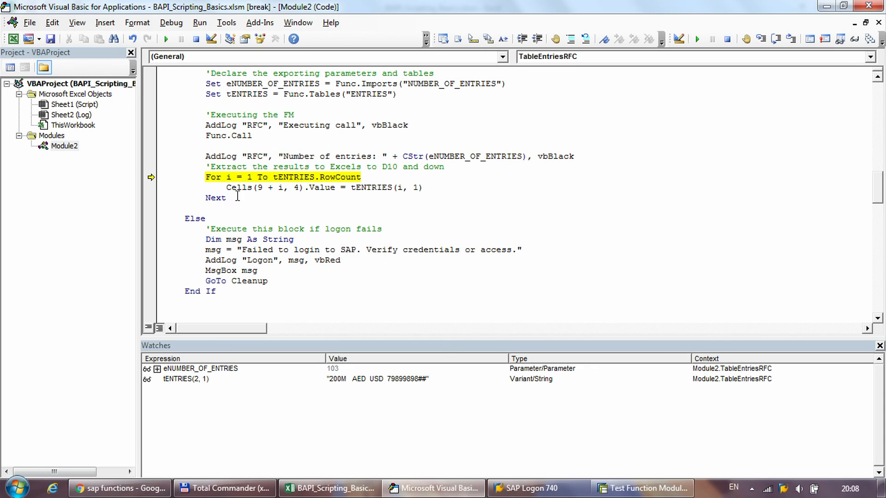
pyautogui.moveTo(259, 197)
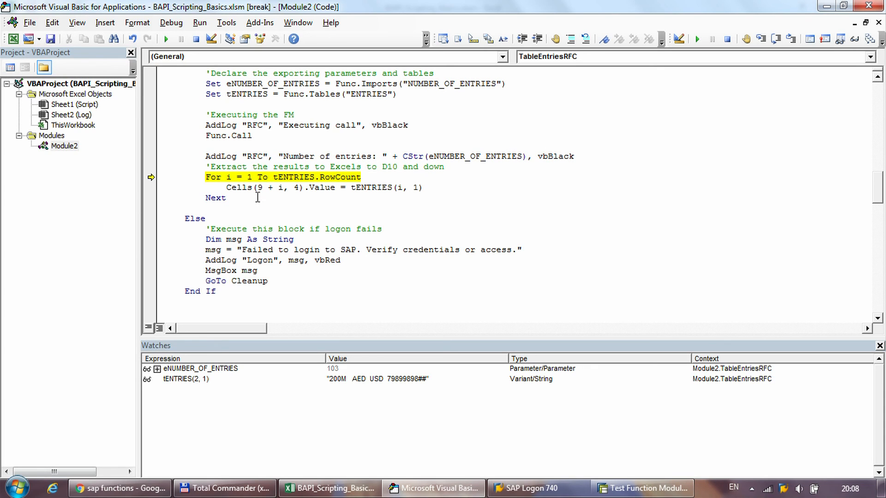
pyautogui.moveTo(353, 188)
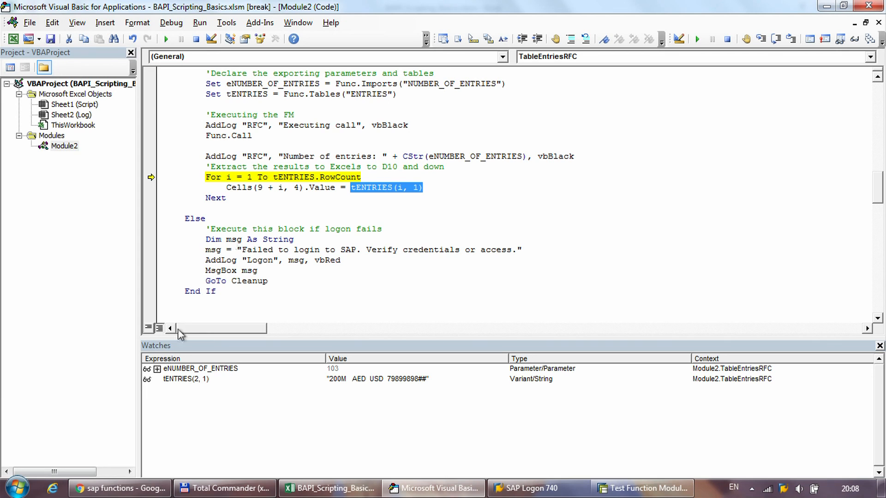
pyautogui.click(186, 379)
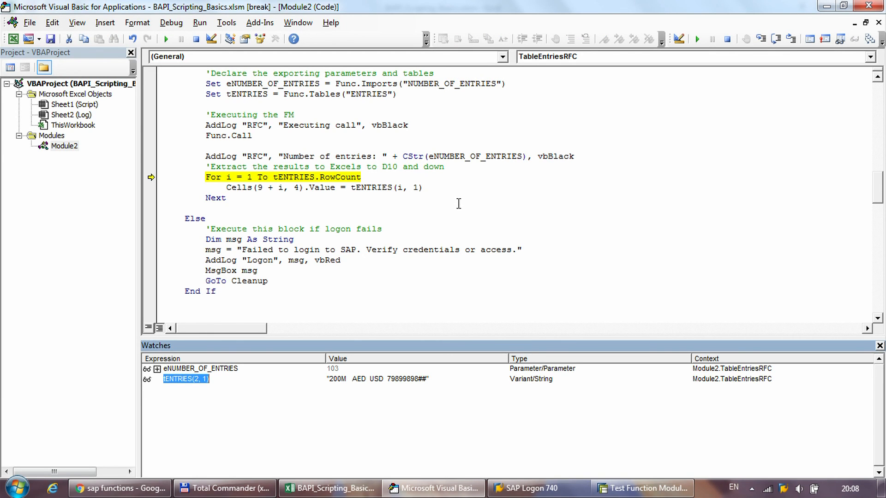
pyautogui.moveTo(461, 199)
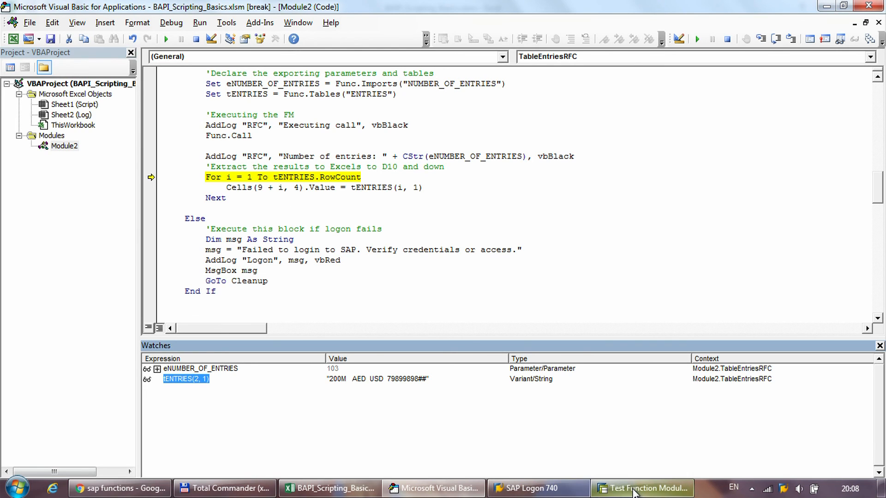
# Confirm SAP's 103 test entries, resume the macro, and view TCURR rows from D10 in Excel
pyautogui.click(641, 489)
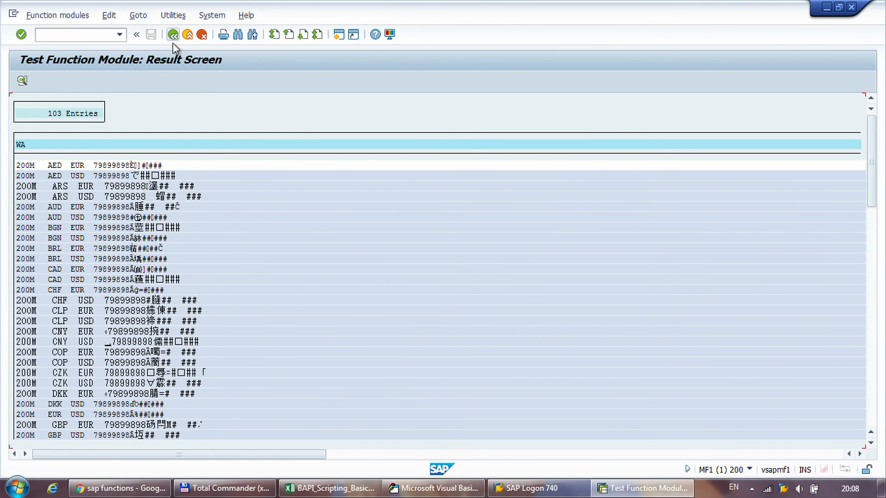
pyautogui.click(432, 488)
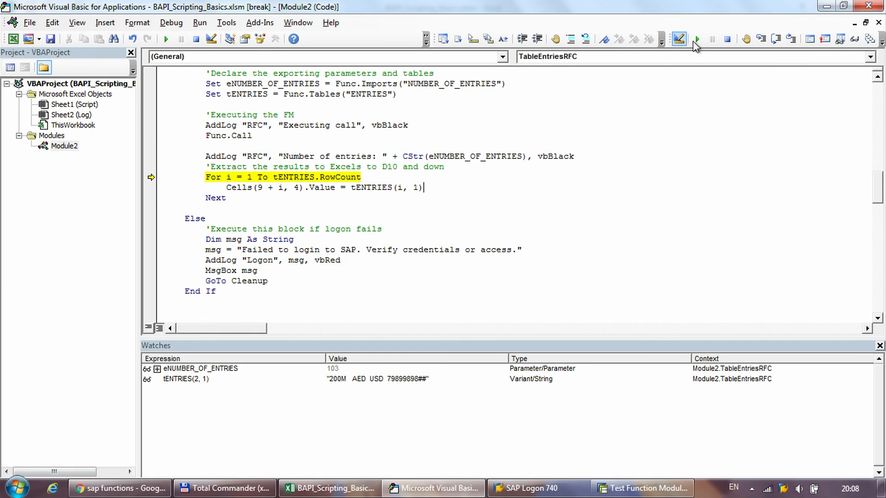
pyautogui.click(679, 38)
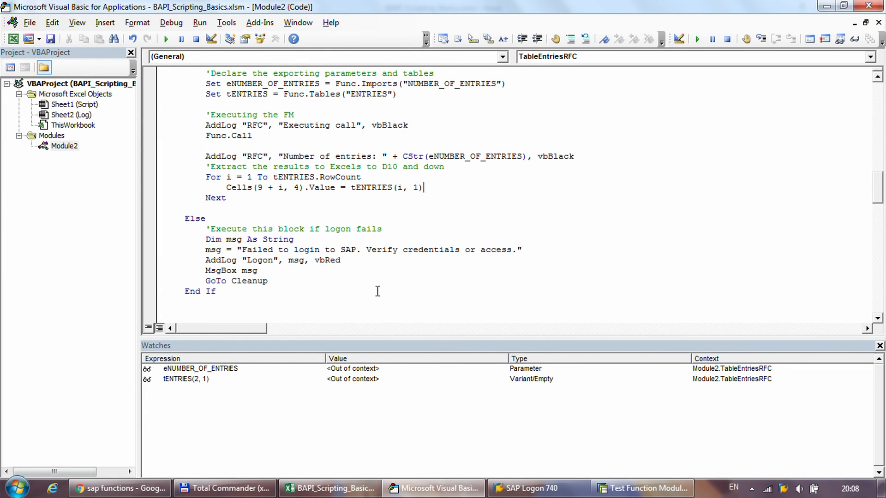
pyautogui.scroll(-3)
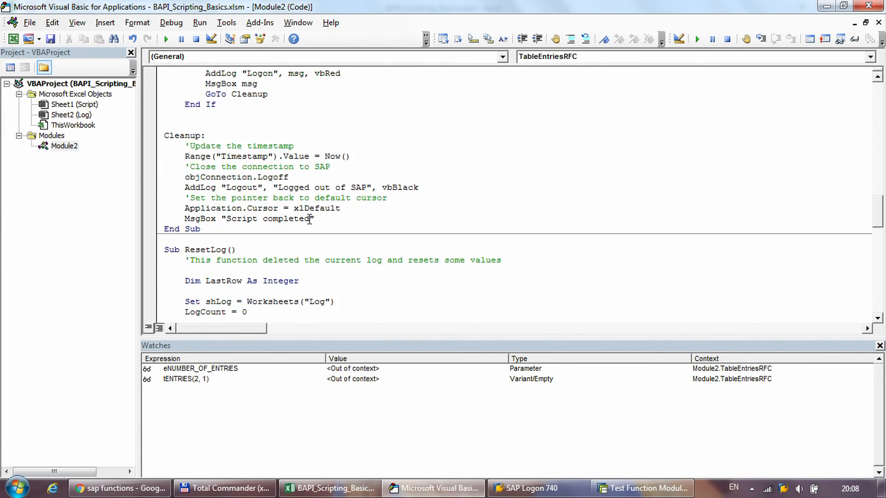
pyautogui.click(329, 489)
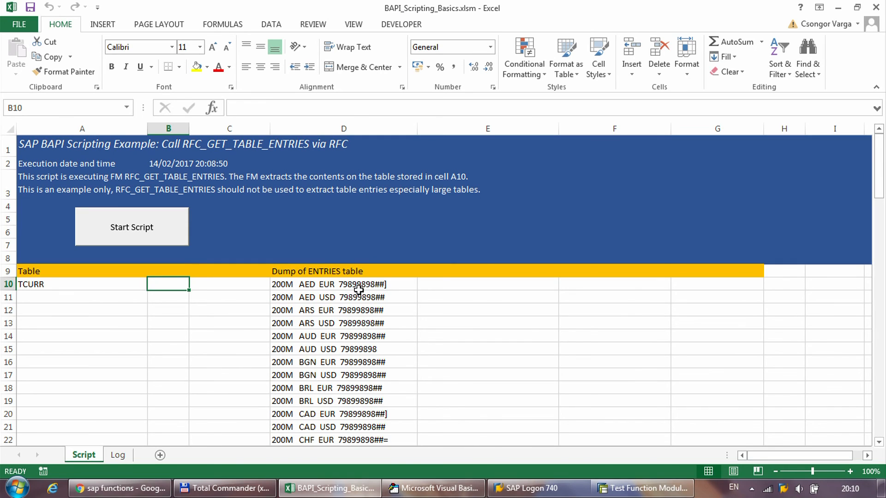